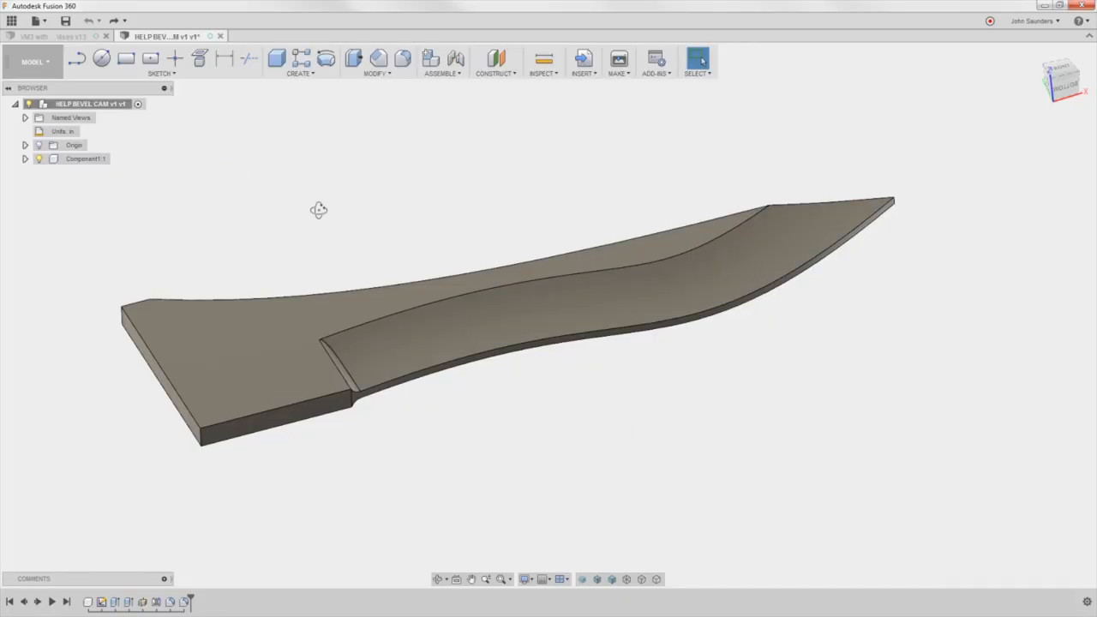
Step: Toggle the blade component's visibility, collapse it, and bring up the root design's actions to paste a copy
{"action": "left_click", "coordinate": [89, 158]}
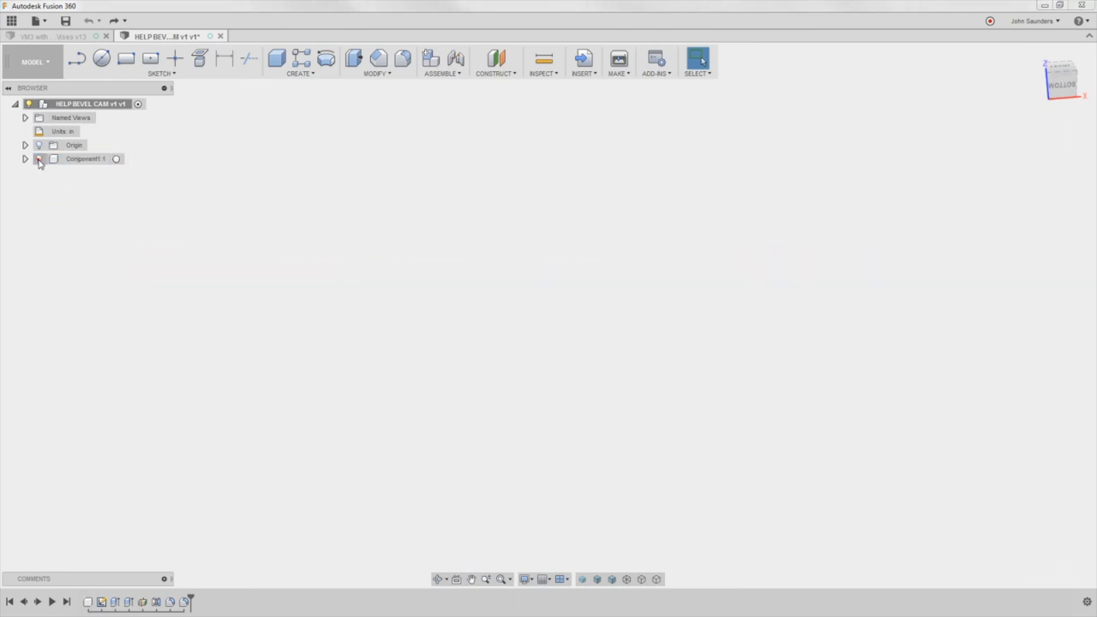
{"action": "left_click", "coordinate": [24, 157]}
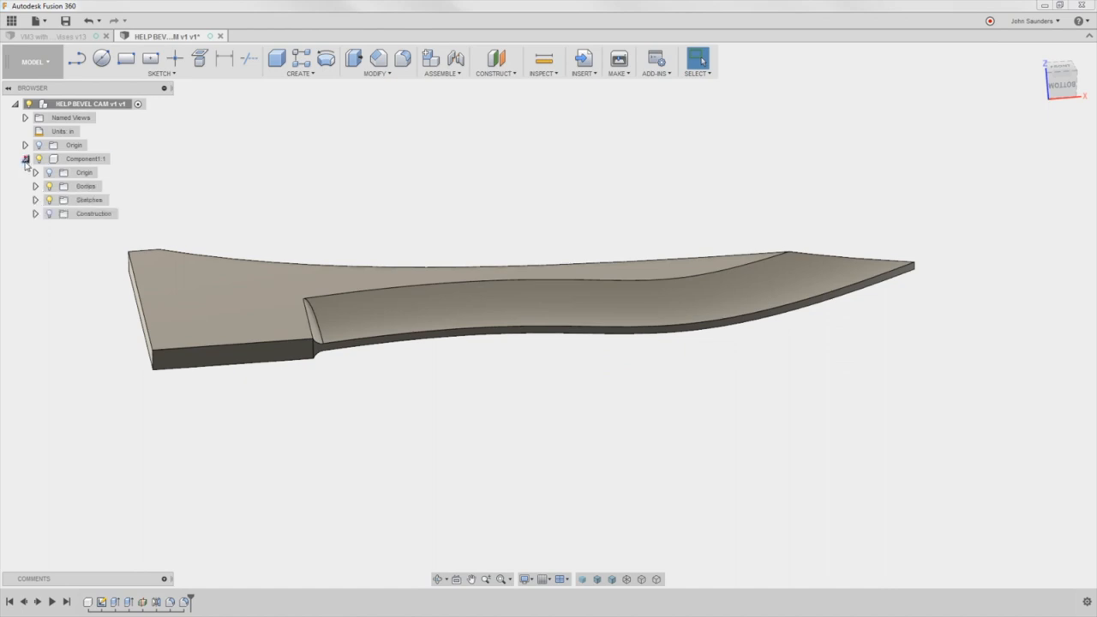
{"action": "left_click", "coordinate": [26, 158]}
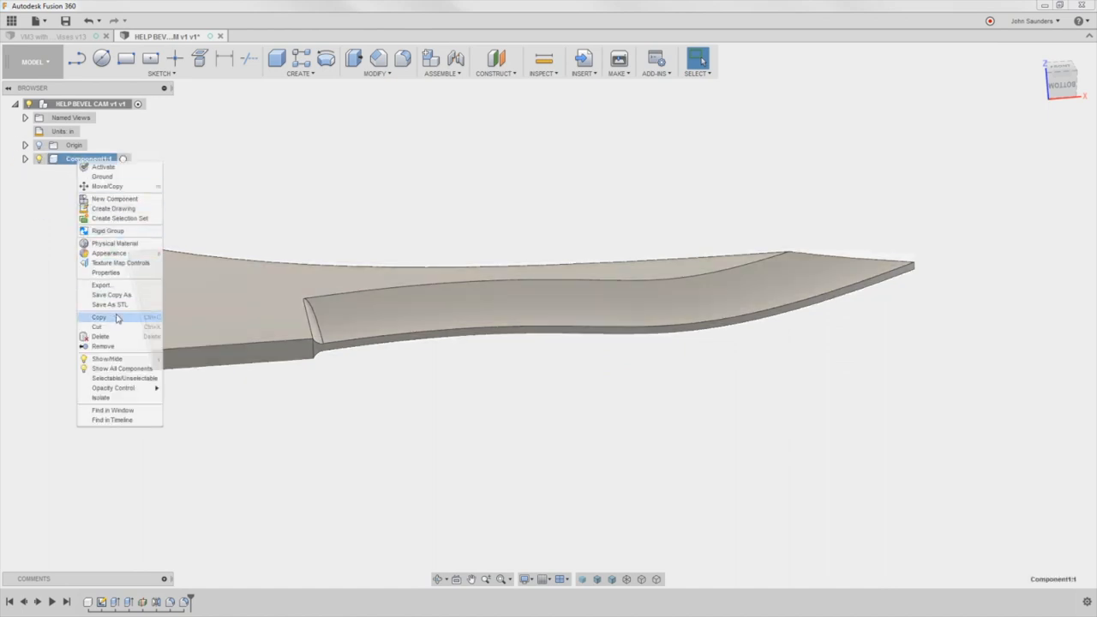
{"action": "mouse_move", "coordinate": [118, 336]}
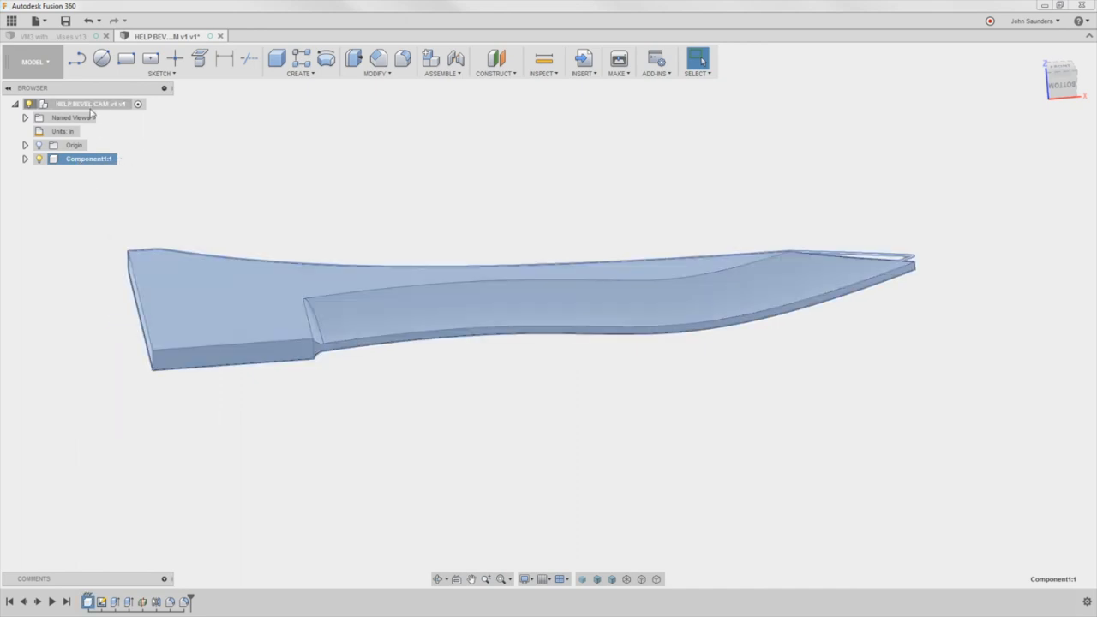
{"action": "right_click", "coordinate": [85, 104]}
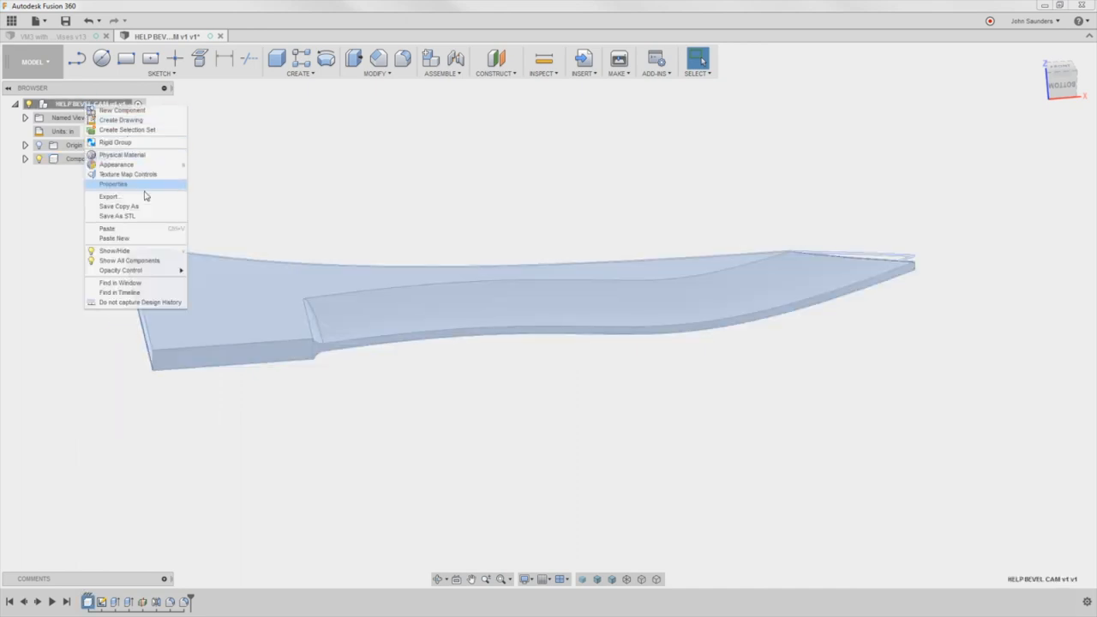
{"action": "mouse_move", "coordinate": [158, 229]}
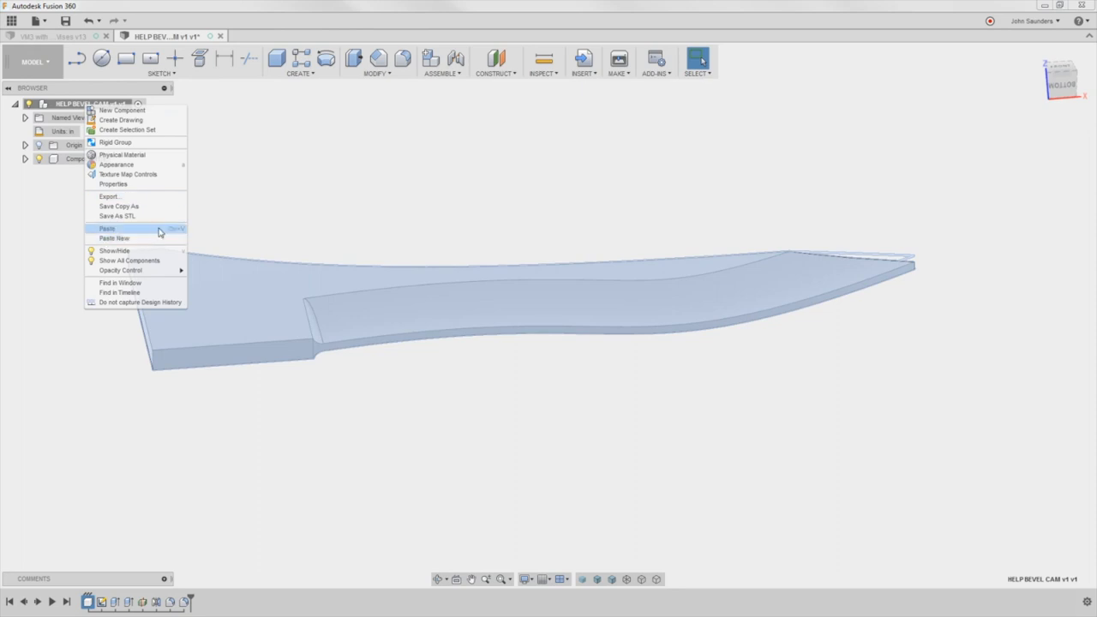
{"action": "mouse_move", "coordinate": [163, 238]}
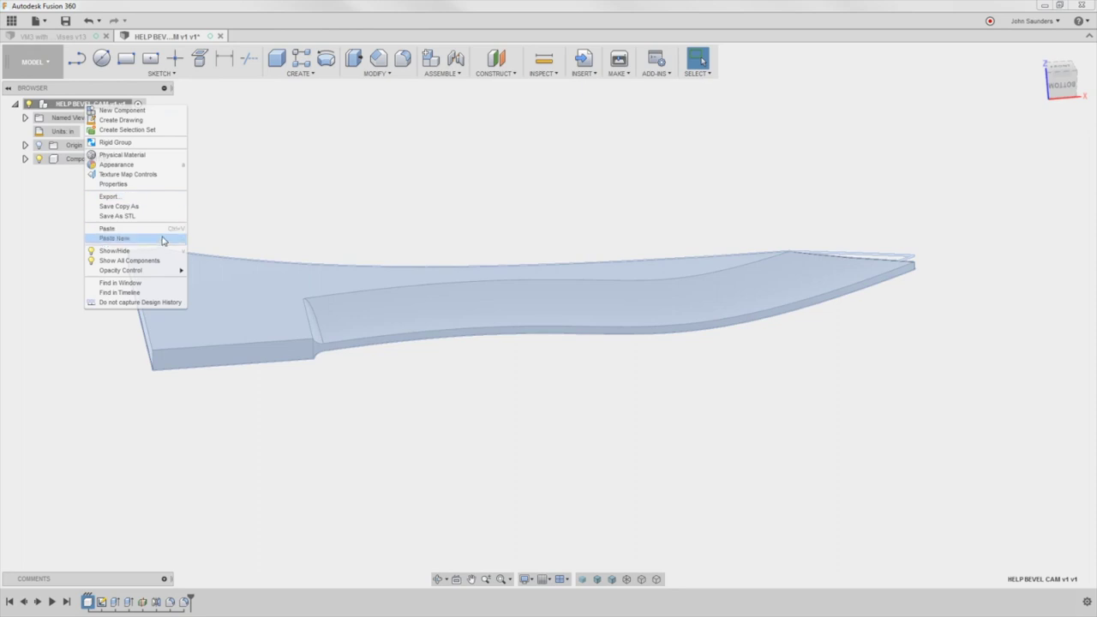
{"action": "mouse_move", "coordinate": [154, 228]}
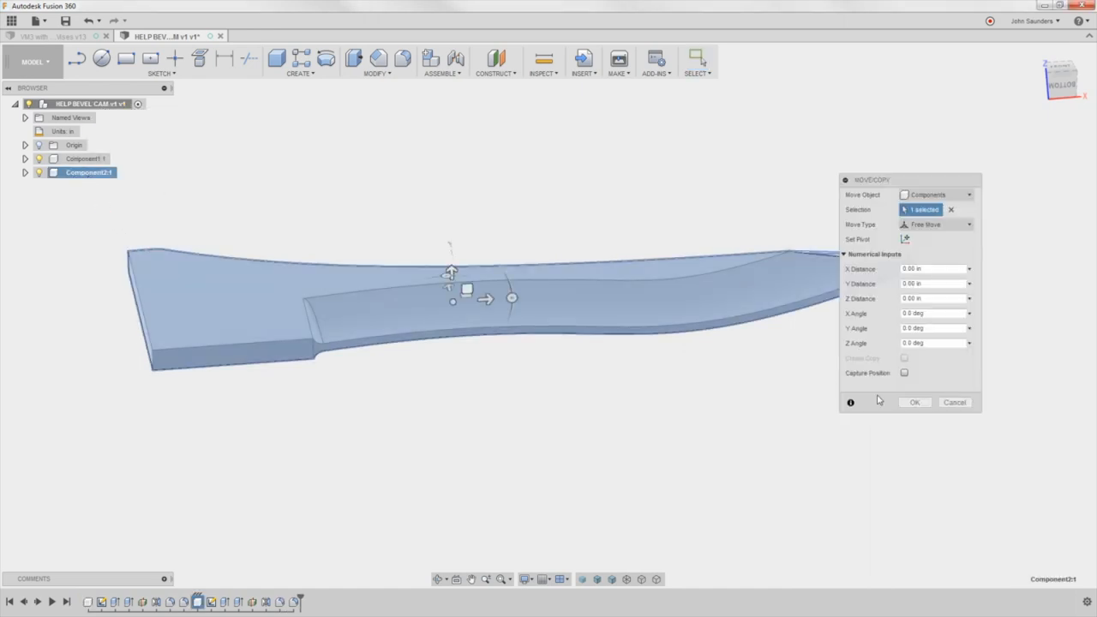
Step: Accept the pasted copy, hide Knife Blade, and remove the bevel face from the Stock blank
{"action": "left_click", "coordinate": [913, 401]}
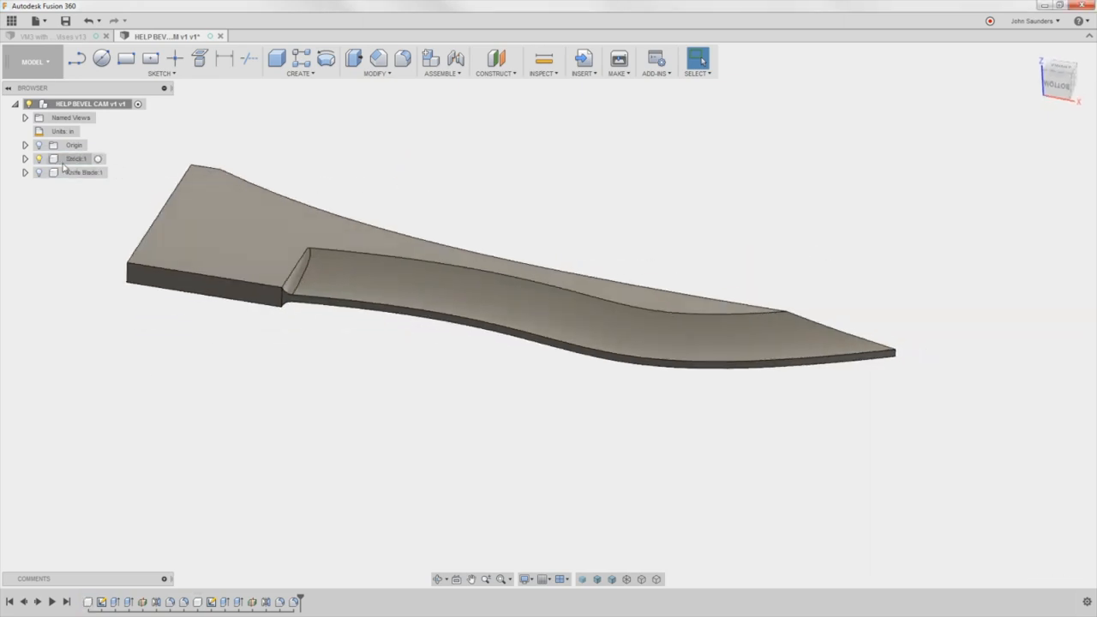
{"action": "left_click", "coordinate": [77, 158]}
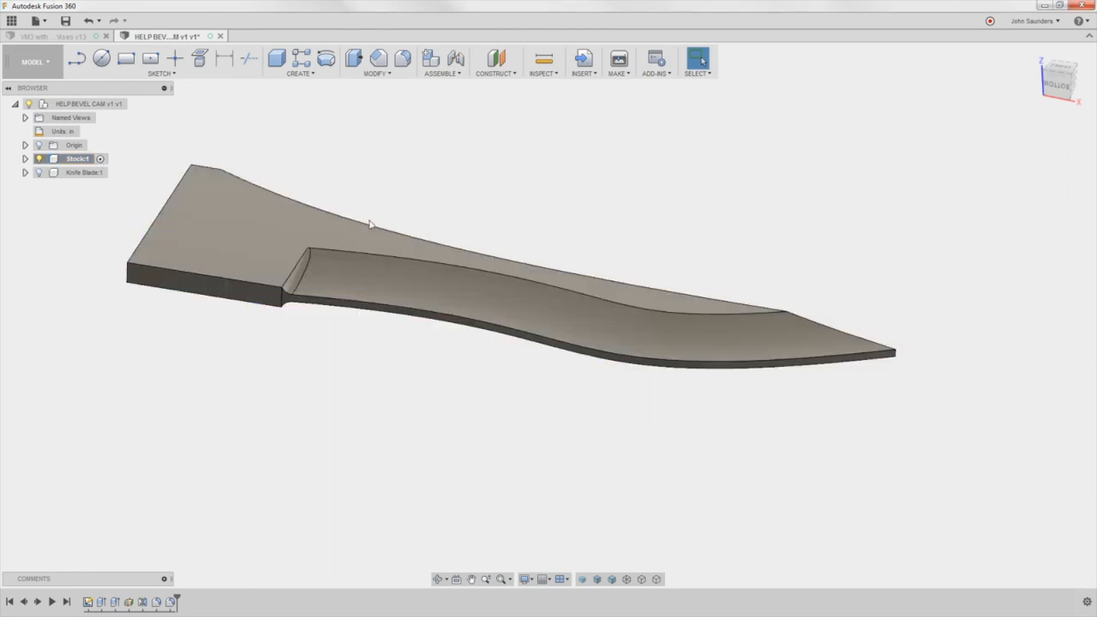
{"action": "left_click", "coordinate": [298, 278]}
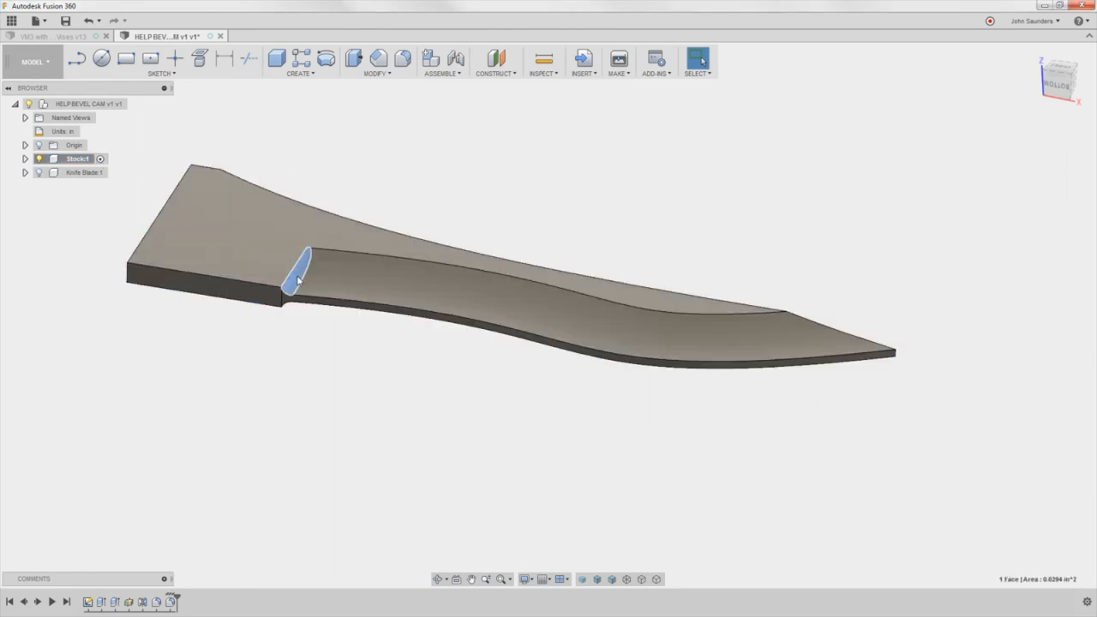
{"action": "left_click", "coordinate": [369, 276]}
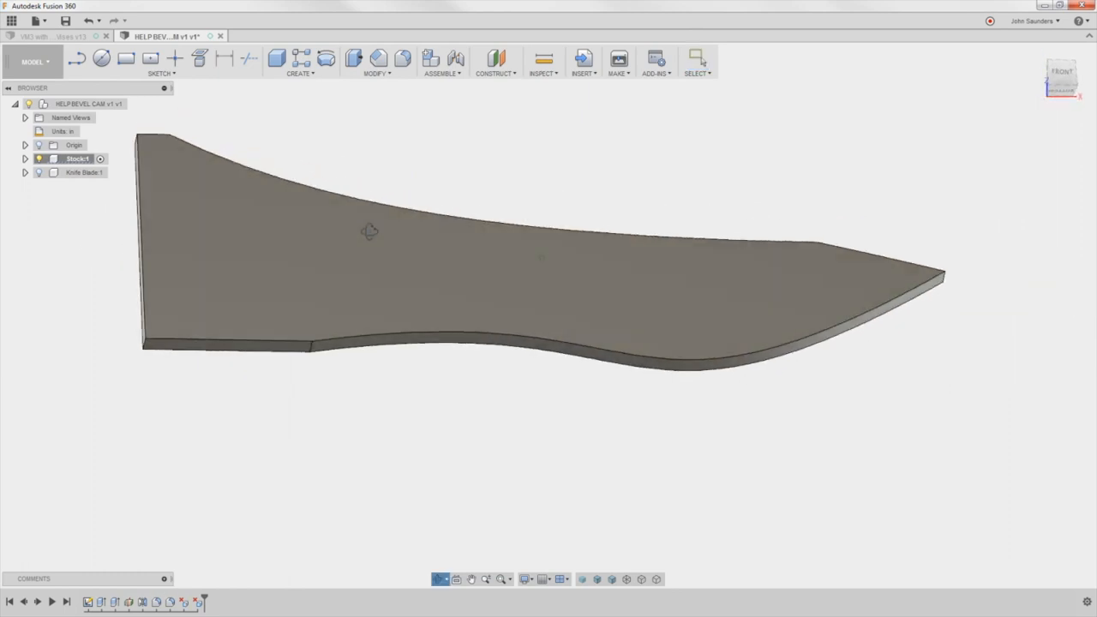
{"action": "left_click_drag", "start_coordinate": [369, 231], "coordinate": [412, 257]}
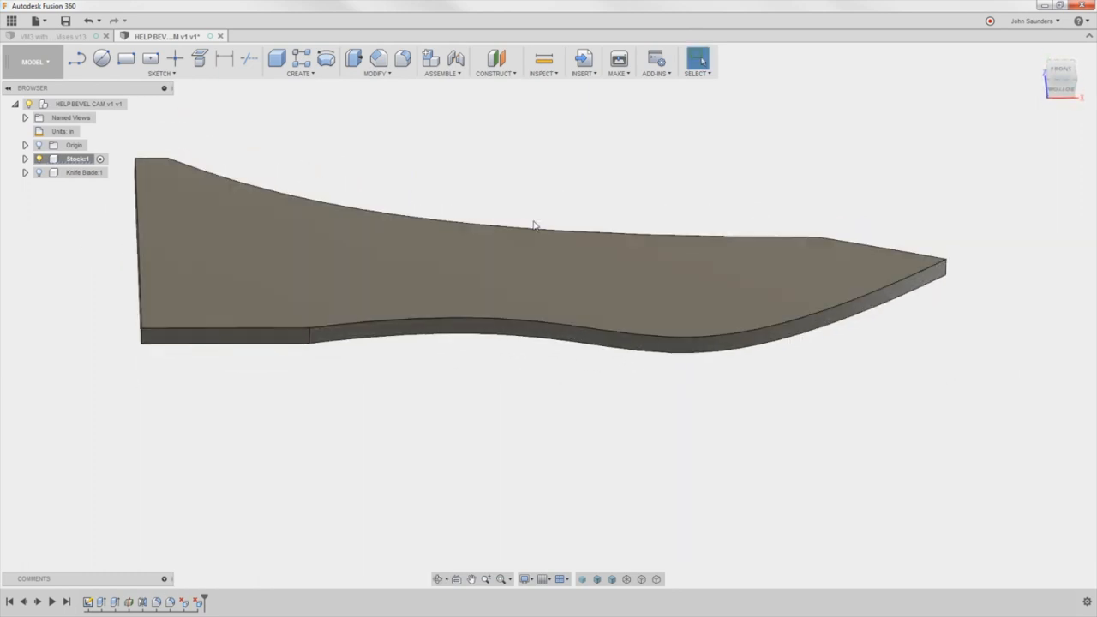
{"action": "mouse_move", "coordinate": [419, 185]}
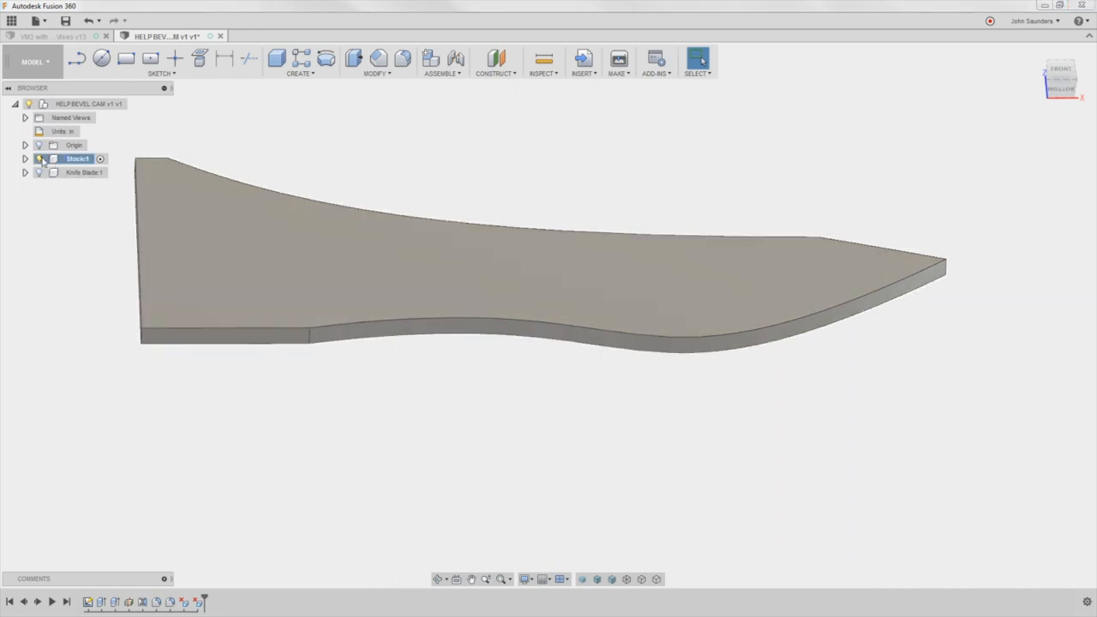
Step: Show Knife Blade instead of Stock, switch to the CAM workspace and start a new setup
{"action": "left_click", "coordinate": [38, 157]}
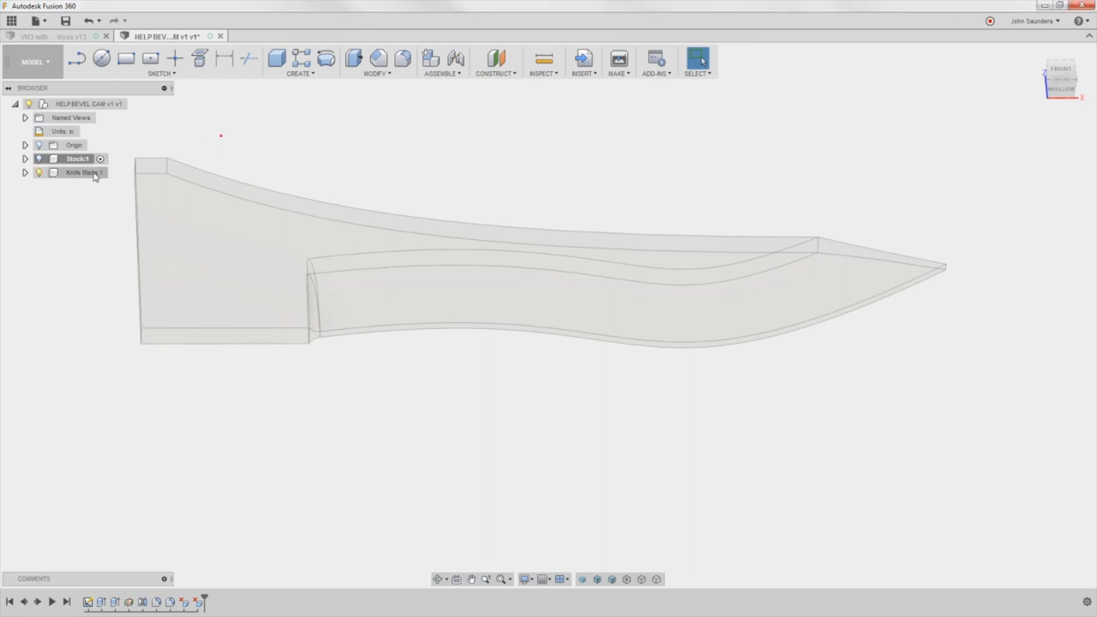
{"action": "left_click", "coordinate": [82, 171]}
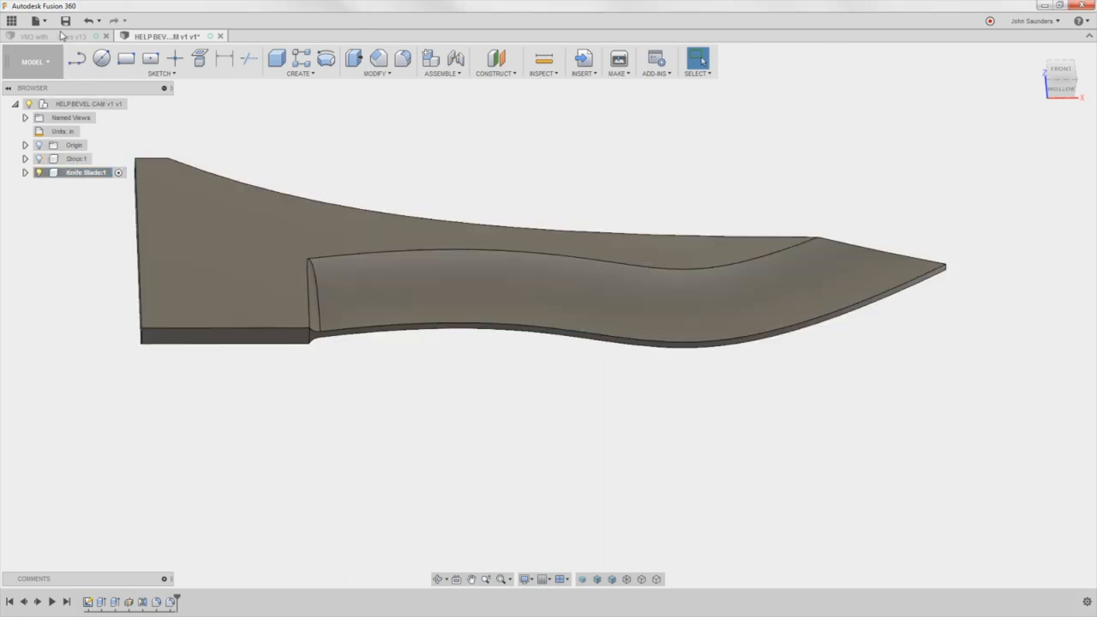
{"action": "mouse_move", "coordinate": [35, 62]}
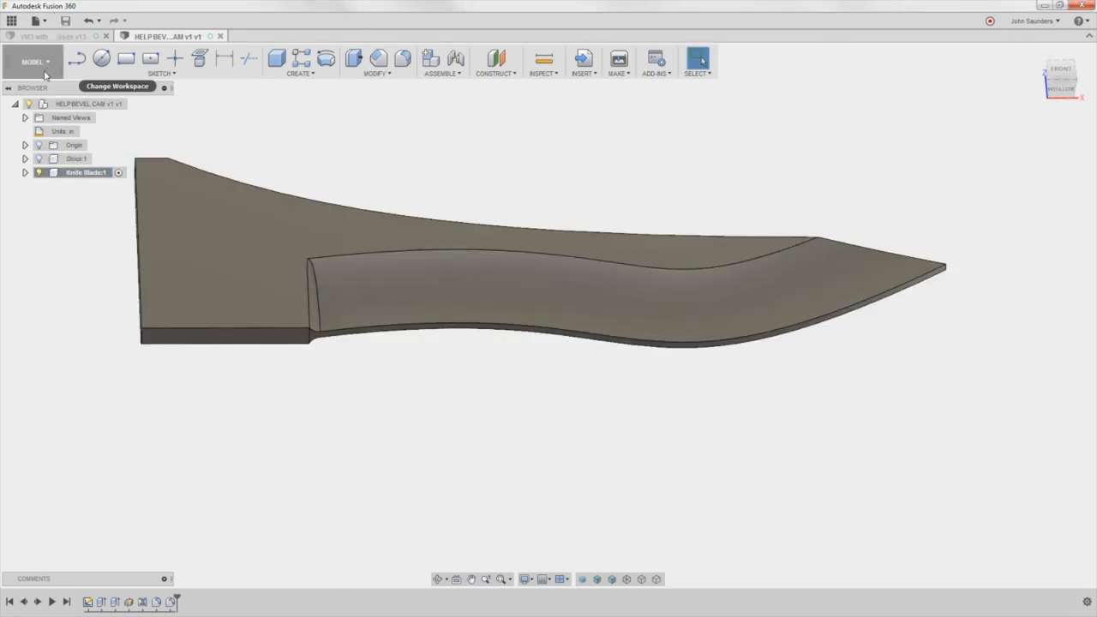
{"action": "left_click", "coordinate": [34, 62]}
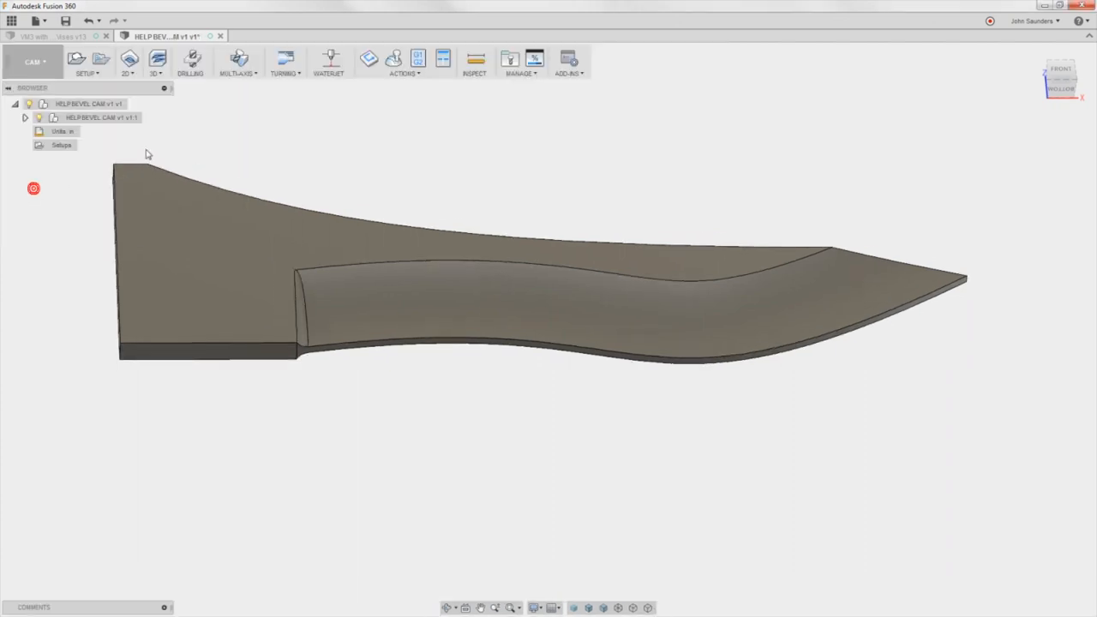
{"action": "left_click", "coordinate": [86, 60]}
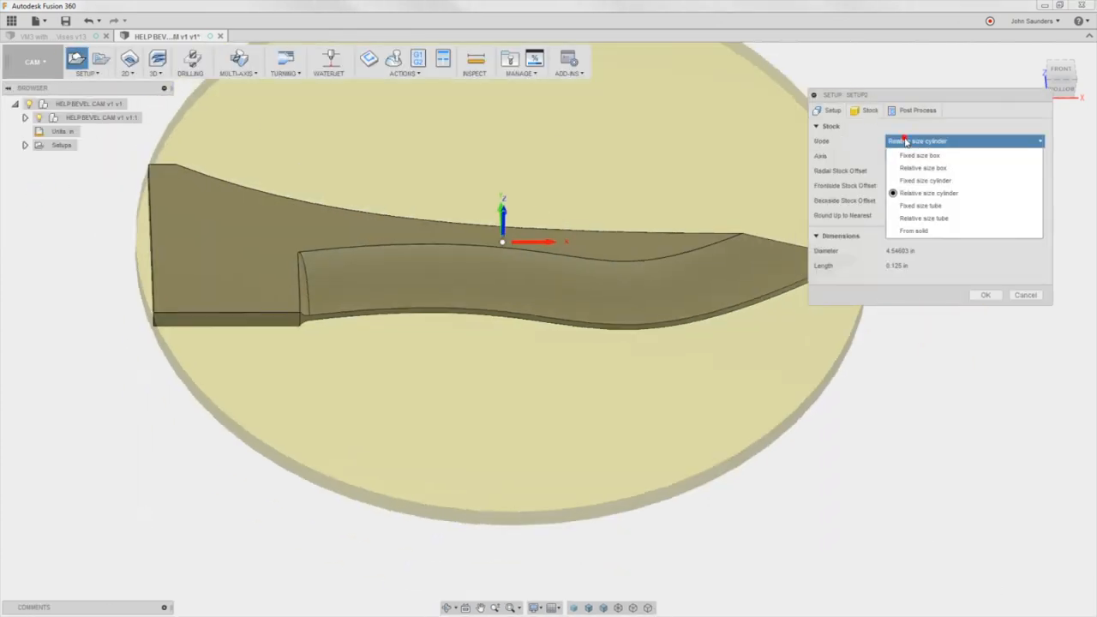
Step: Set the setup's stock mode to From solid using the Stock body
{"action": "left_click", "coordinate": [913, 229]}
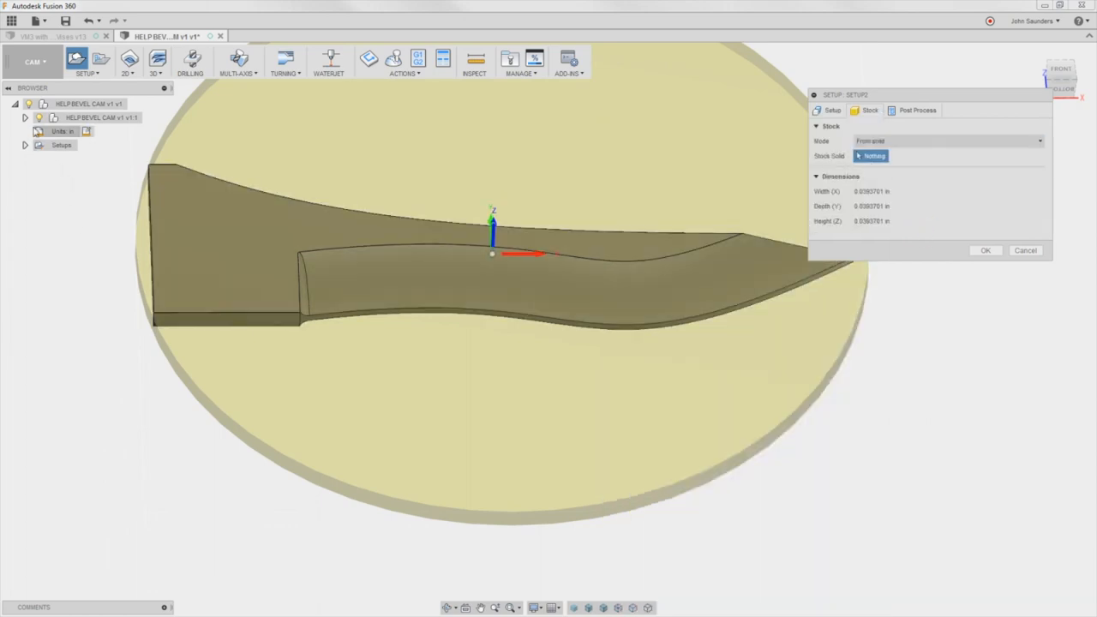
{"action": "left_click", "coordinate": [24, 117]}
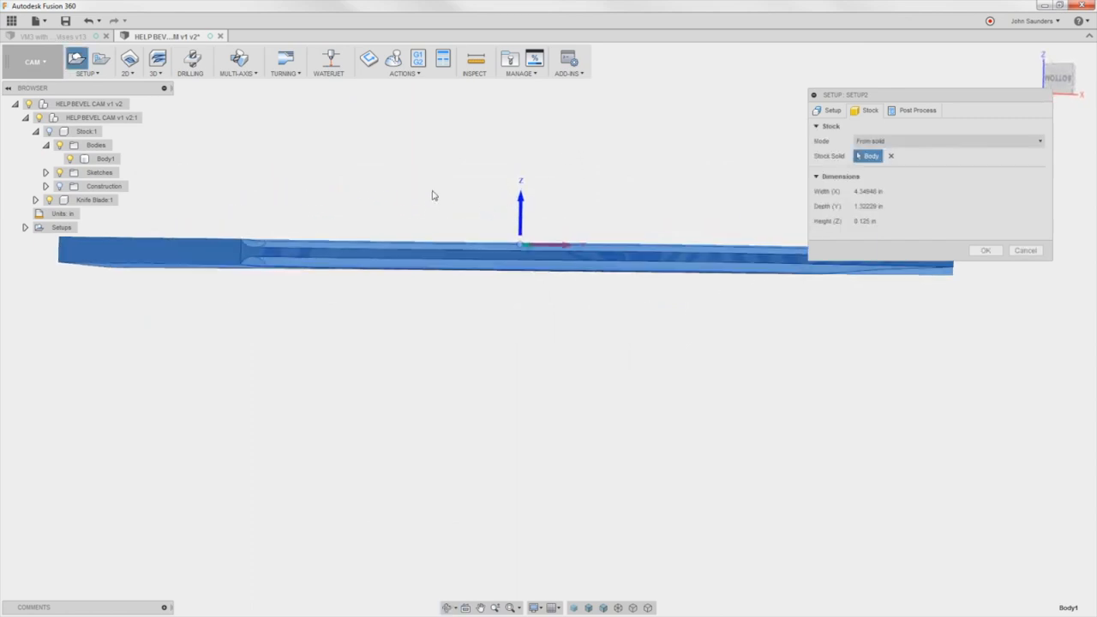
{"action": "left_click_drag", "start_coordinate": [521, 243], "coordinate": [480, 209]}
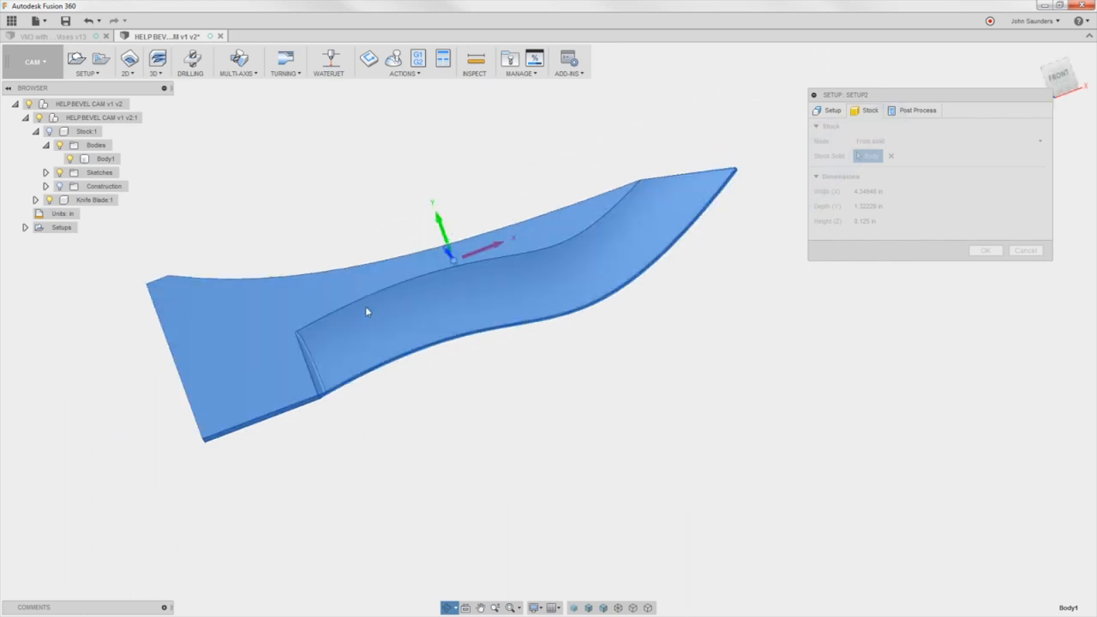
Step: Set the setup origin to a selected point at the blade's bottom corner vertex
{"action": "left_click", "coordinate": [832, 110]}
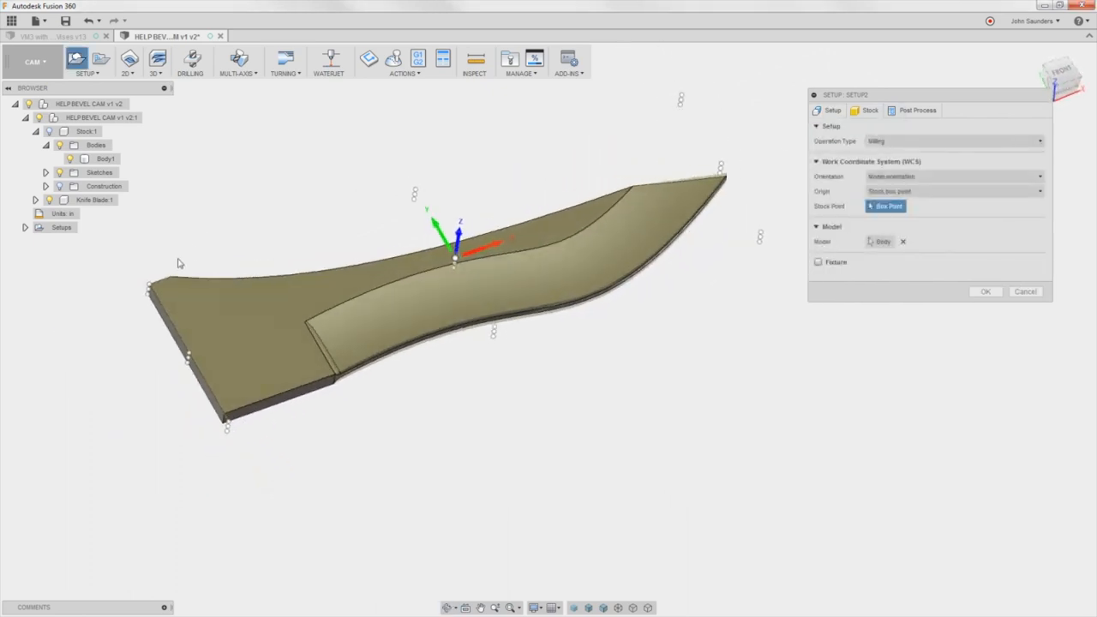
{"action": "mouse_move", "coordinate": [190, 356]}
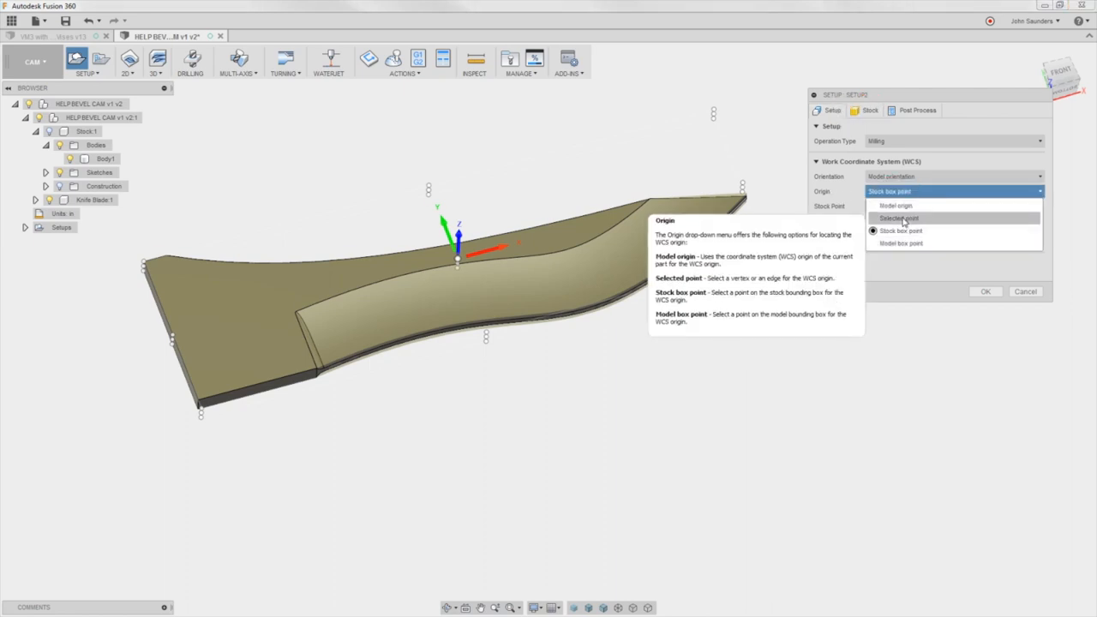
{"action": "left_click", "coordinate": [899, 219]}
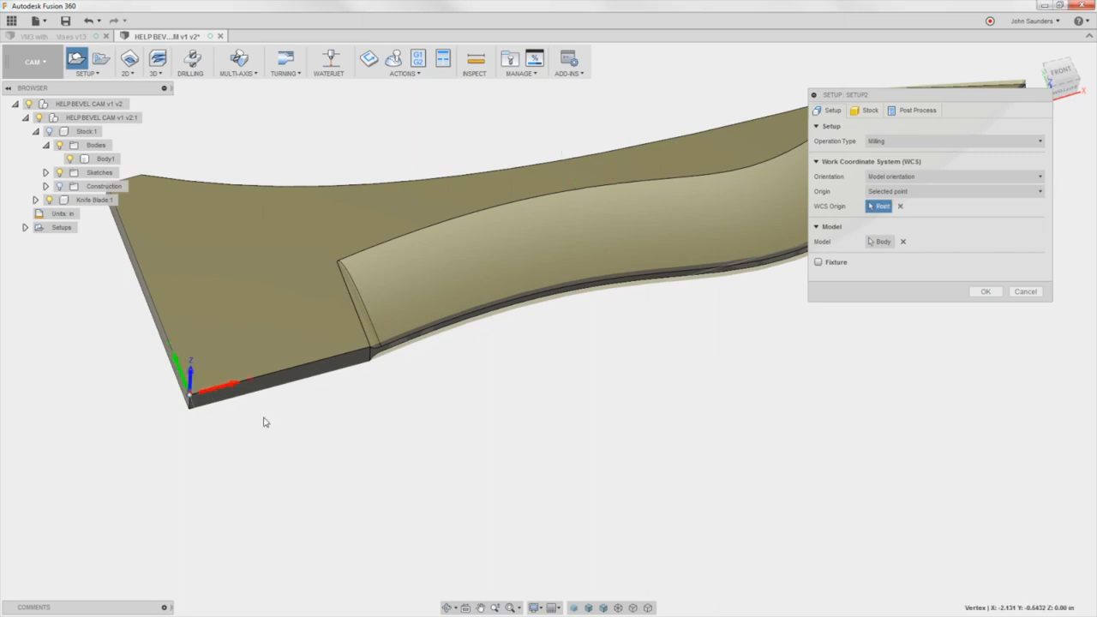
{"action": "left_click", "coordinate": [986, 291]}
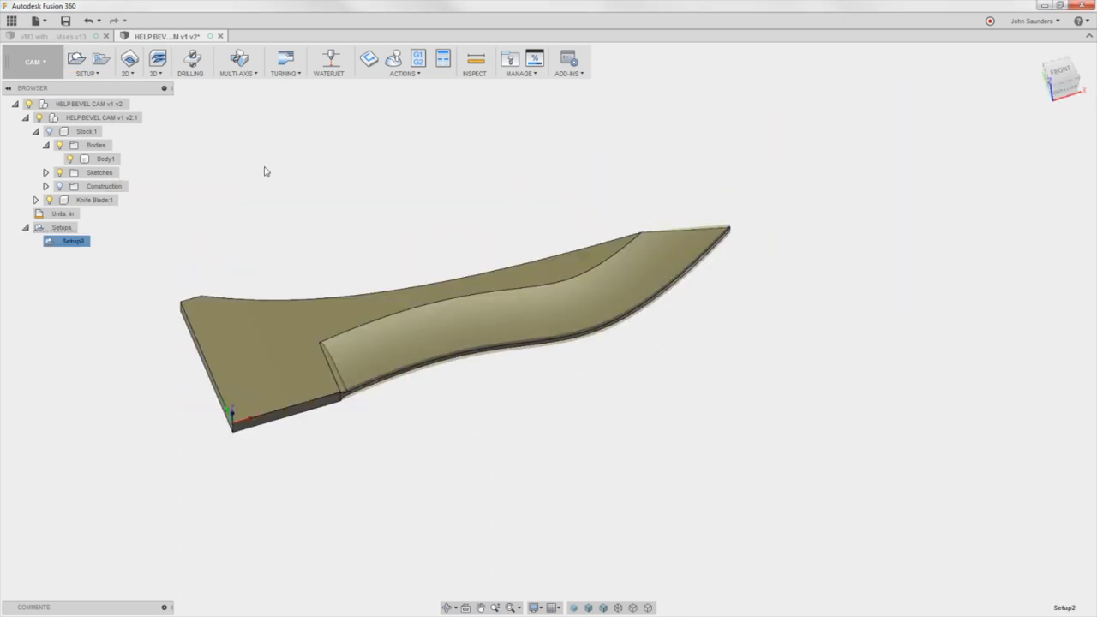
Step: Finish the setup and start a new 3D Scallop toolpath
{"action": "left_click", "coordinate": [156, 61]}
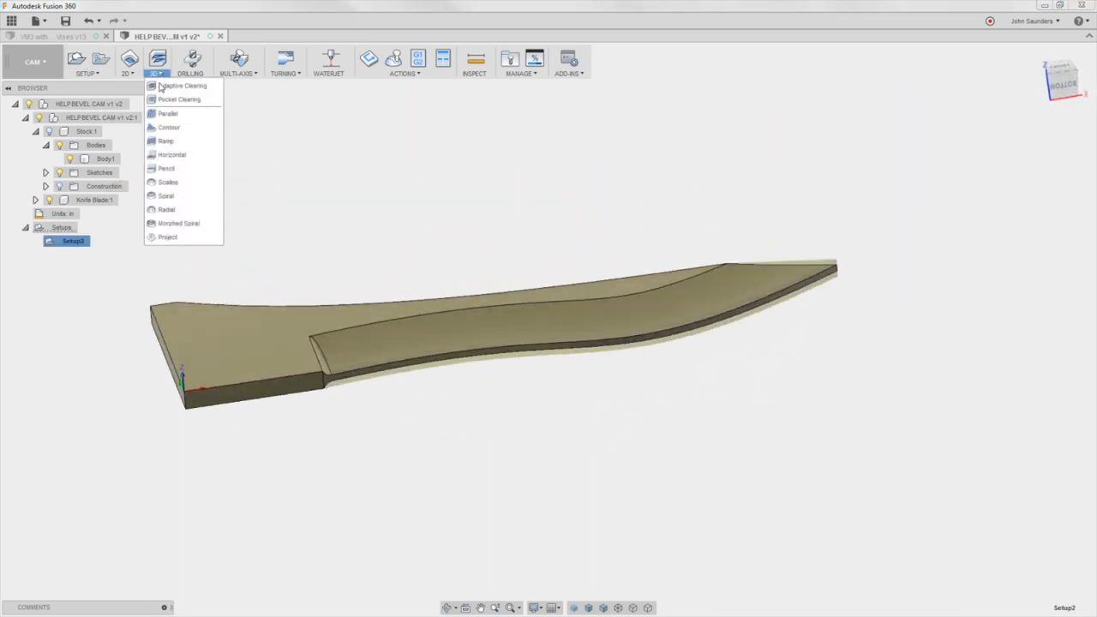
{"action": "mouse_move", "coordinate": [168, 181]}
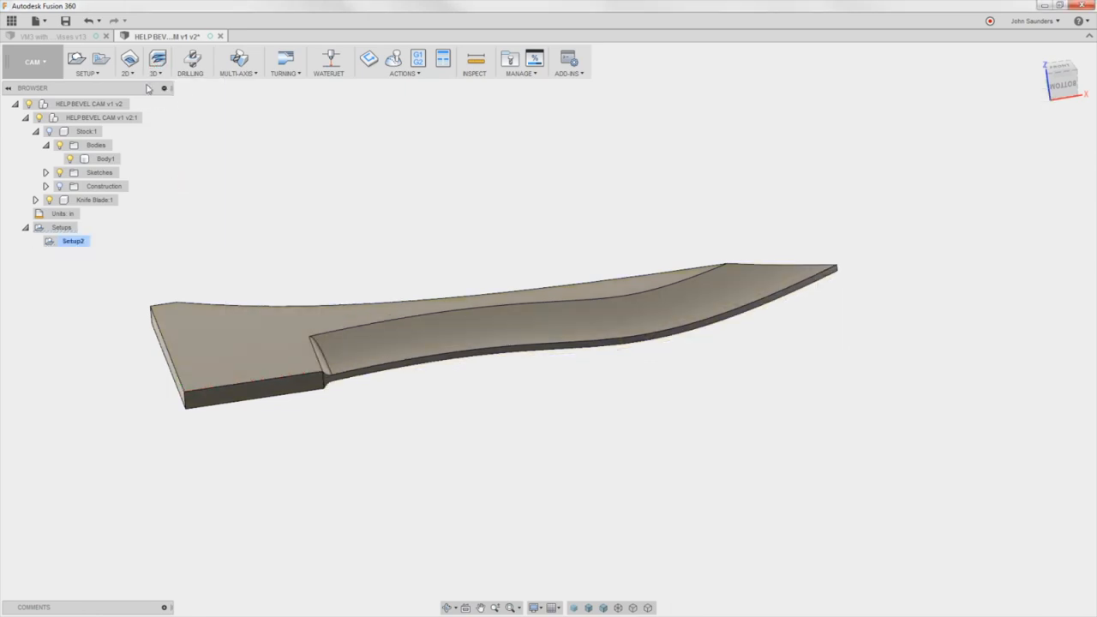
{"action": "left_click", "coordinate": [154, 61]}
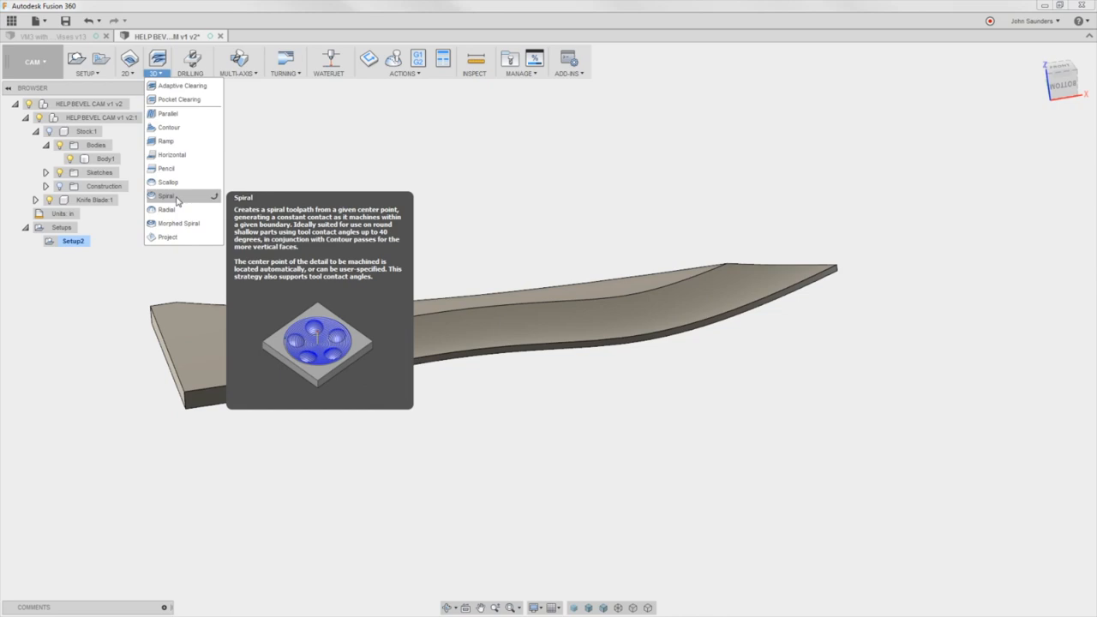
{"action": "mouse_move", "coordinate": [168, 182]}
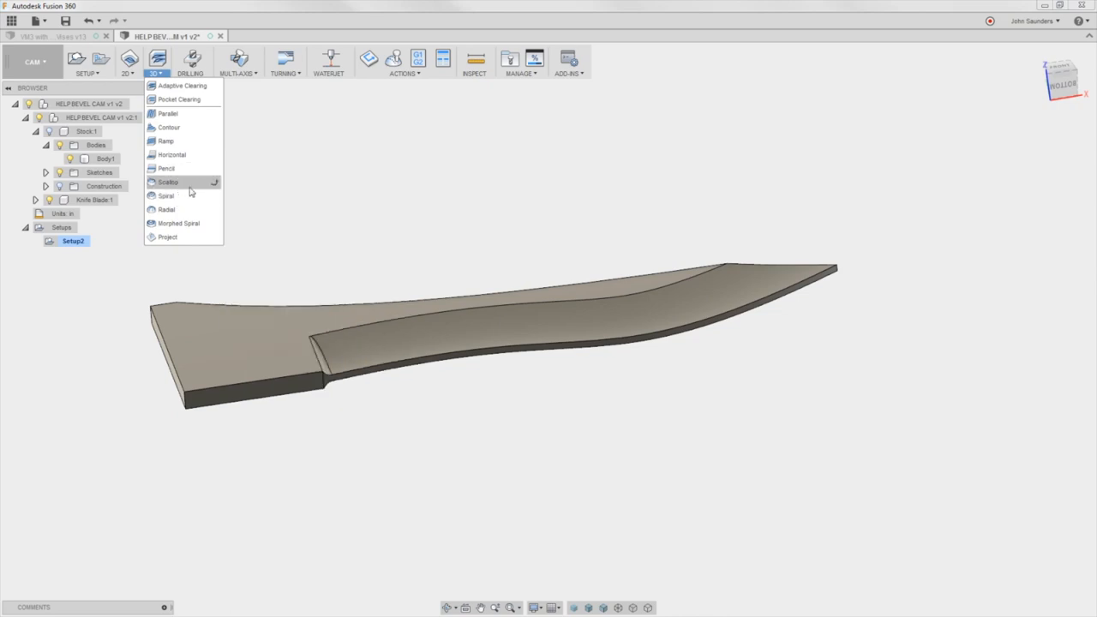
{"action": "left_click", "coordinate": [168, 182]}
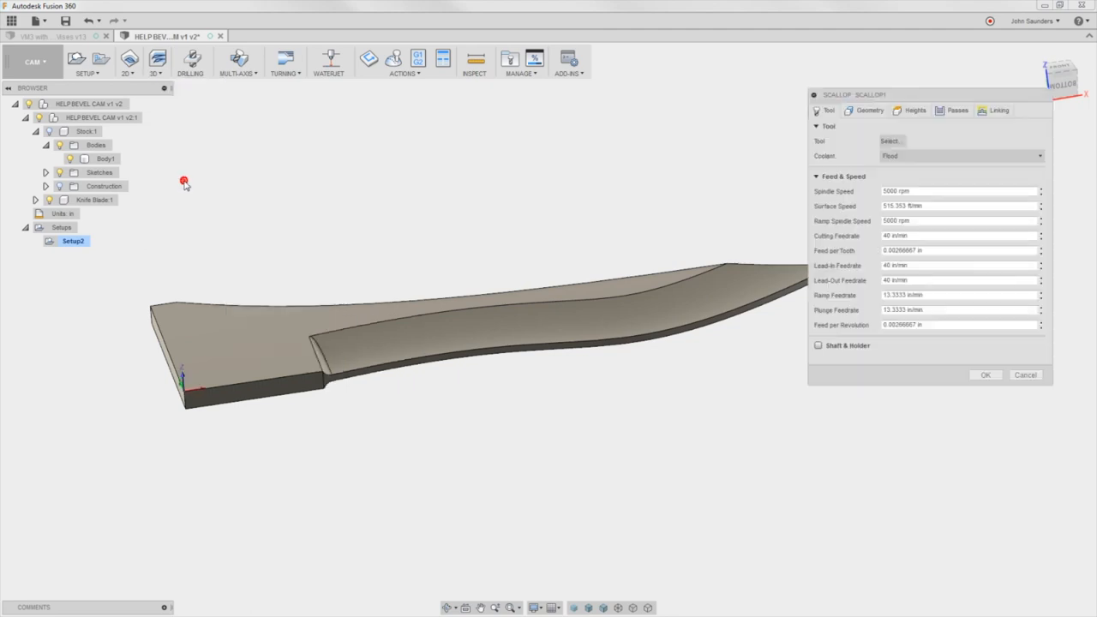
{"action": "mouse_move", "coordinate": [631, 184]}
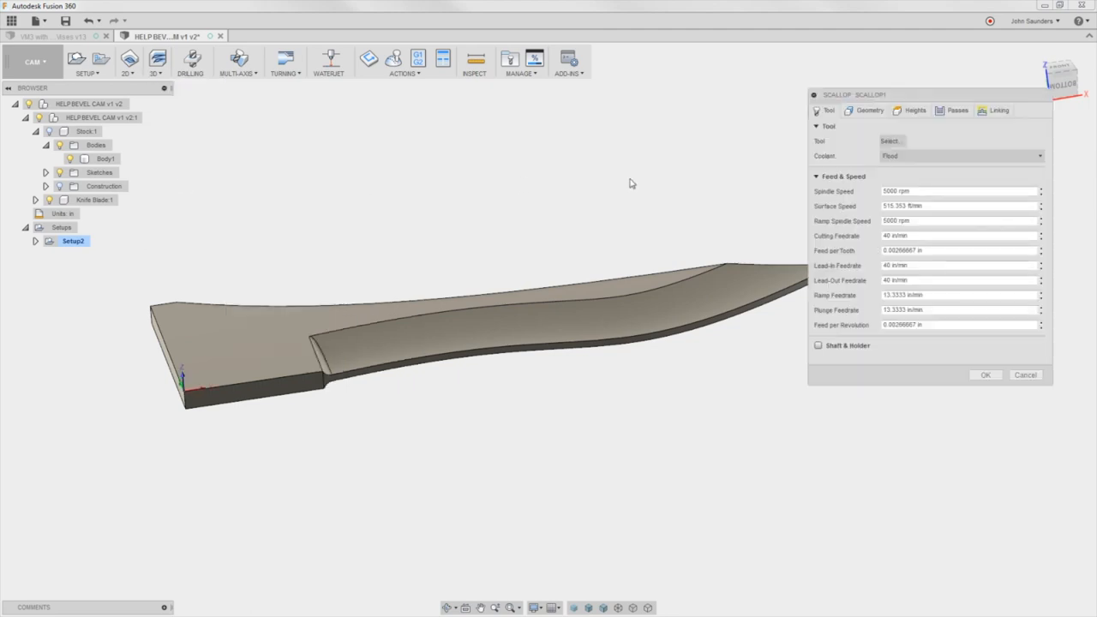
Step: Assign the 1/8-inch ball end mill from the sample tool library as the scallop cutter
{"action": "left_click", "coordinate": [890, 140]}
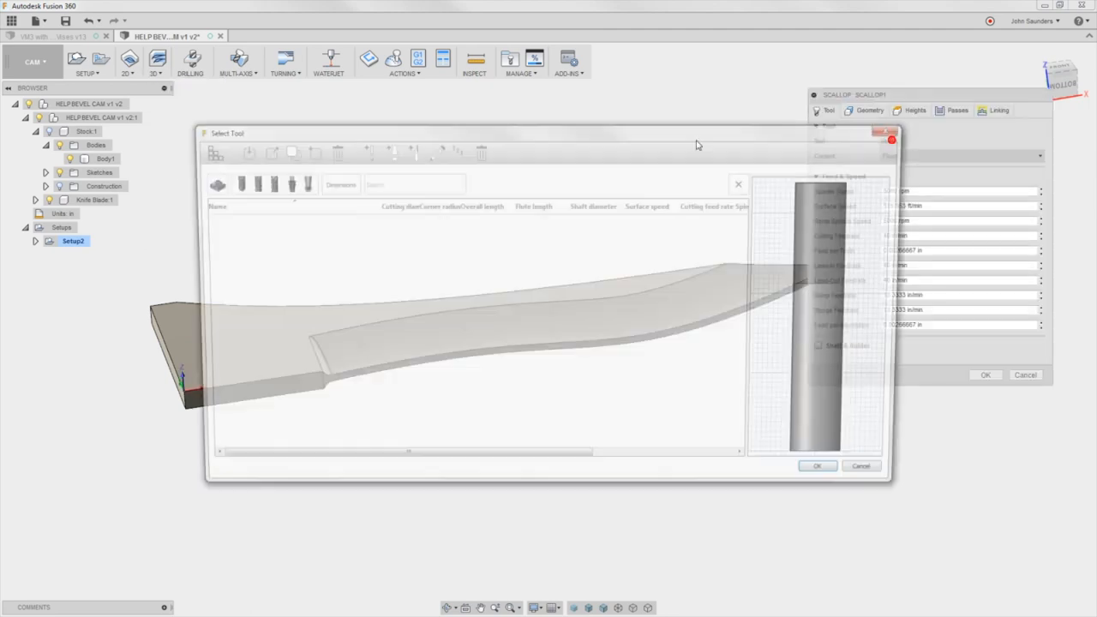
{"action": "left_click", "coordinate": [861, 466]}
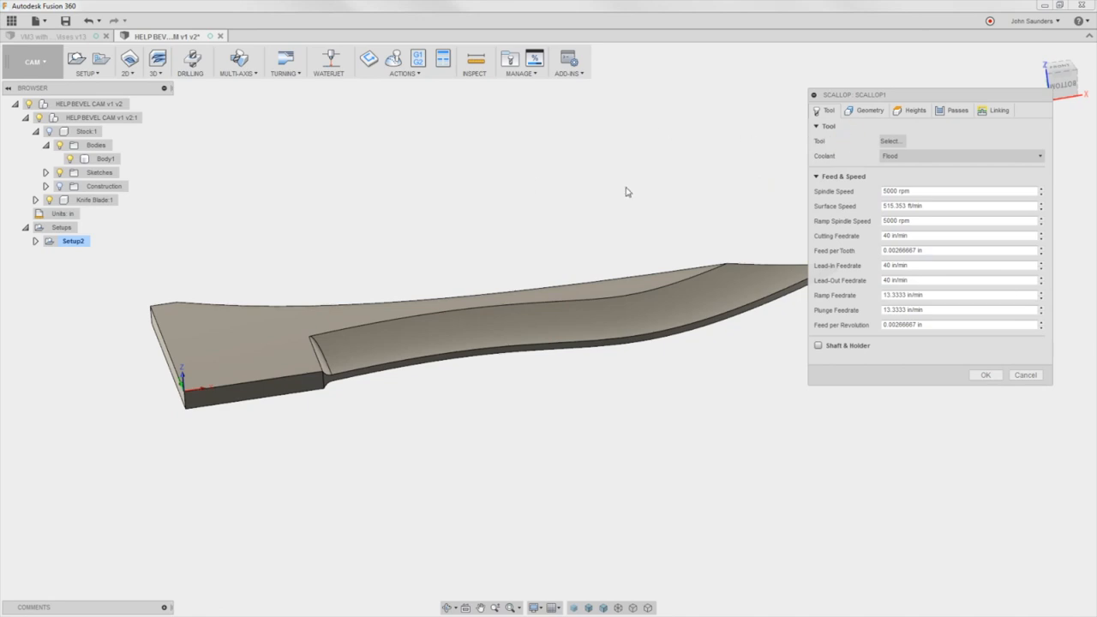
{"action": "left_click", "coordinate": [889, 140]}
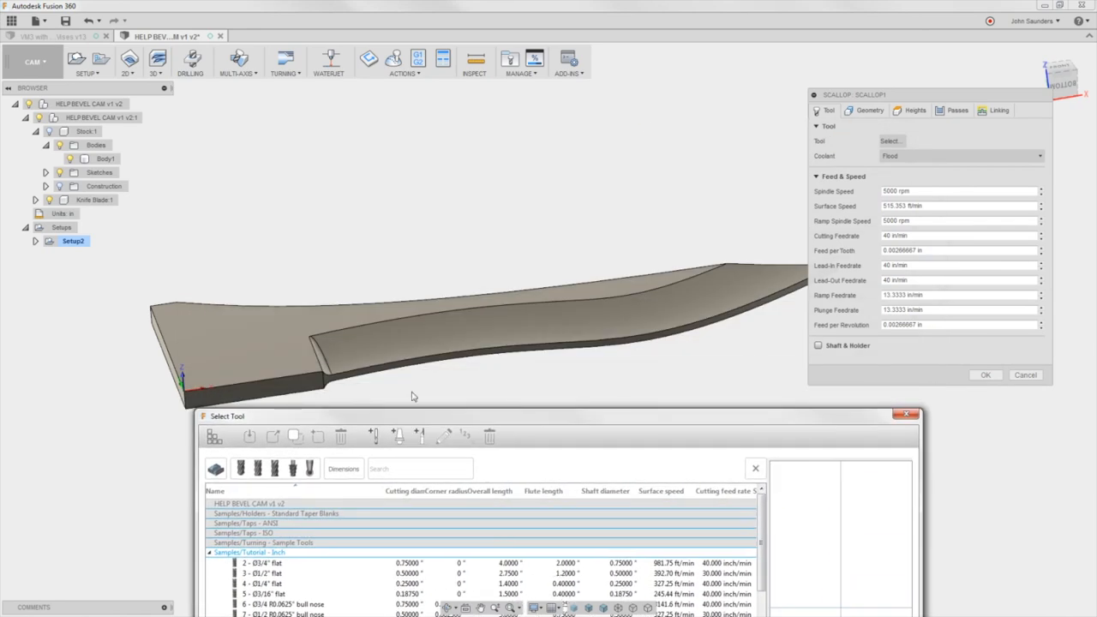
{"action": "mouse_move", "coordinate": [685, 298]}
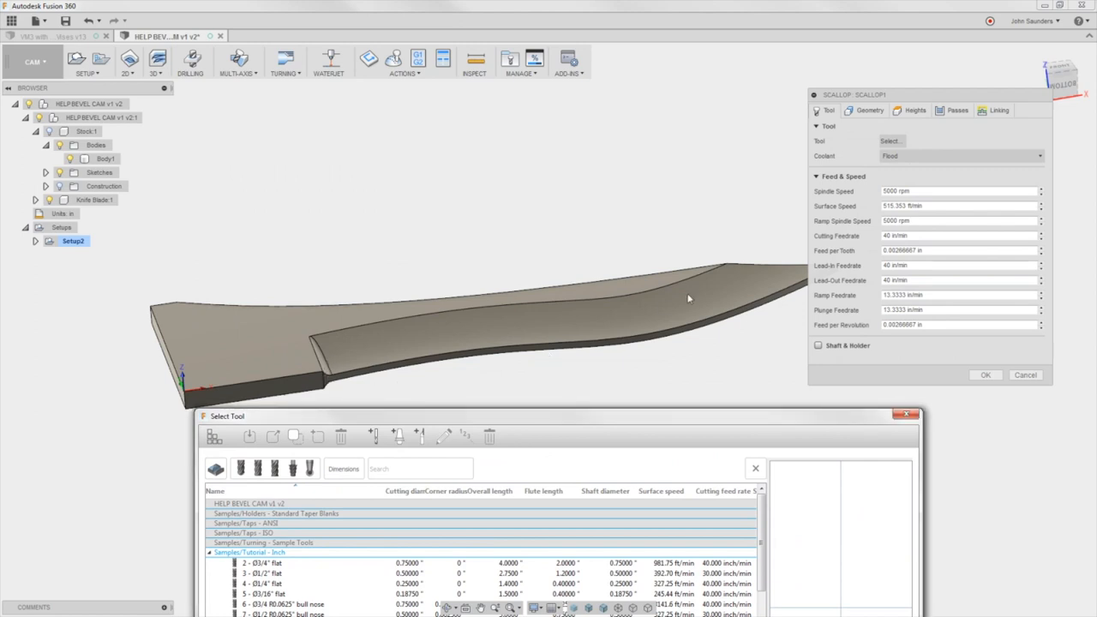
{"action": "mouse_move", "coordinate": [604, 420]}
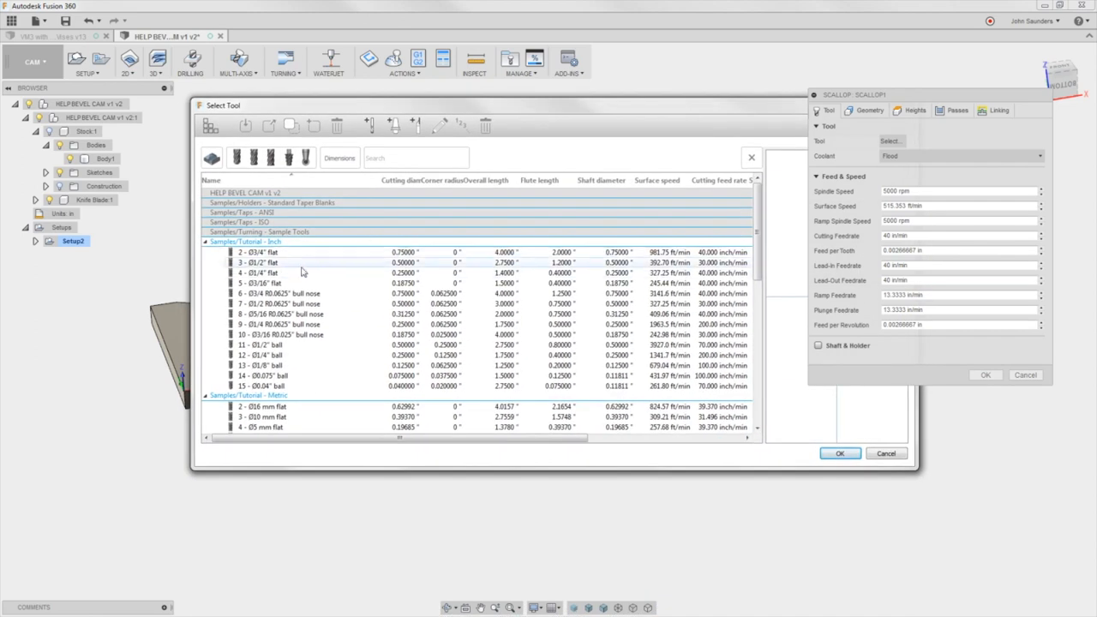
{"action": "left_click", "coordinate": [283, 355]}
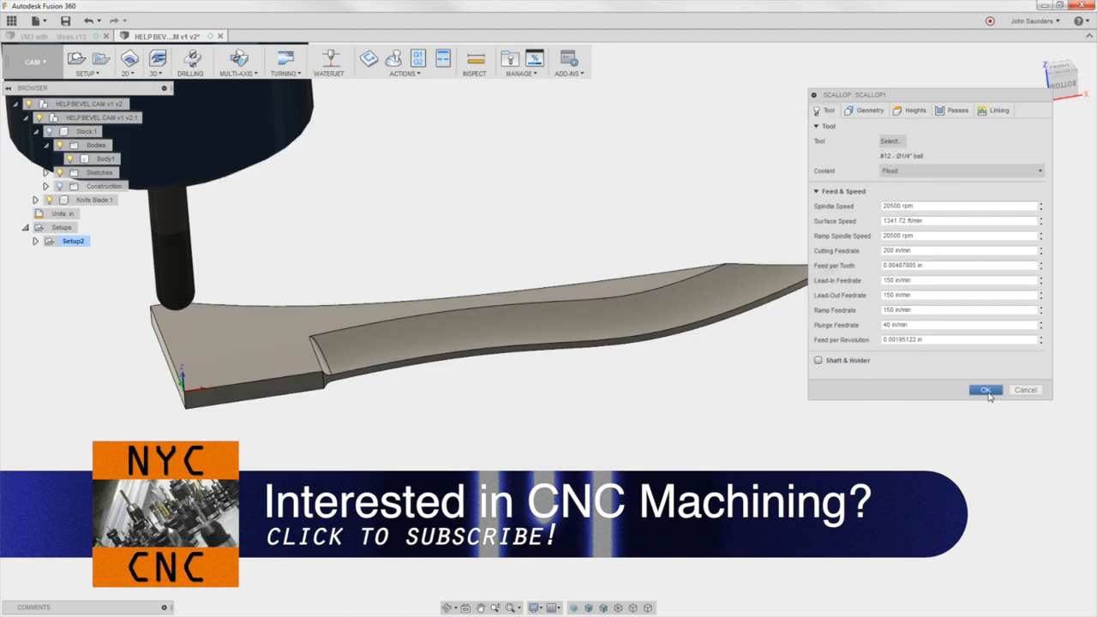
Step: Compute the scallop toolpath over the blade, inspect it, and reopen Scallop1 for editing
{"action": "left_click", "coordinate": [986, 391]}
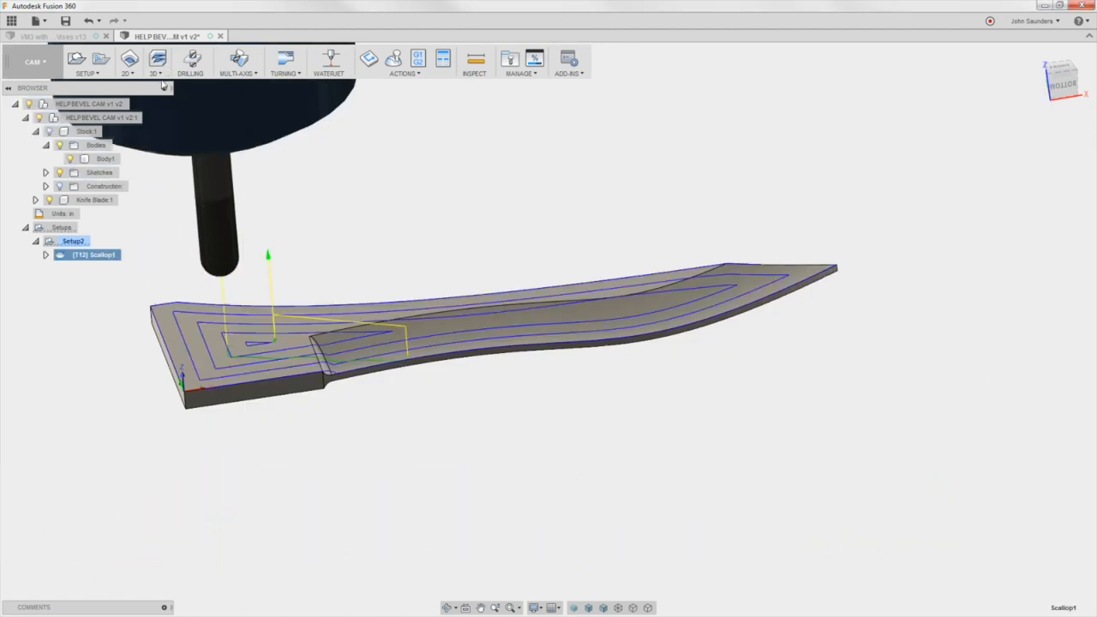
{"action": "left_click", "coordinate": [154, 60]}
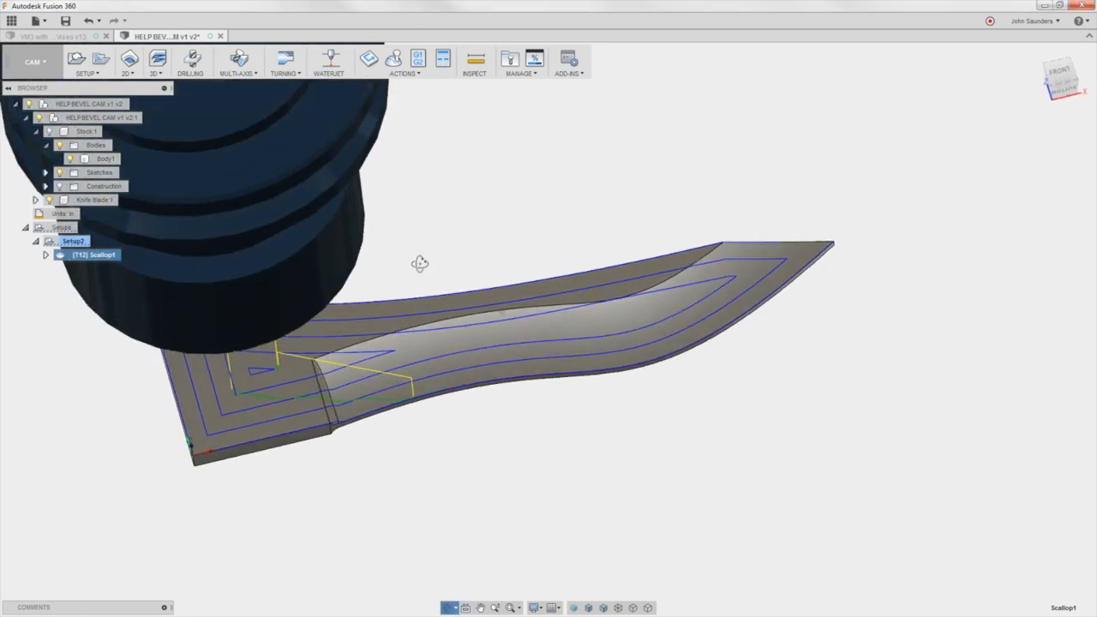
{"action": "left_click_drag", "start_coordinate": [420, 264], "coordinate": [415, 271]}
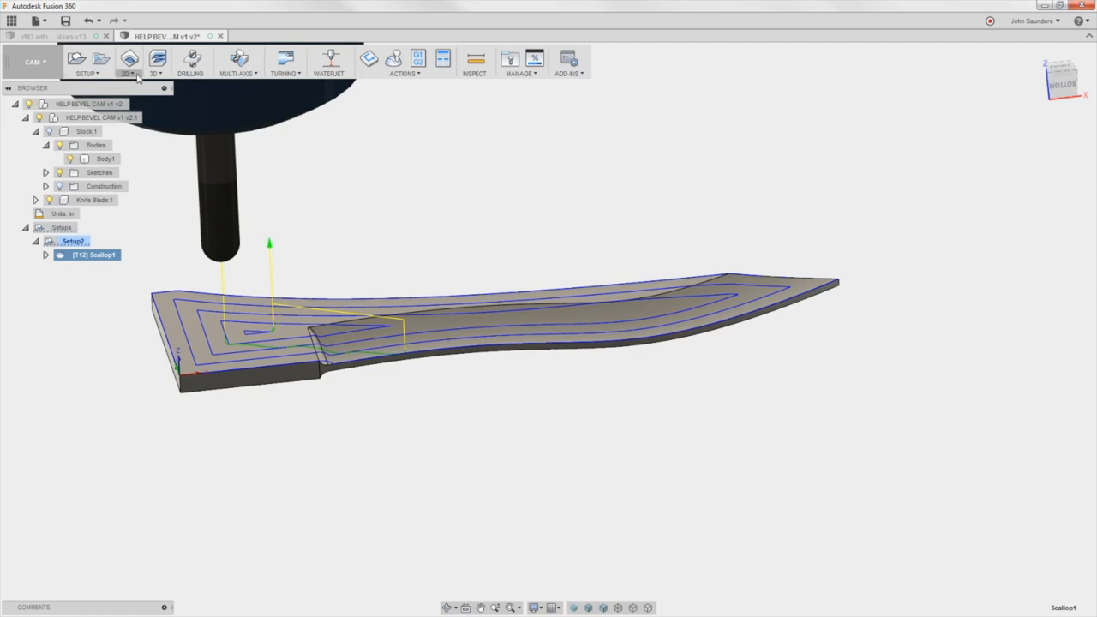
{"action": "mouse_move", "coordinate": [209, 252]}
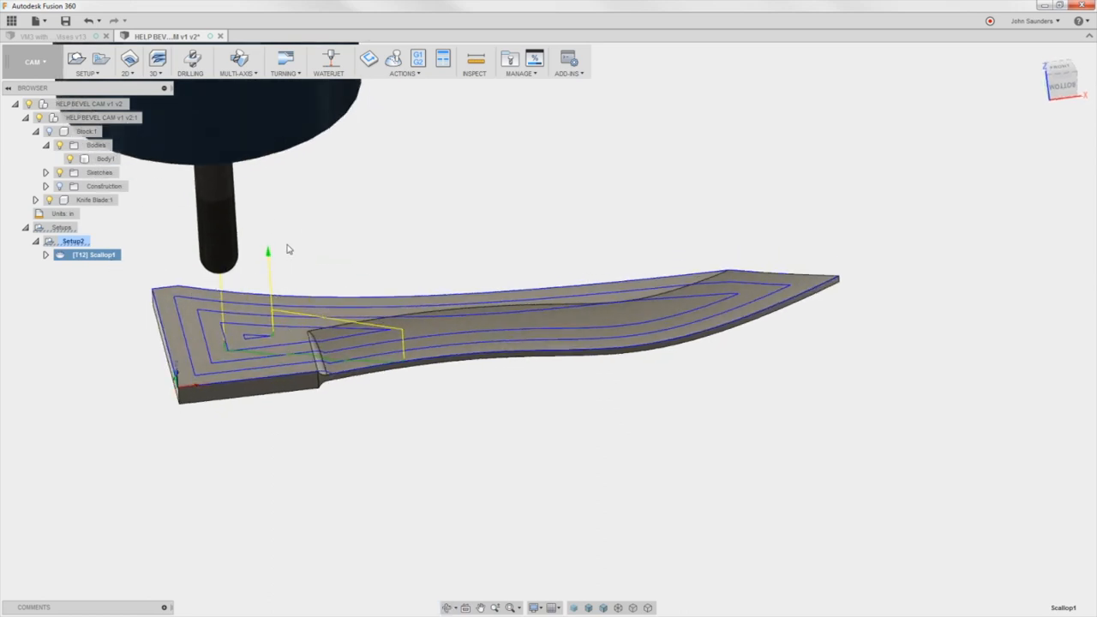
{"action": "double_click", "coordinate": [94, 254]}
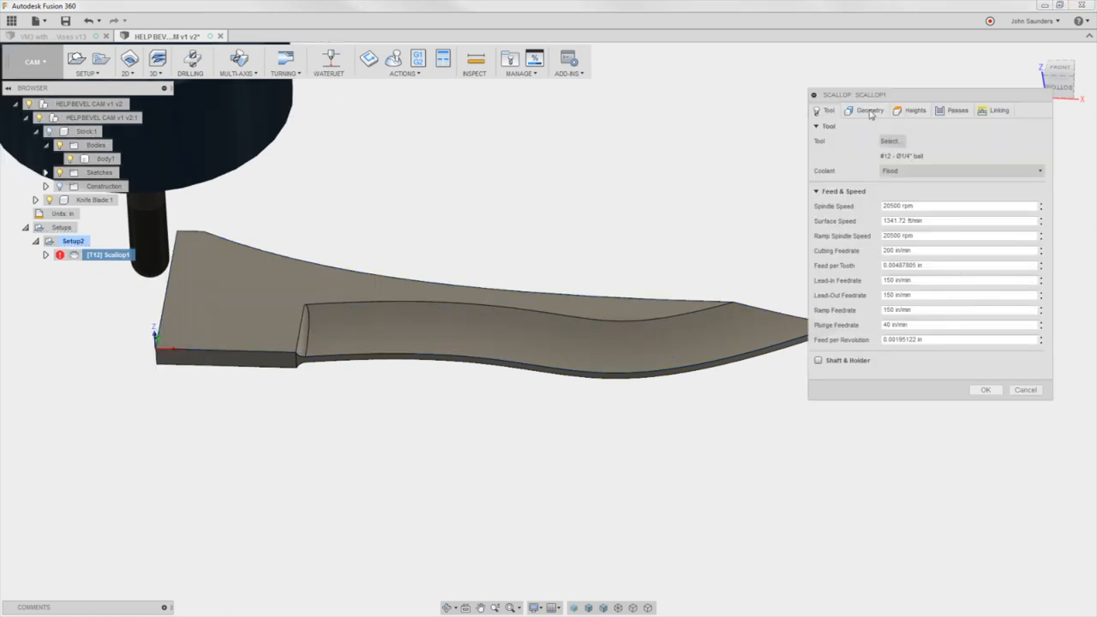
Step: Set Machining Boundary to Selection using the blade's outer and bevel edges and accept the contour
{"action": "left_click", "coordinate": [871, 110]}
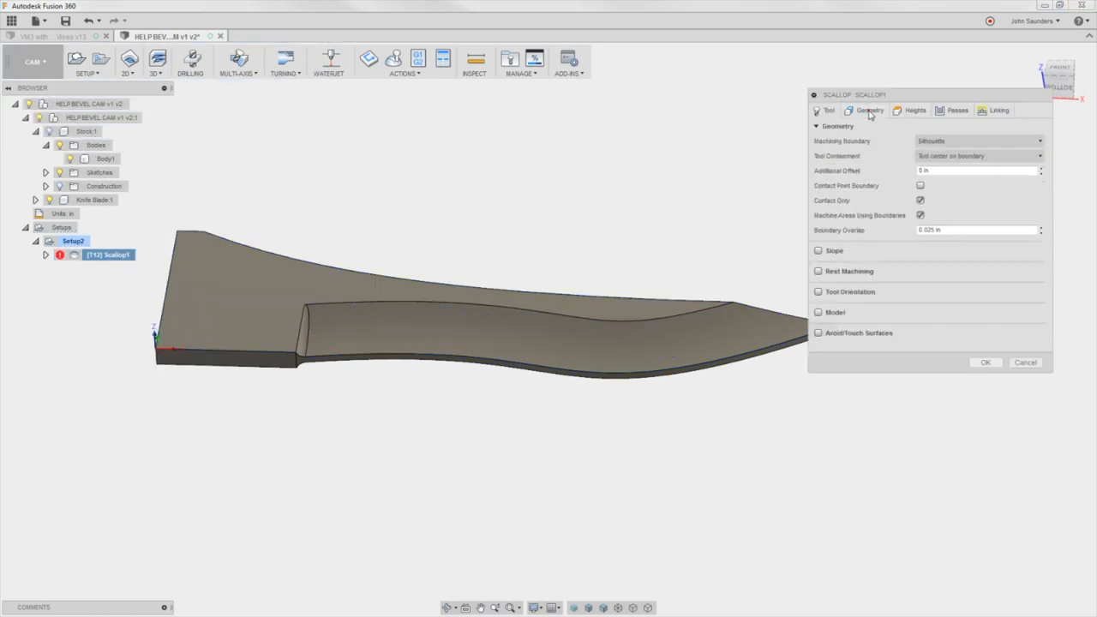
{"action": "left_click", "coordinate": [977, 140]}
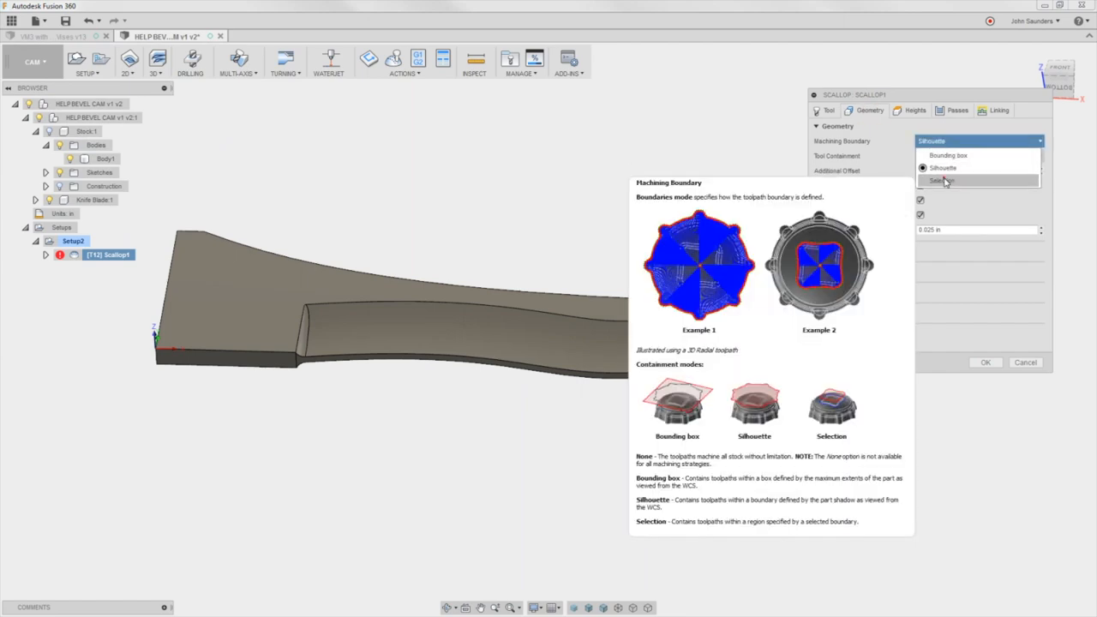
{"action": "left_click", "coordinate": [942, 182]}
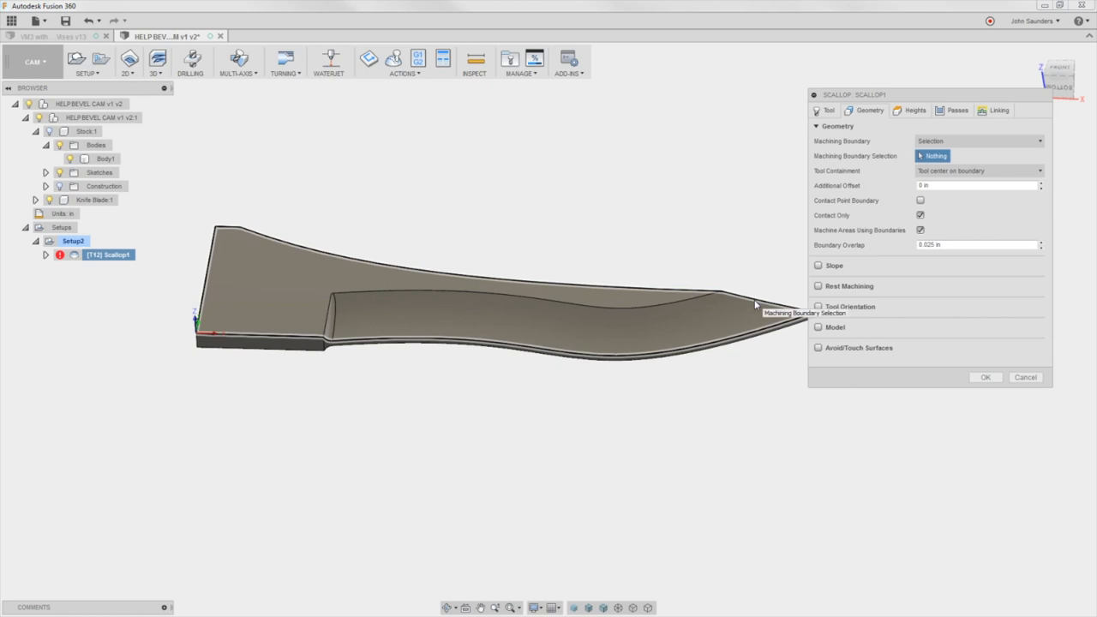
{"action": "left_click", "coordinate": [755, 305]}
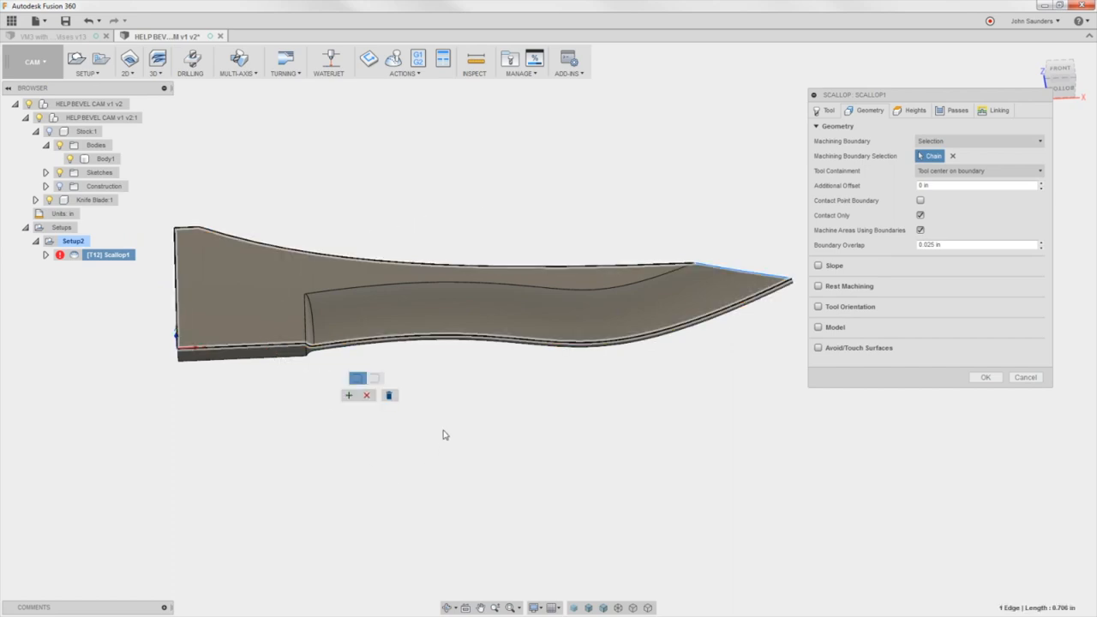
{"action": "mouse_move", "coordinate": [339, 421]}
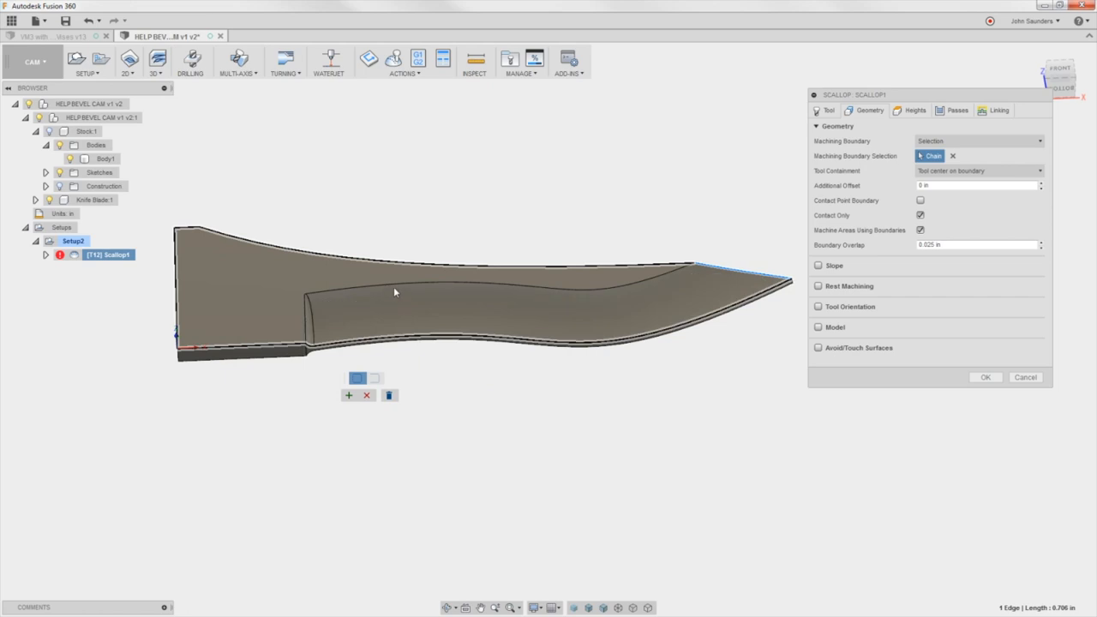
{"action": "left_click", "coordinate": [395, 284]}
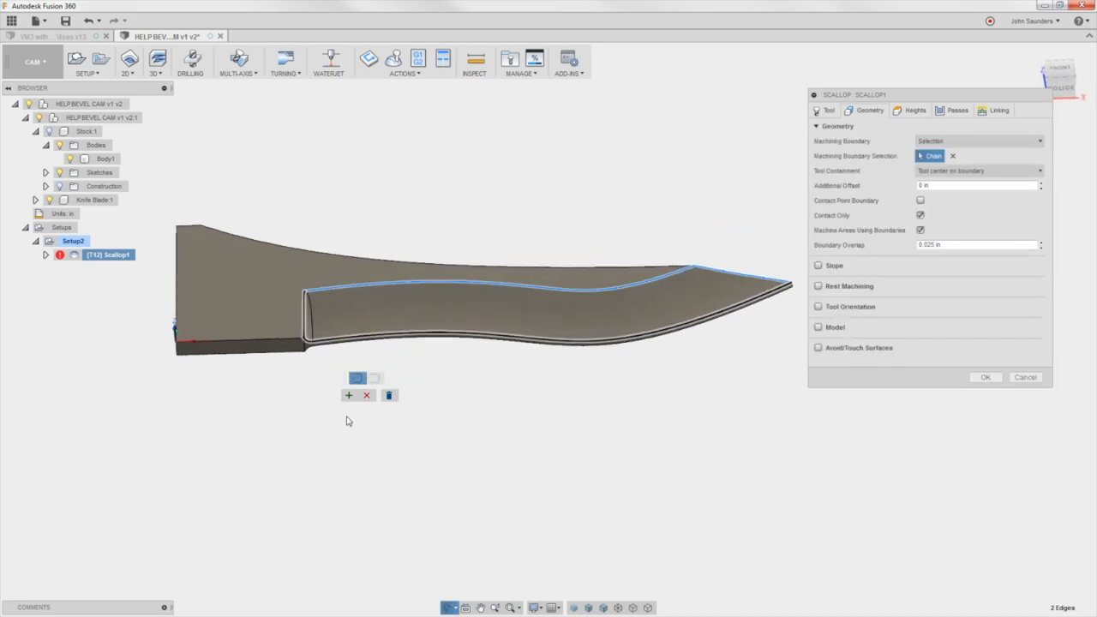
{"action": "mouse_move", "coordinate": [349, 394]}
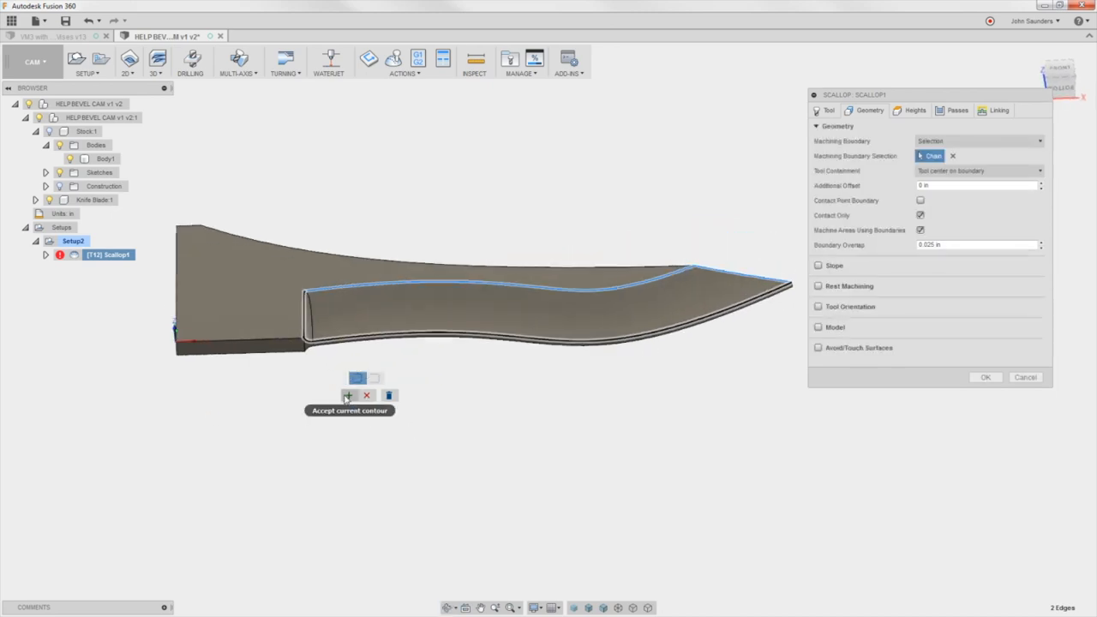
{"action": "left_click", "coordinate": [350, 394]}
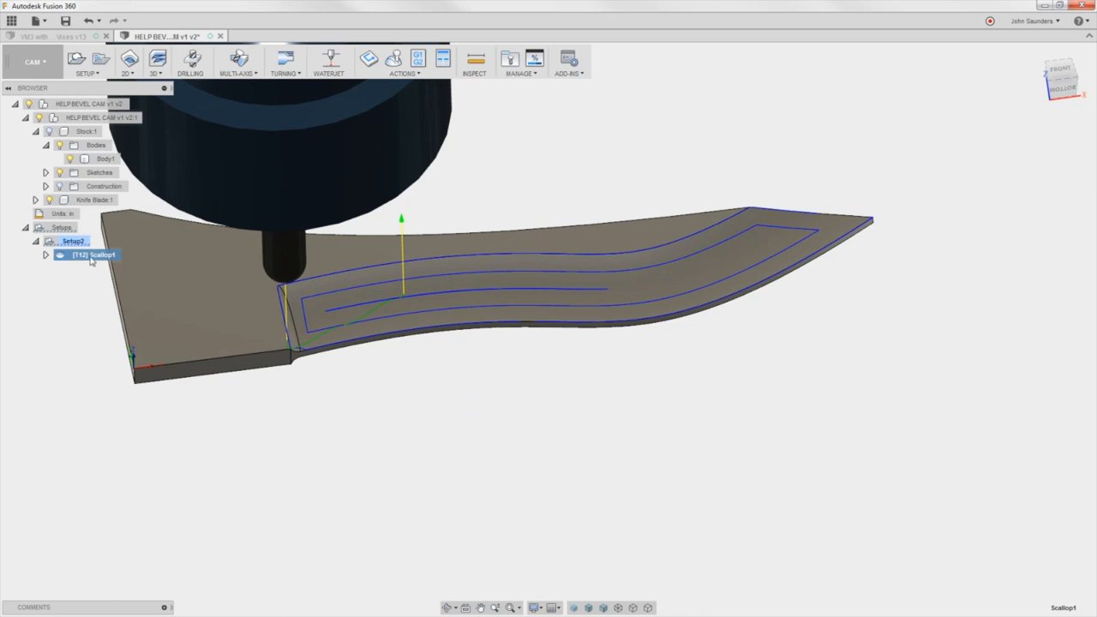
{"action": "double_click", "coordinate": [101, 254]}
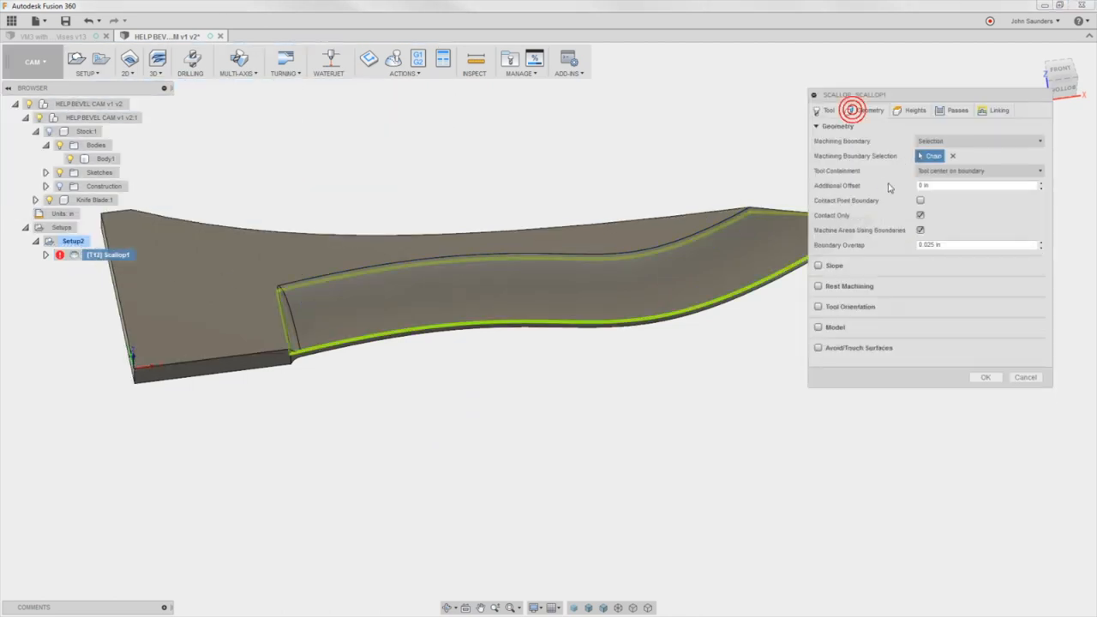
{"action": "mouse_move", "coordinate": [943, 171]}
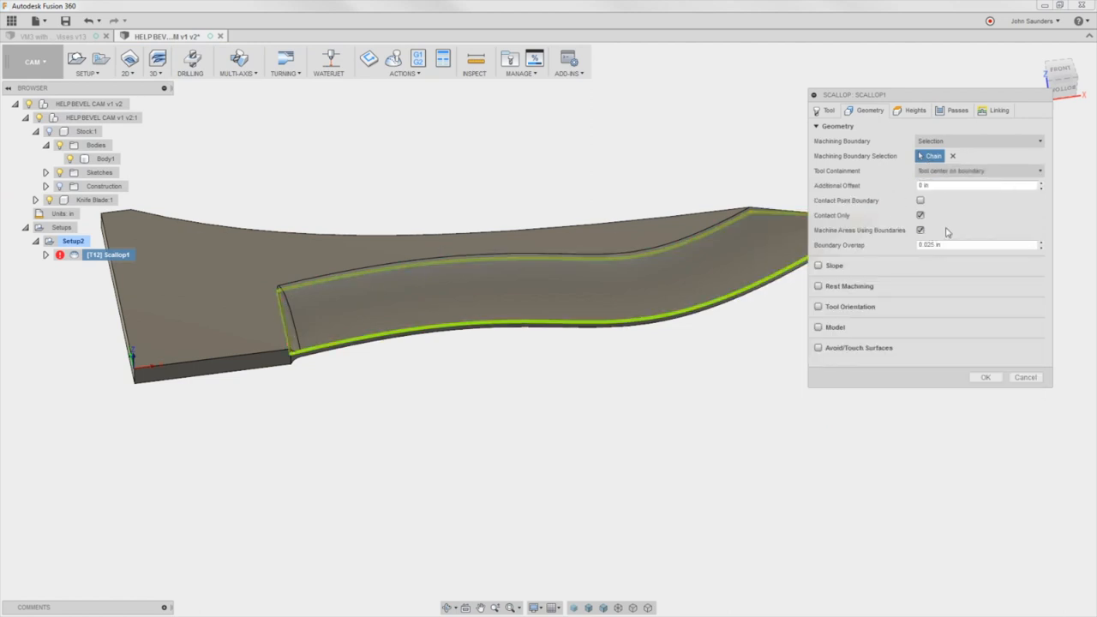
{"action": "mouse_move", "coordinate": [912, 223]}
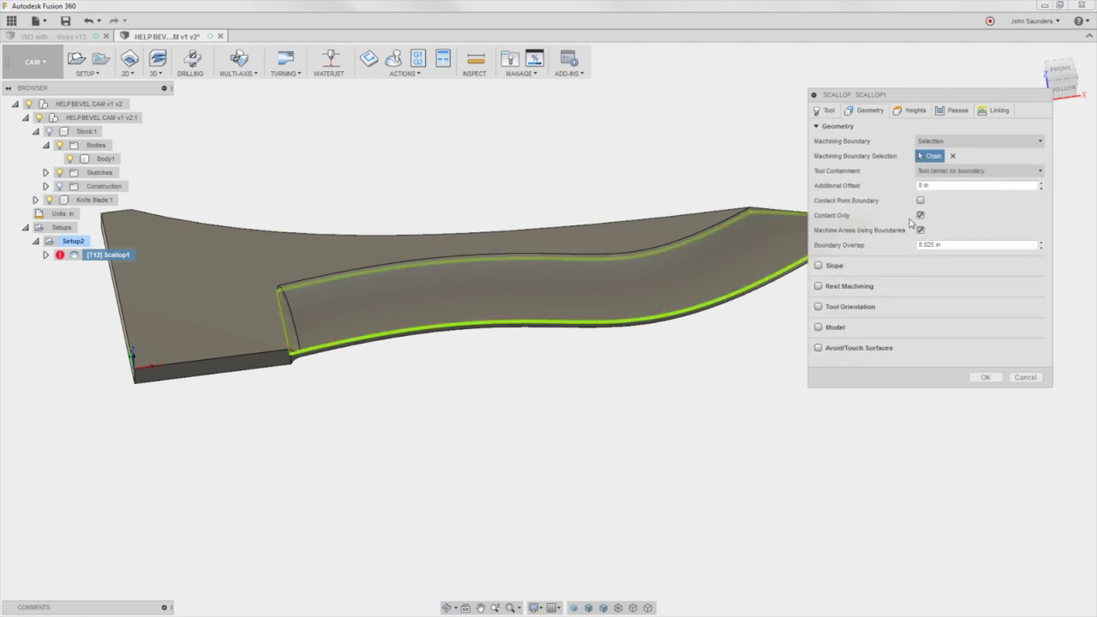
{"action": "left_click", "coordinate": [984, 377]}
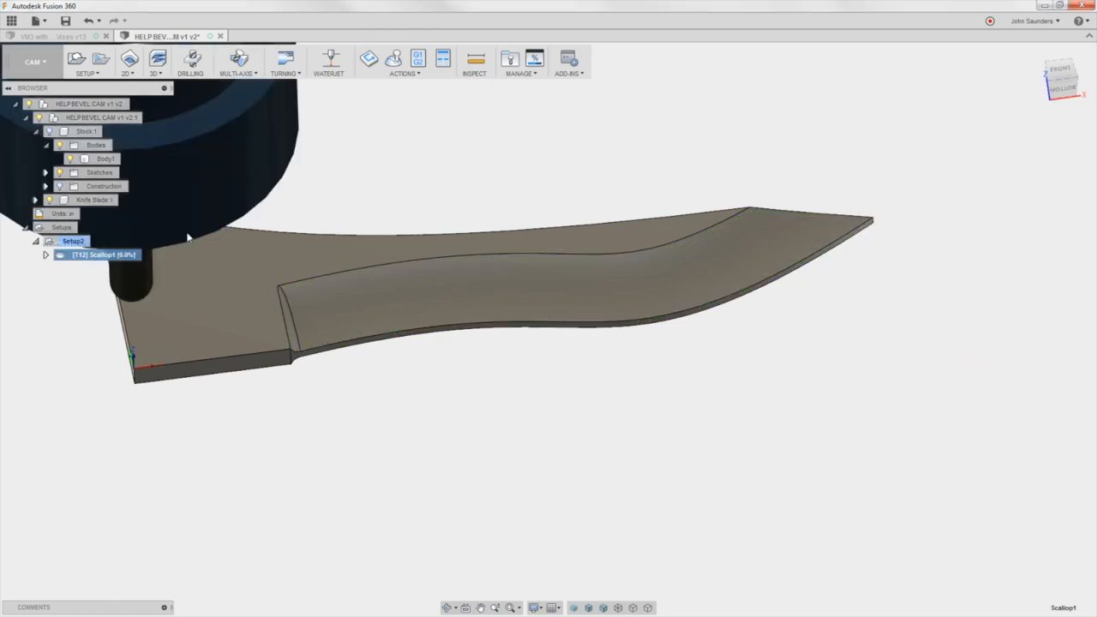
{"action": "mouse_move", "coordinate": [418, 58]}
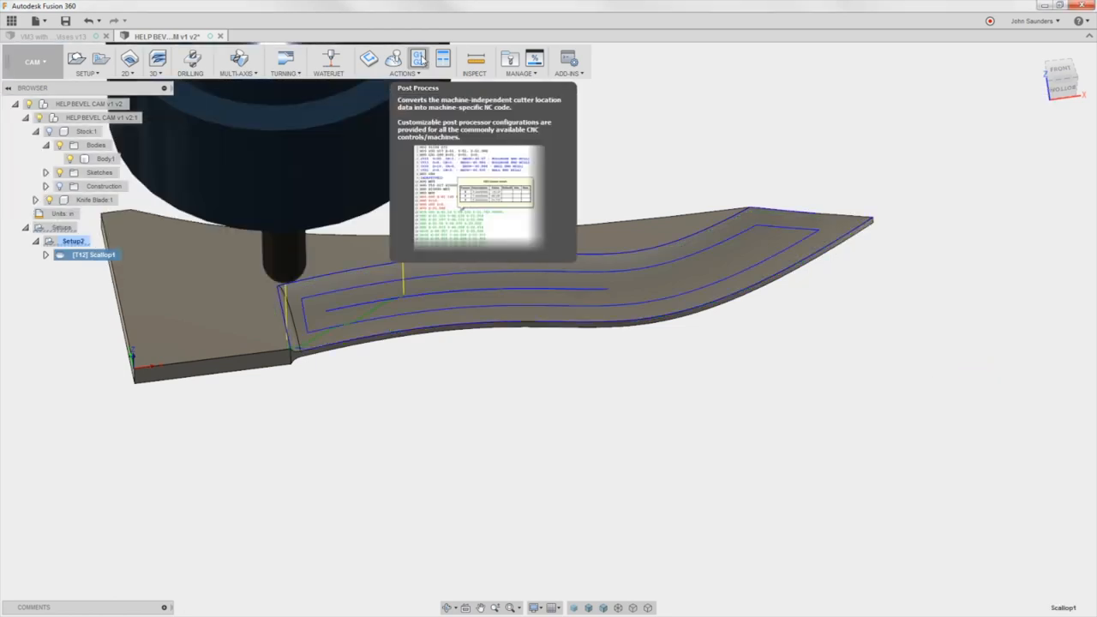
Step: Simulate the scallop toolpath cutting along the bevel, then exit the simulation
{"action": "left_click", "coordinate": [394, 58]}
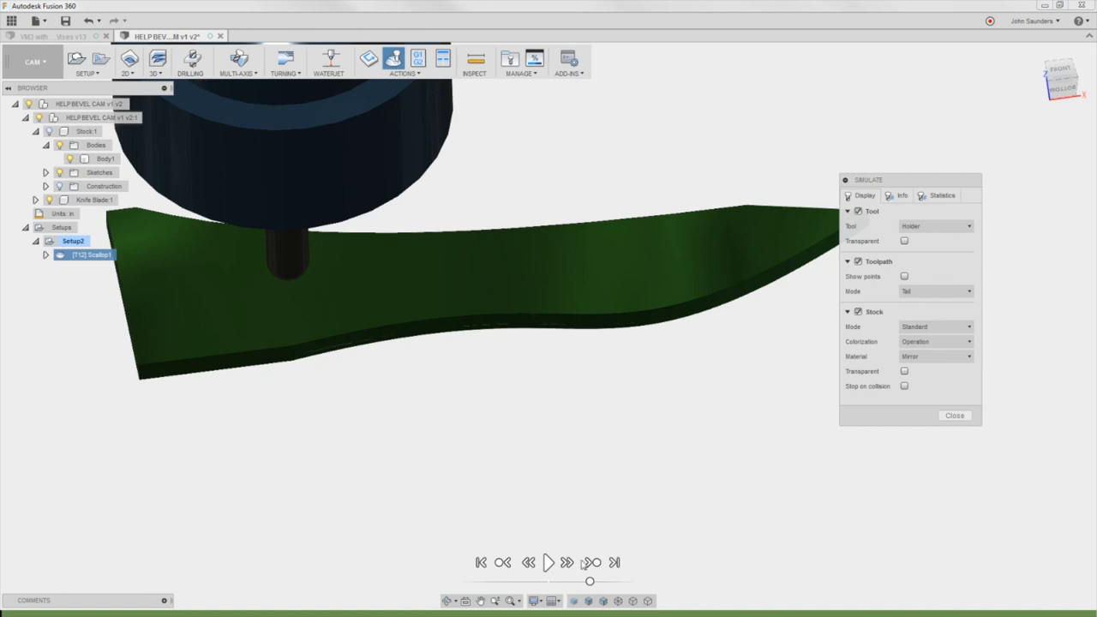
{"action": "left_click", "coordinate": [548, 562]}
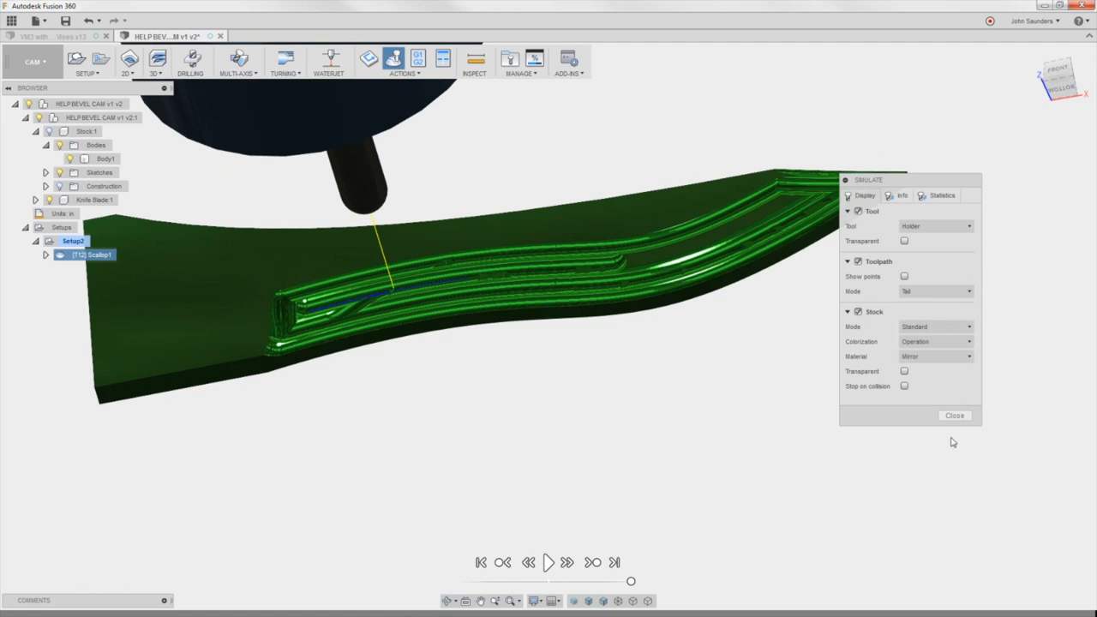
{"action": "left_click", "coordinate": [953, 417]}
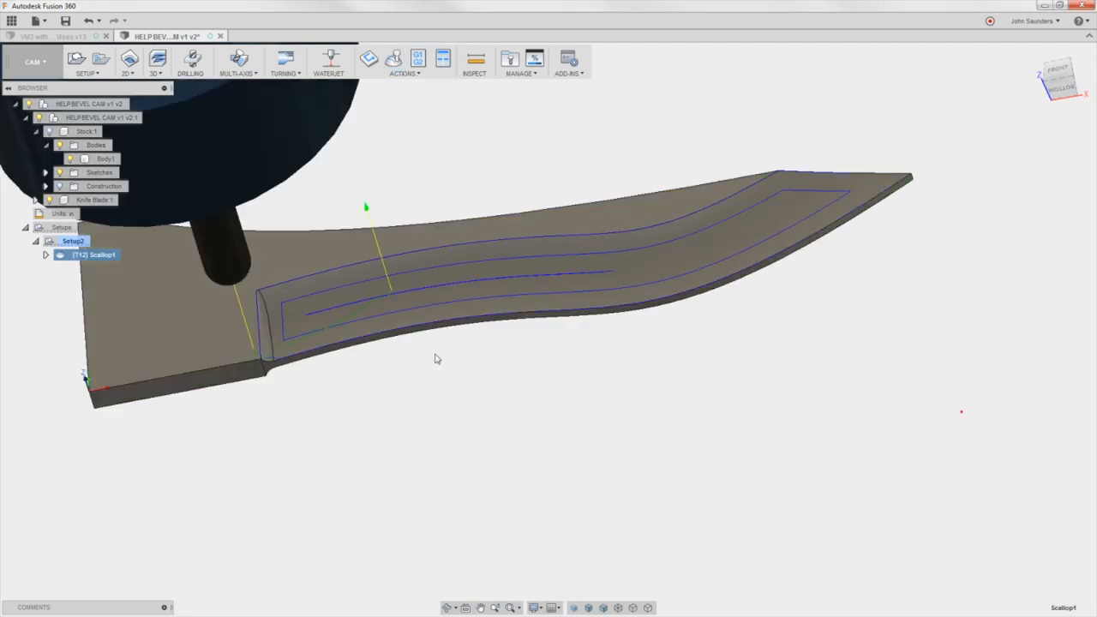
Step: Adjust Scallop1's Passes settings and regenerate the denser toolpath
{"action": "double_click", "coordinate": [96, 253]}
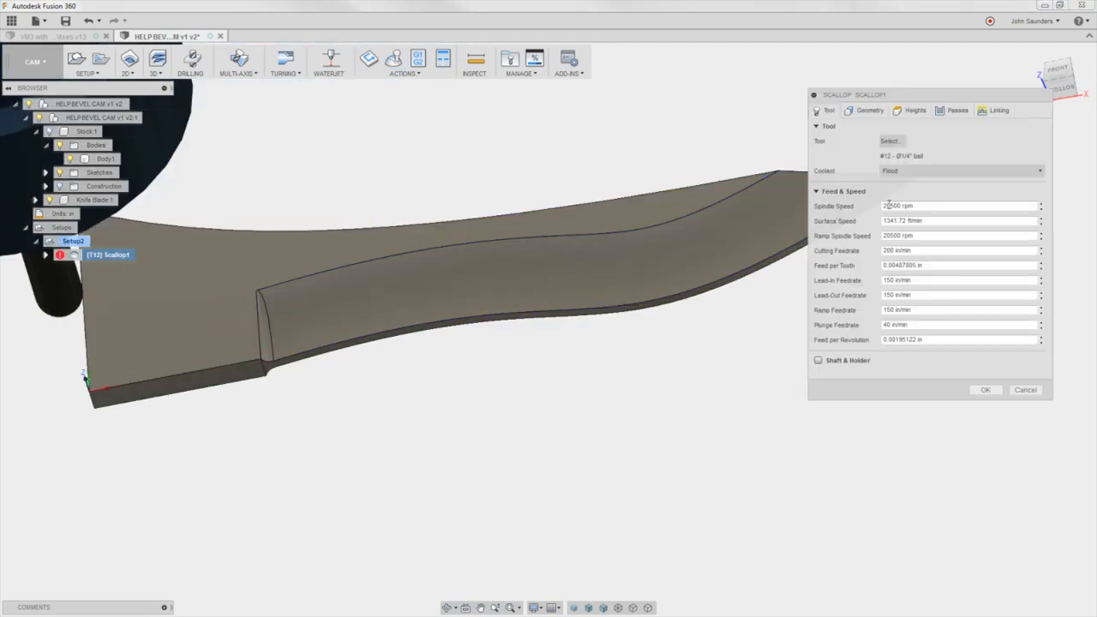
{"action": "left_click", "coordinate": [957, 110]}
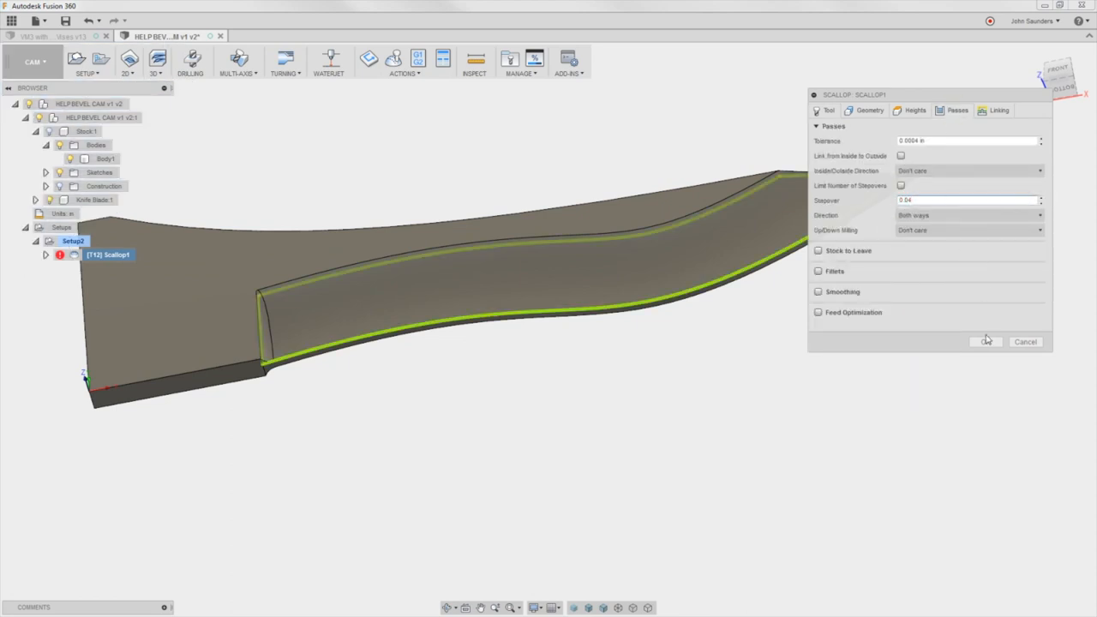
{"action": "left_click", "coordinate": [984, 341]}
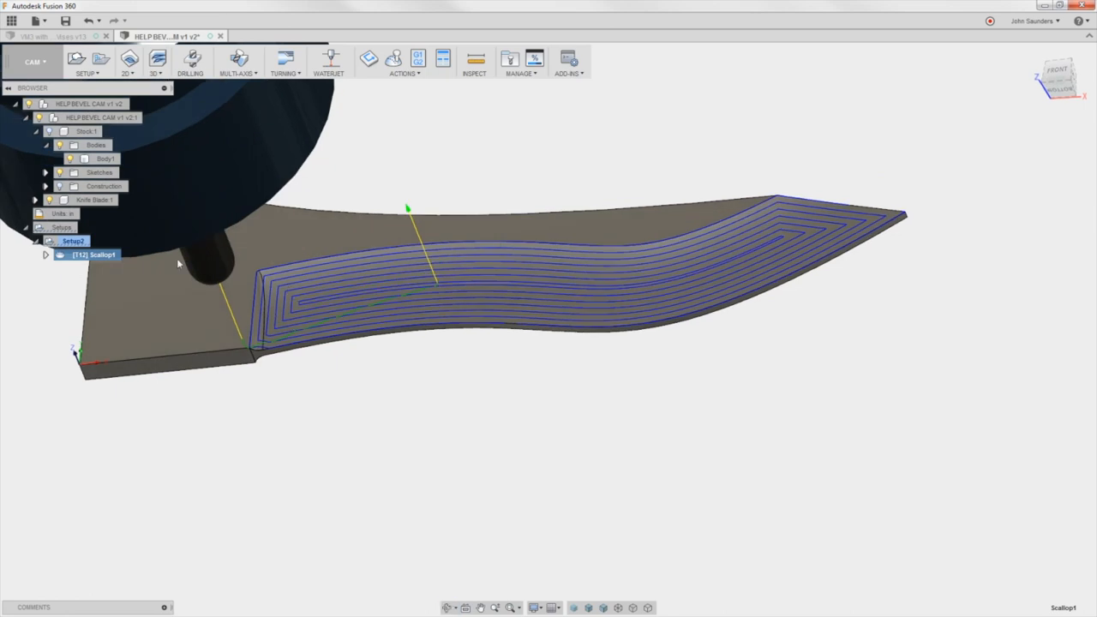
Step: Re-edit Scallop1, check its boundary geometry, and set the cutting direction to up milling
{"action": "right_click", "coordinate": [94, 254]}
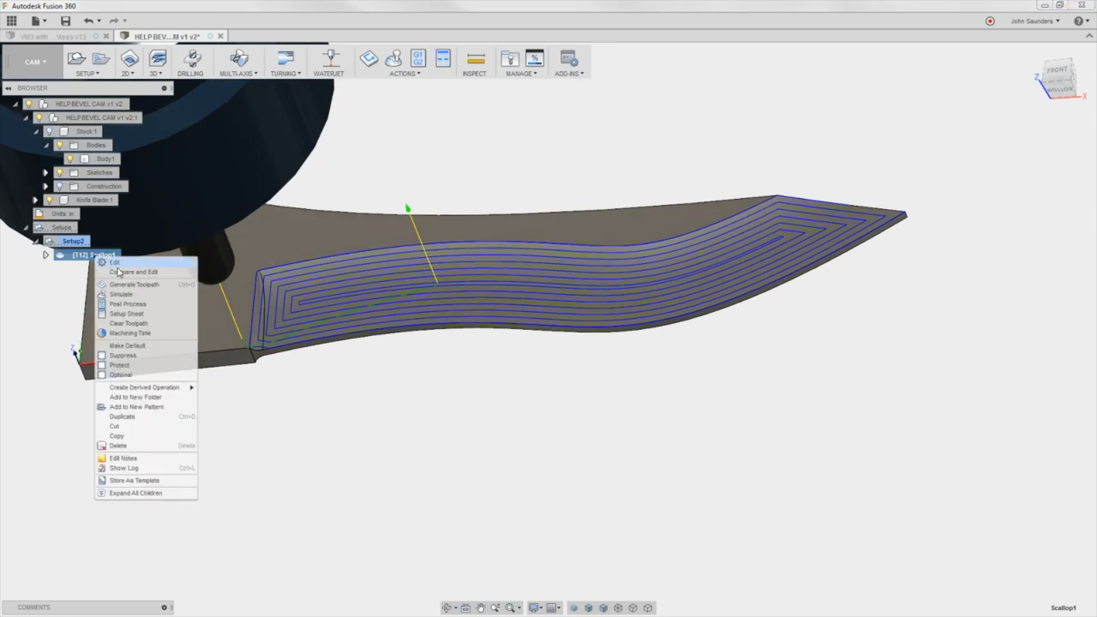
{"action": "left_click", "coordinate": [113, 262]}
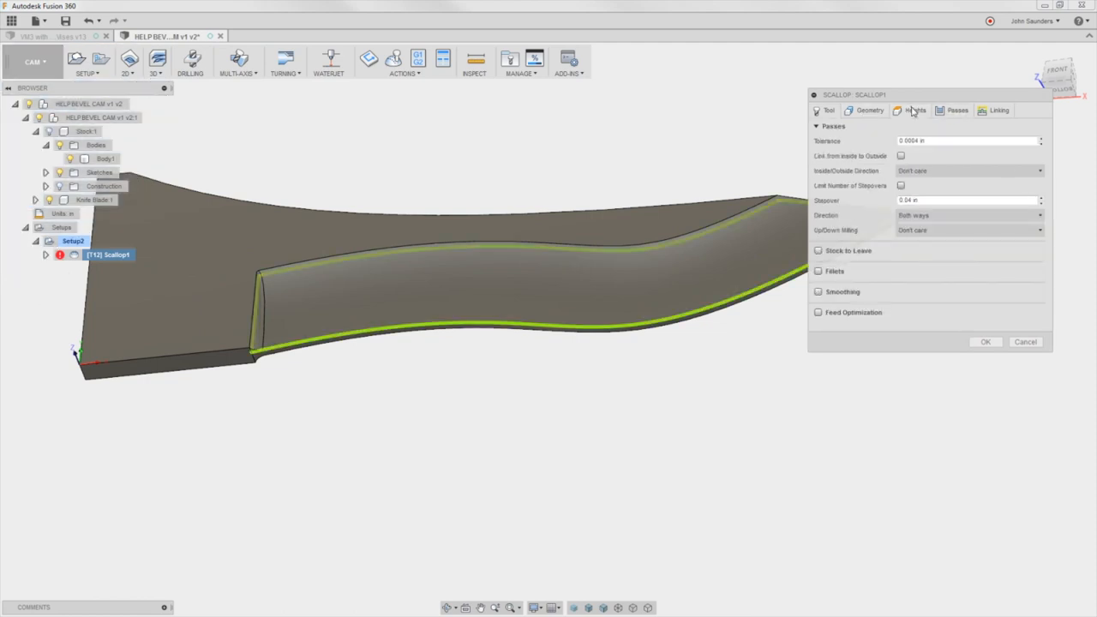
{"action": "left_click", "coordinate": [871, 109]}
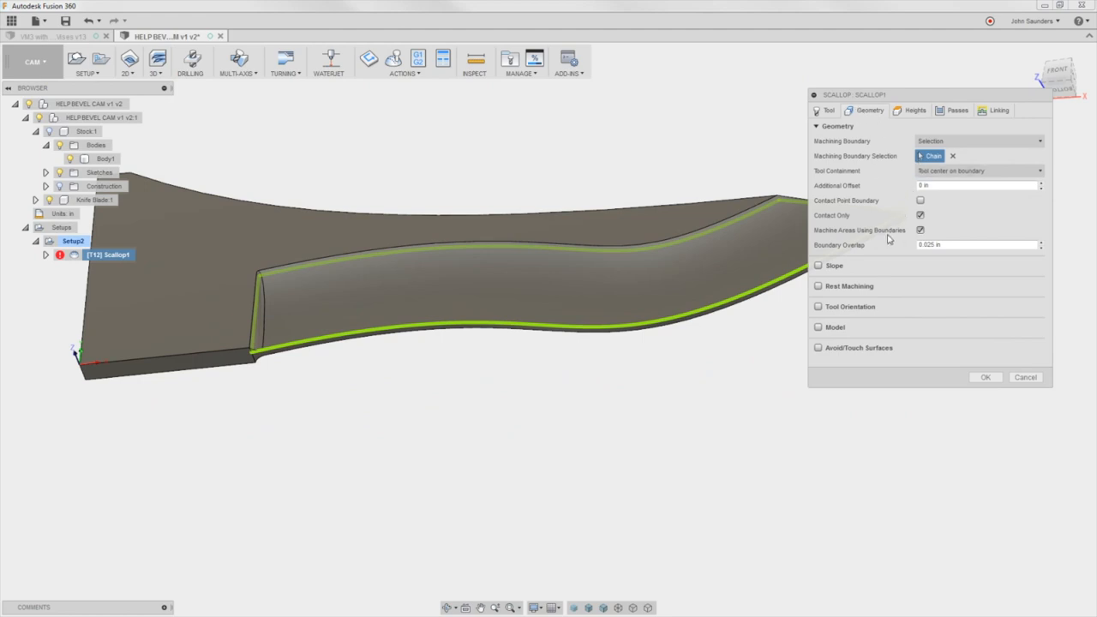
{"action": "mouse_move", "coordinate": [583, 265]}
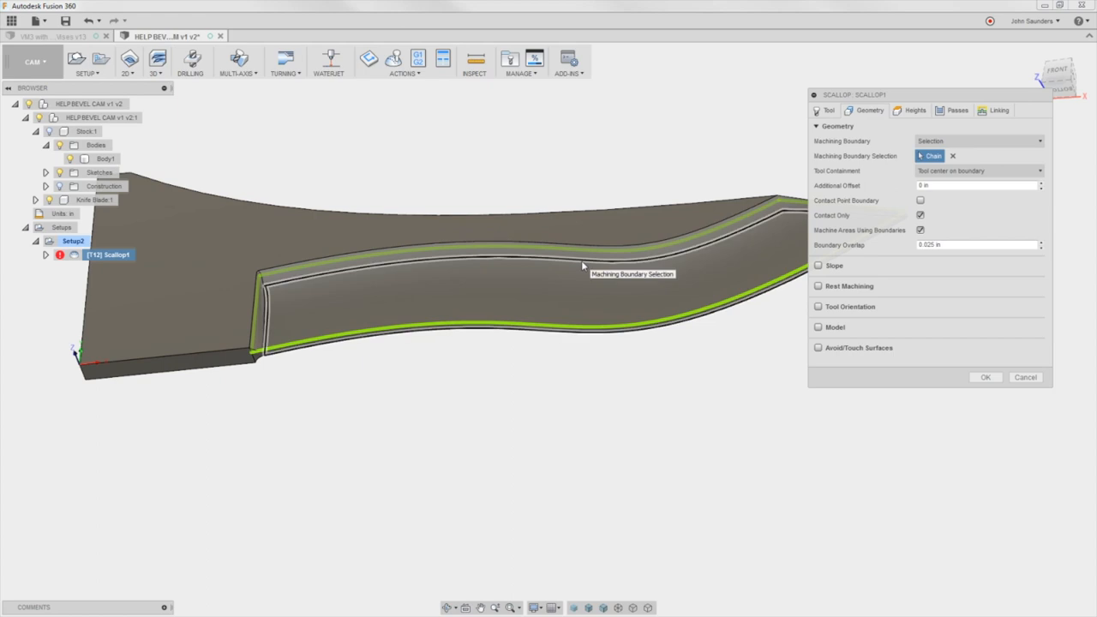
{"action": "left_click_drag", "start_coordinate": [583, 266], "coordinate": [414, 271]}
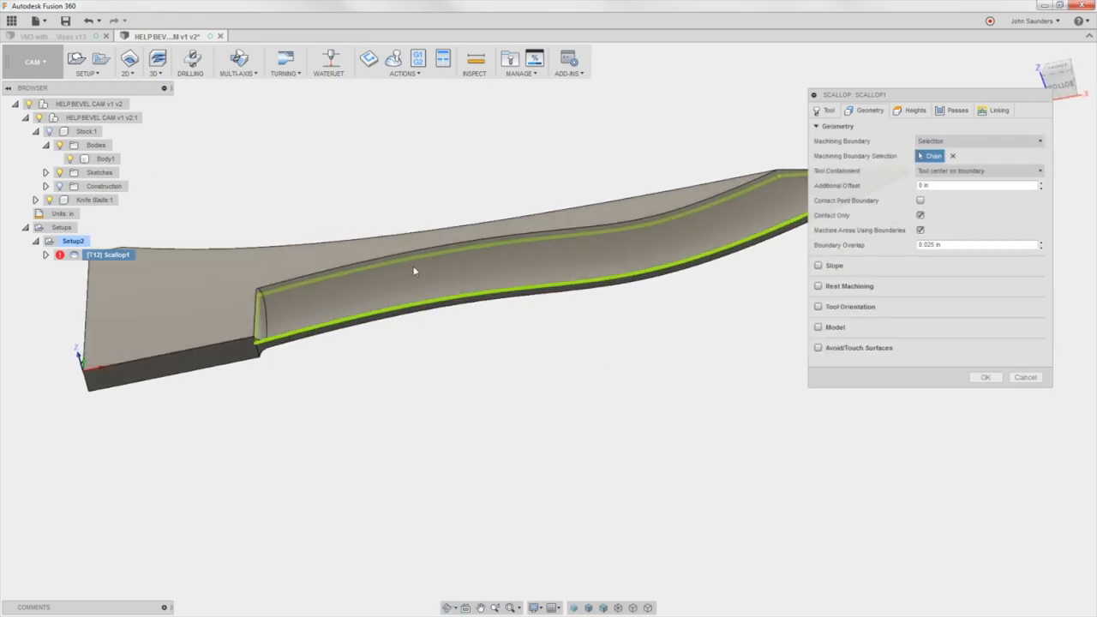
{"action": "mouse_move", "coordinate": [752, 327]}
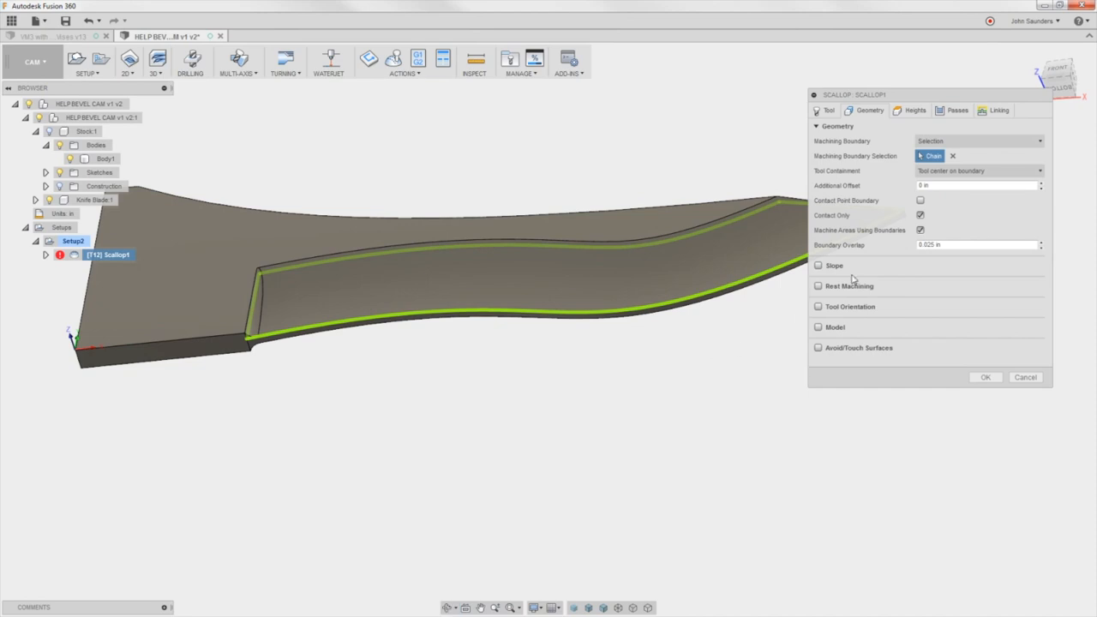
{"action": "left_click", "coordinate": [957, 110]}
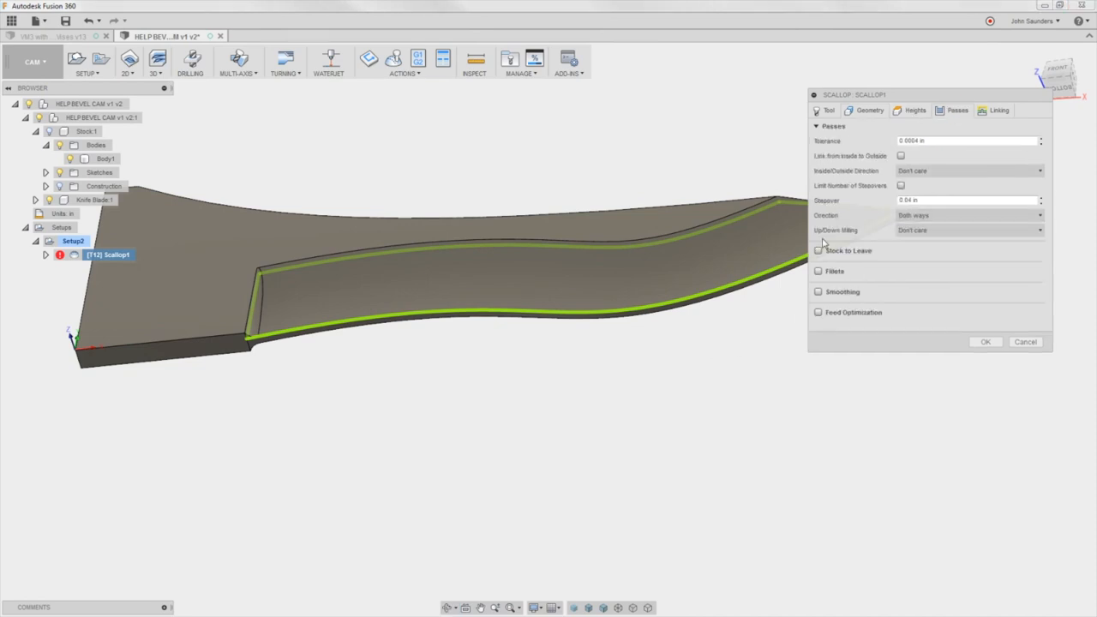
{"action": "left_click", "coordinate": [969, 230]}
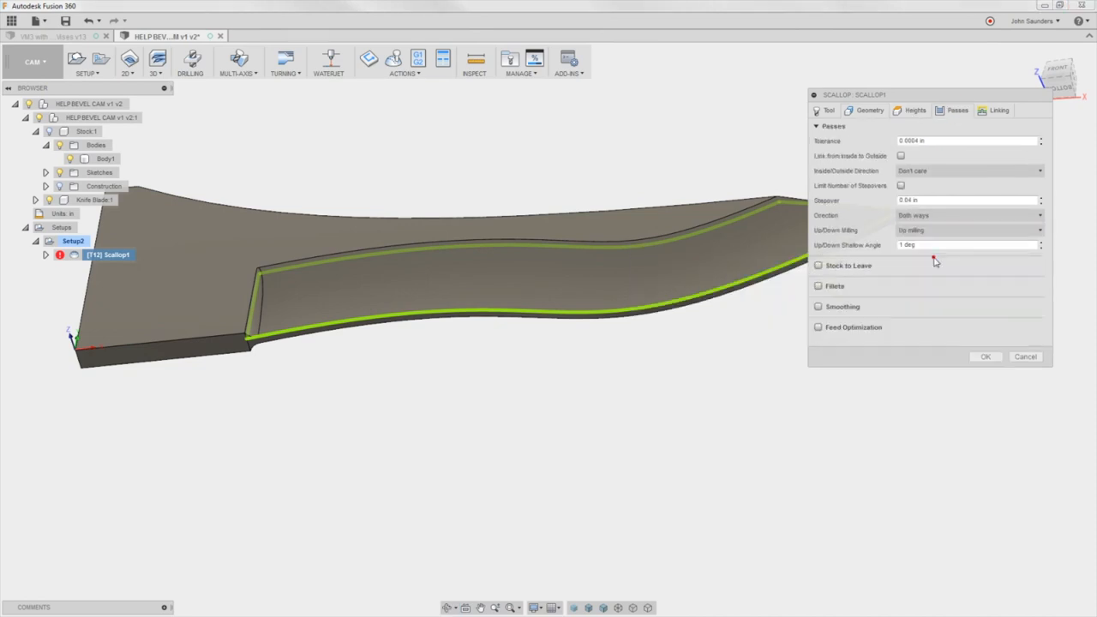
{"action": "left_click", "coordinate": [984, 356]}
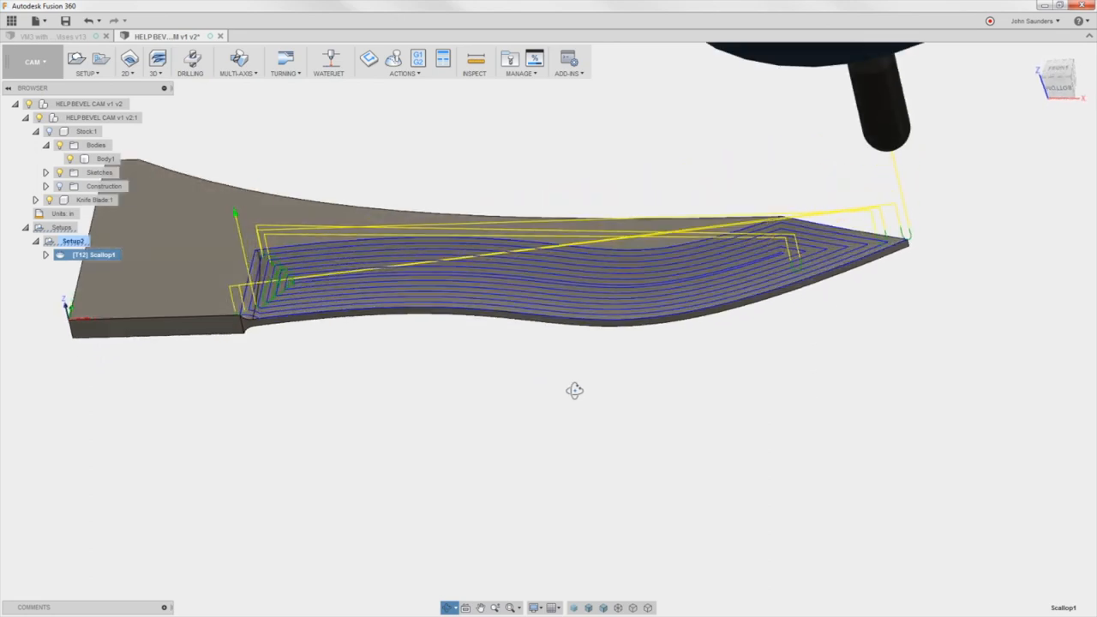
{"action": "mouse_move", "coordinate": [418, 58]}
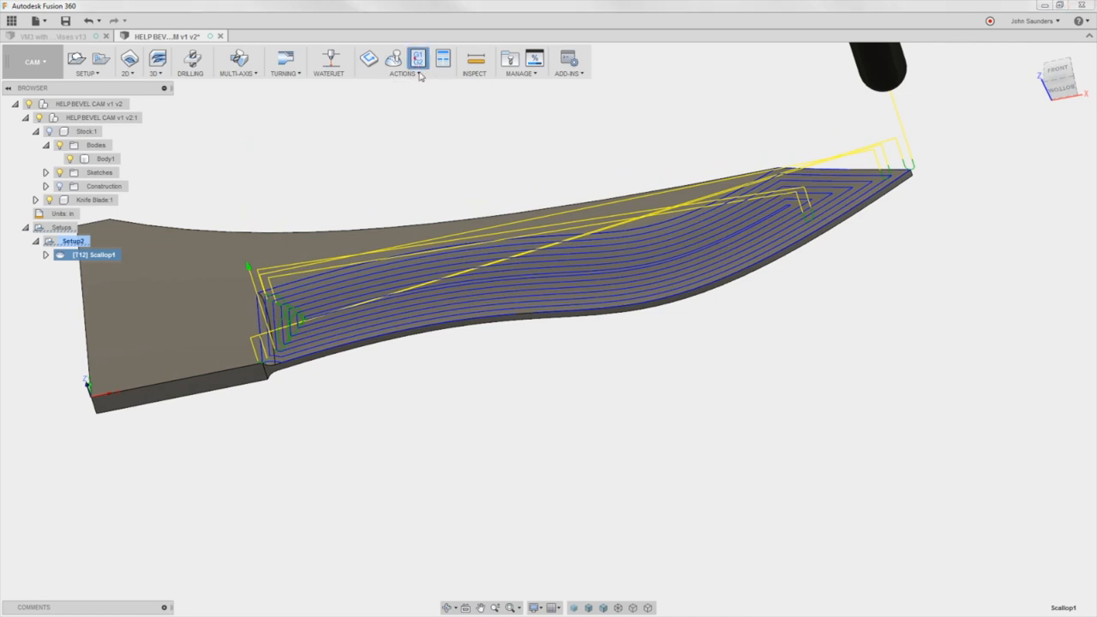
{"action": "left_click", "coordinate": [419, 59]}
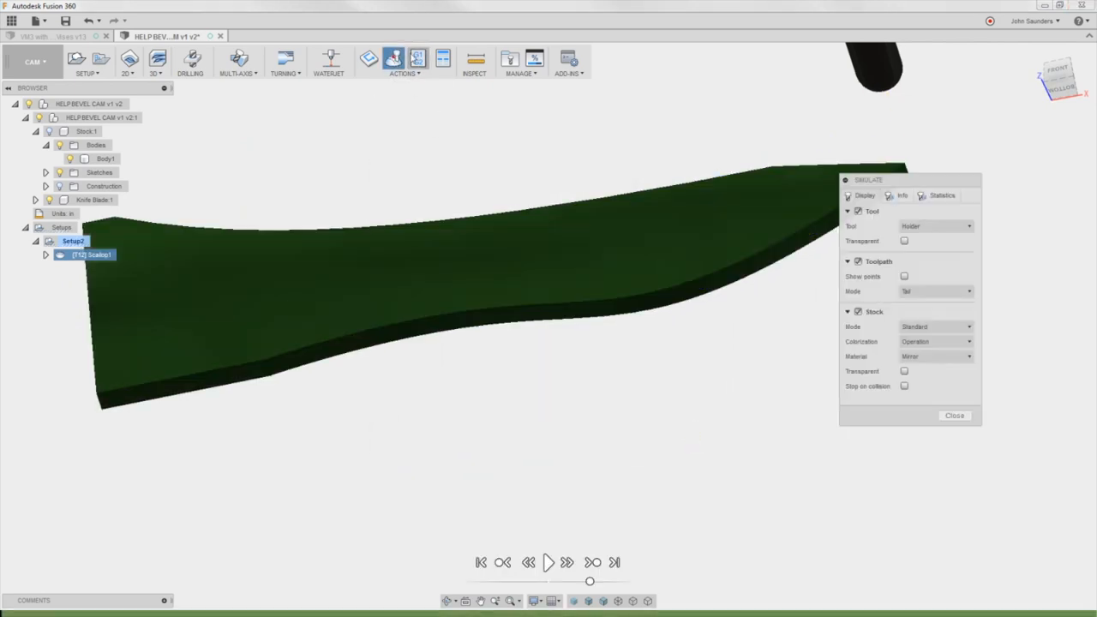
{"action": "left_click", "coordinate": [548, 563]}
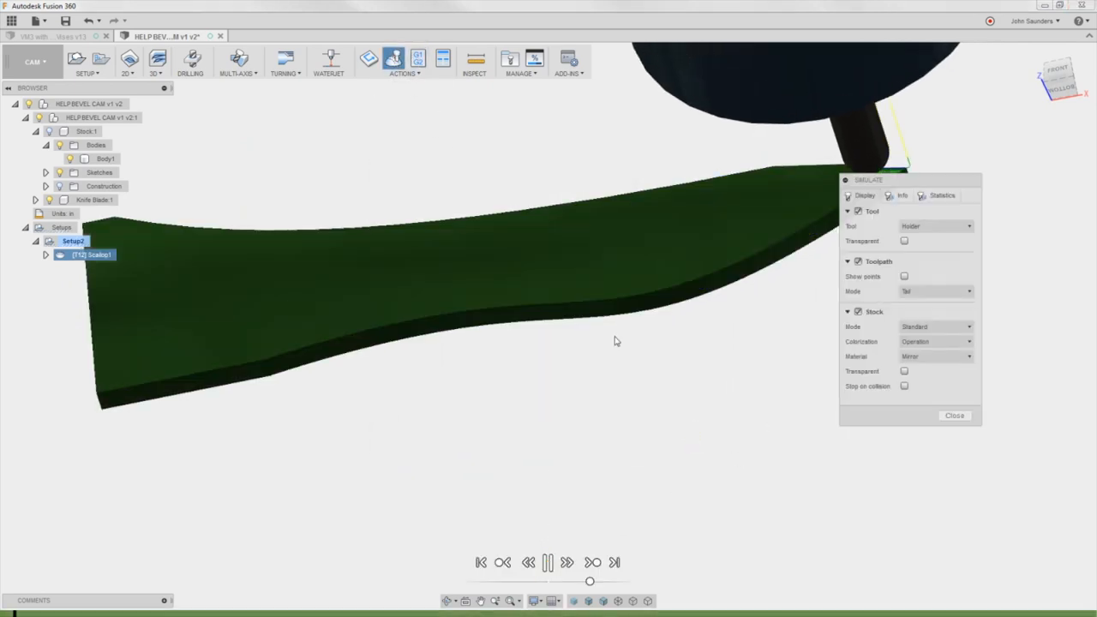
{"action": "left_click_drag", "start_coordinate": [614, 341], "coordinate": [532, 350]}
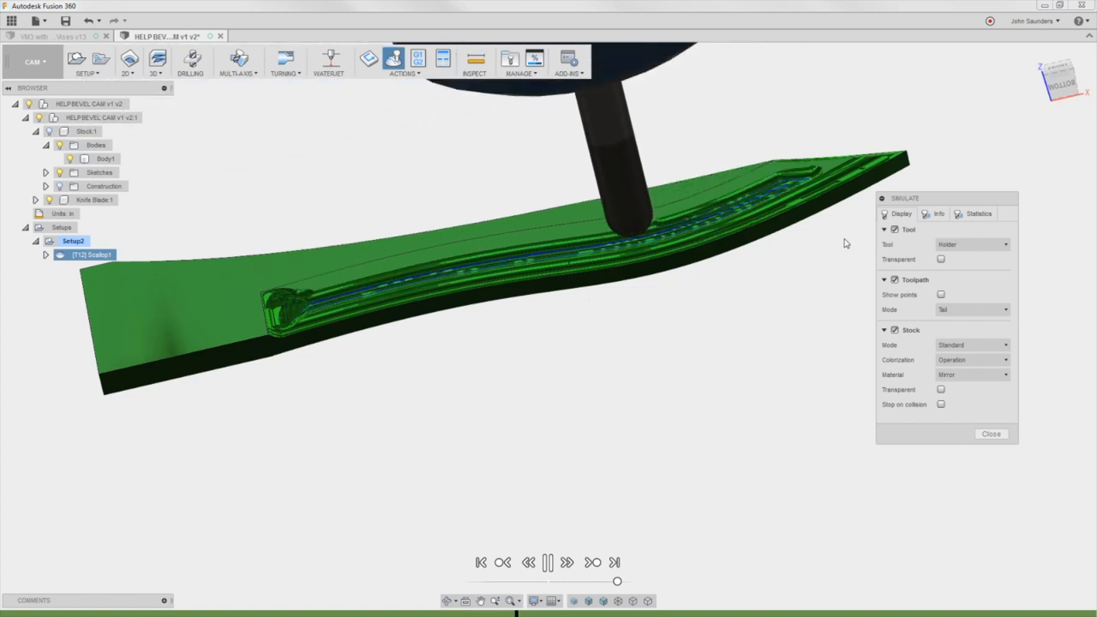
{"action": "left_click", "coordinate": [991, 433]}
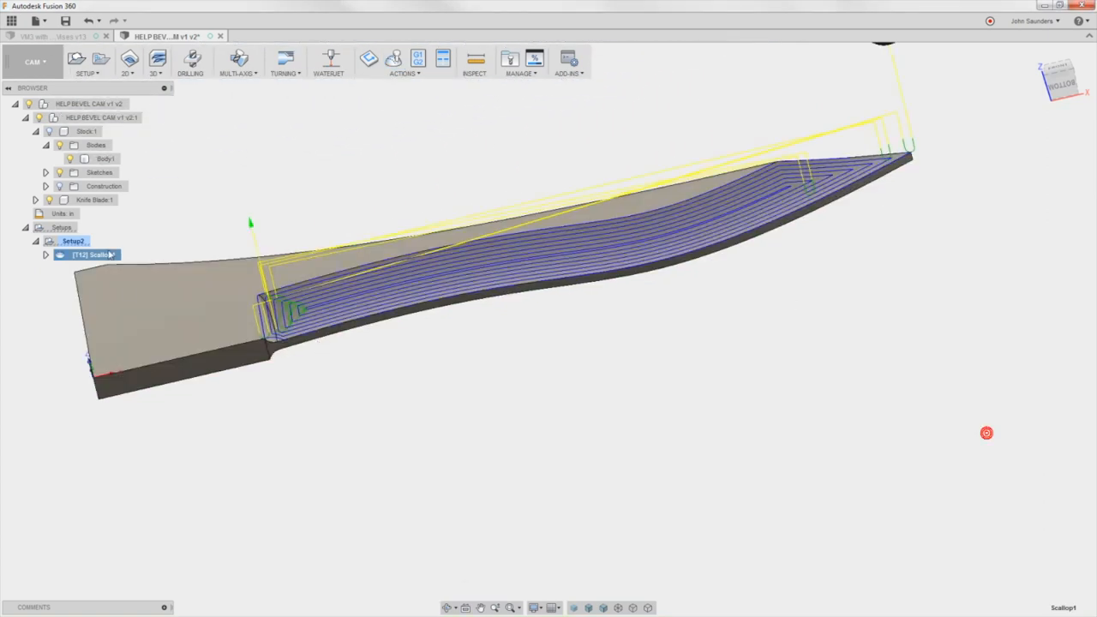
Step: Enable Contact Point Boundary in Scallop1's geometry settings and regenerate the toolpath
{"action": "double_click", "coordinate": [103, 254]}
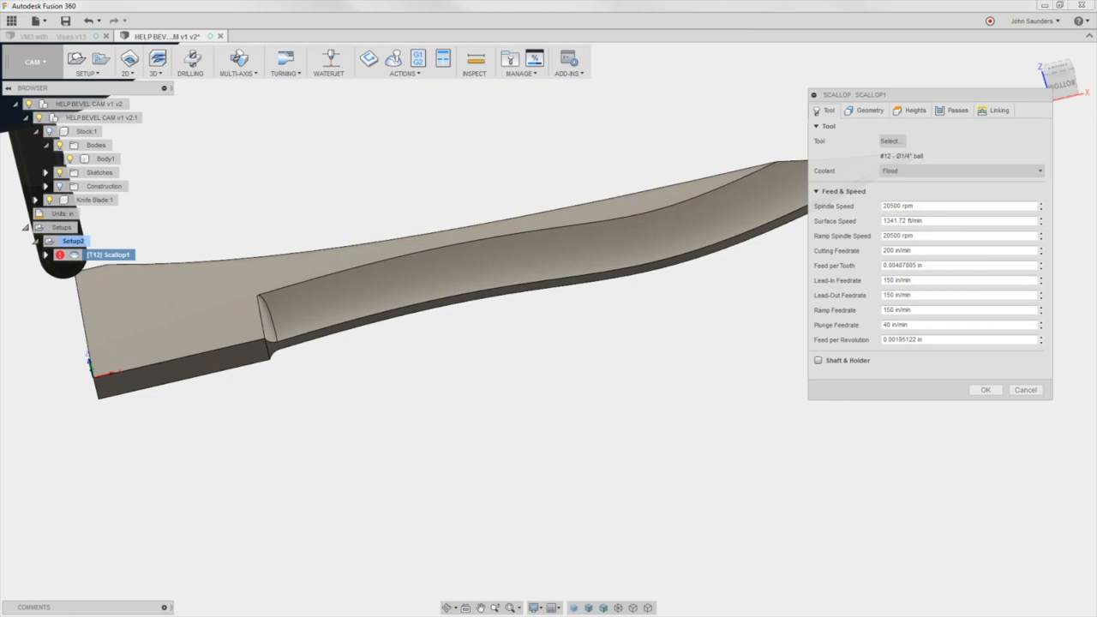
{"action": "left_click", "coordinate": [871, 109]}
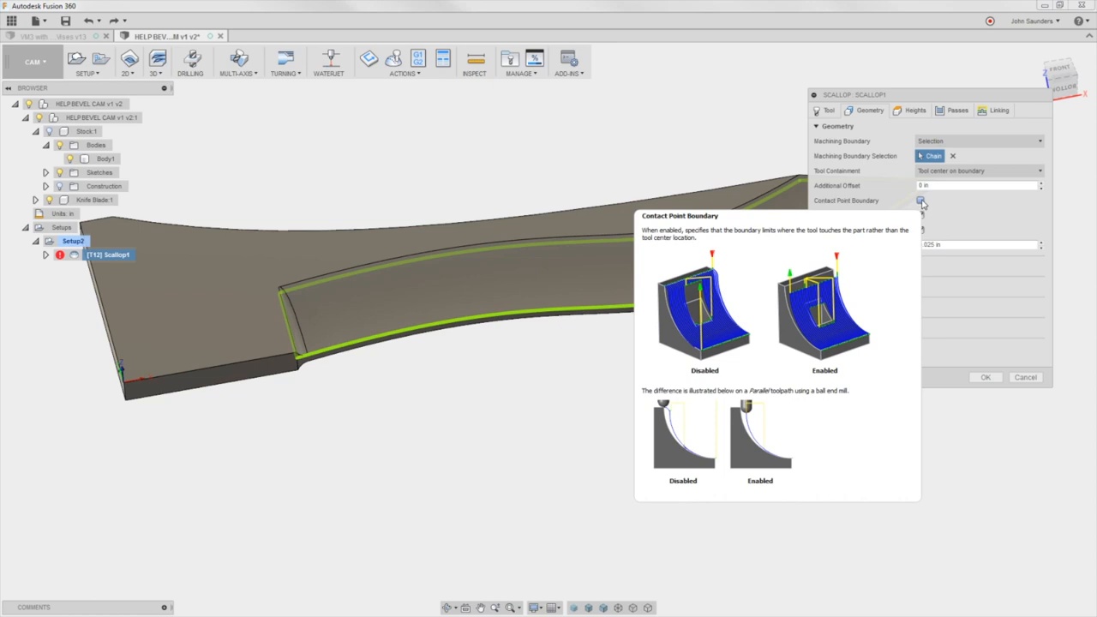
{"action": "left_click", "coordinate": [912, 199]}
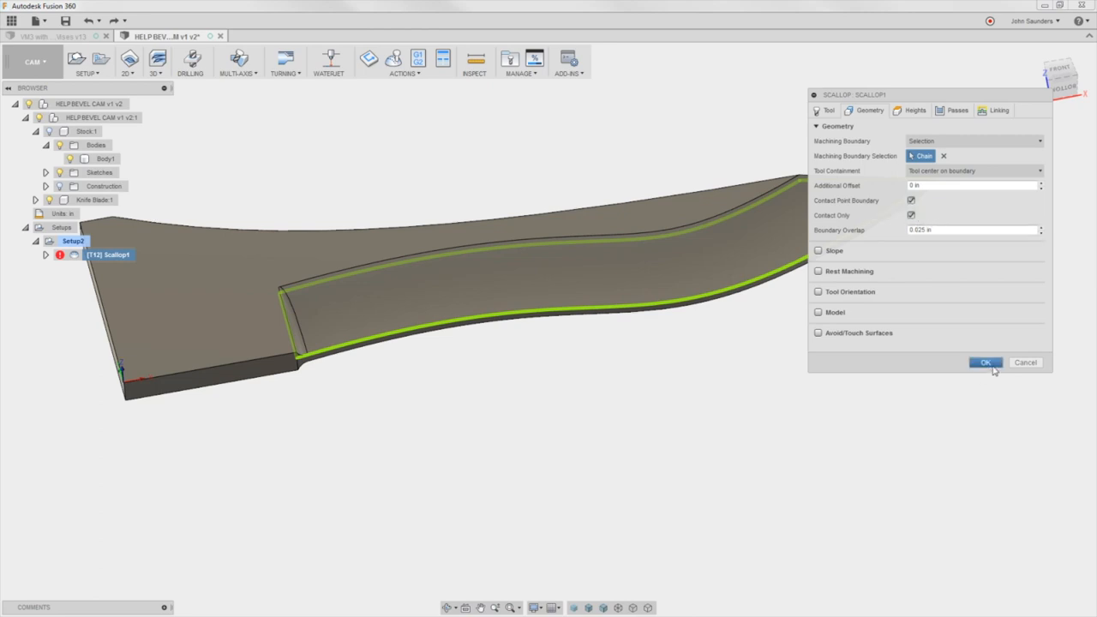
{"action": "left_click", "coordinate": [984, 362]}
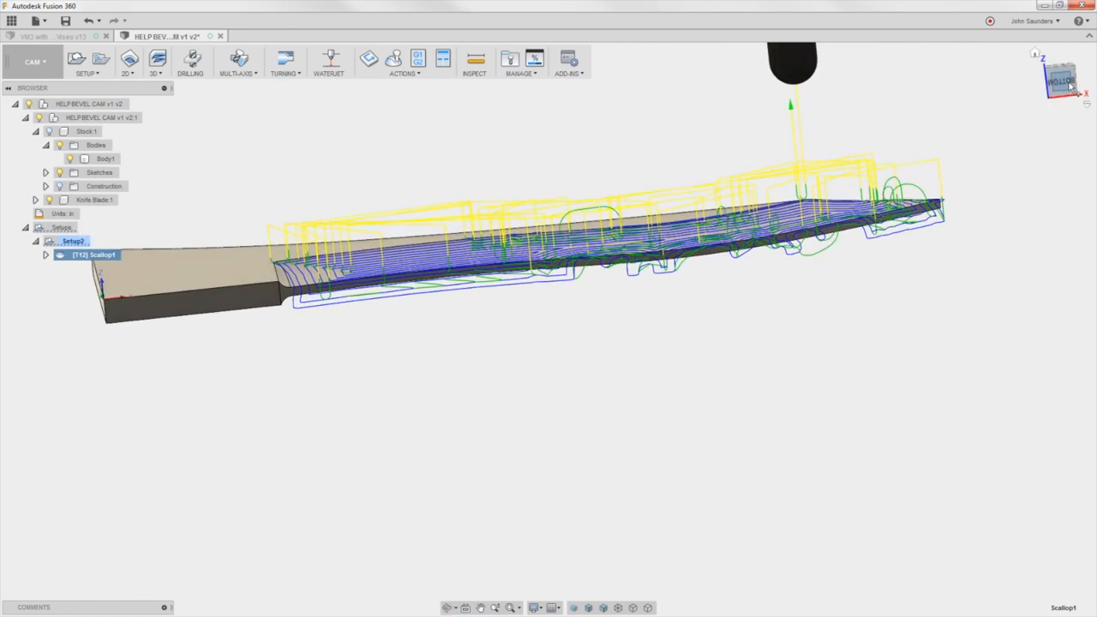
{"action": "mouse_move", "coordinate": [1020, 96]}
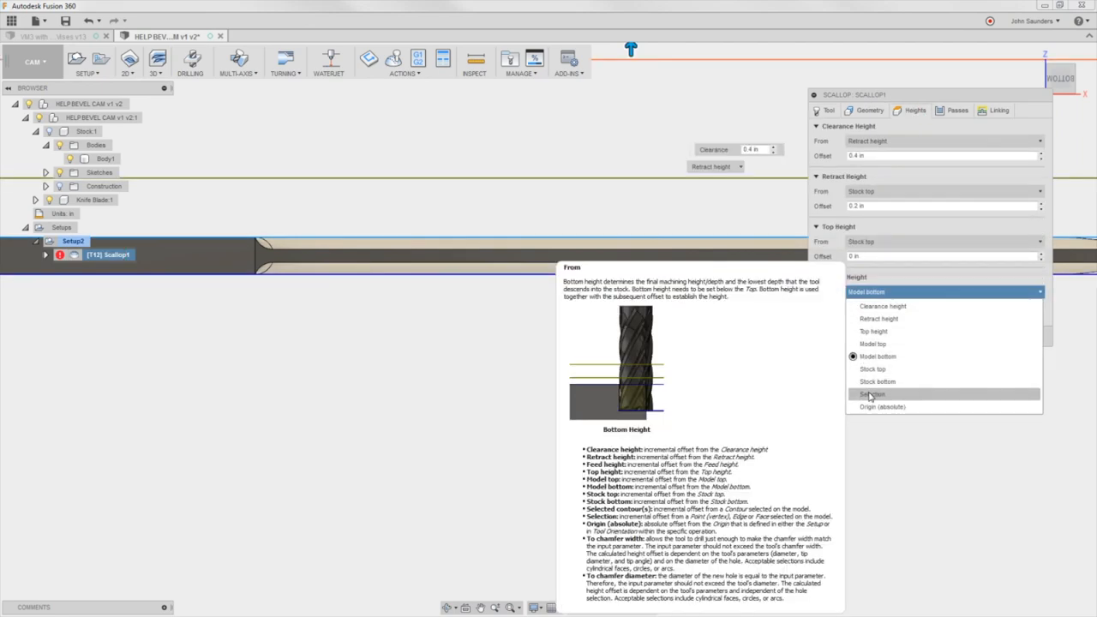
Step: Set Scallop1's Bottom Height From to Selection and reference the blade edge
{"action": "left_click", "coordinate": [871, 392]}
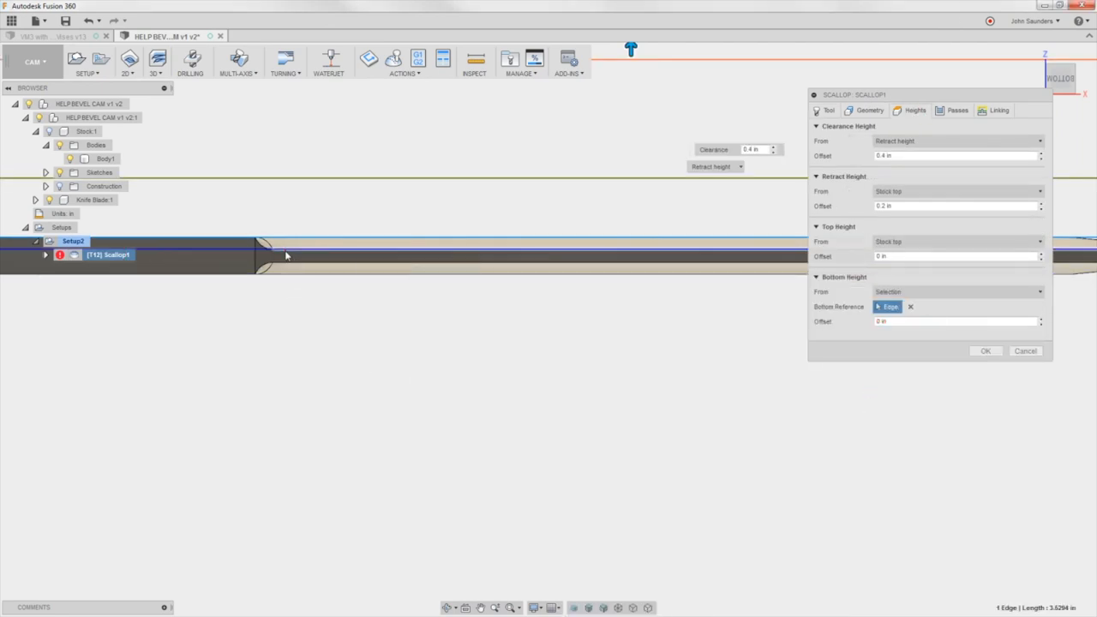
{"action": "mouse_move", "coordinate": [288, 235]}
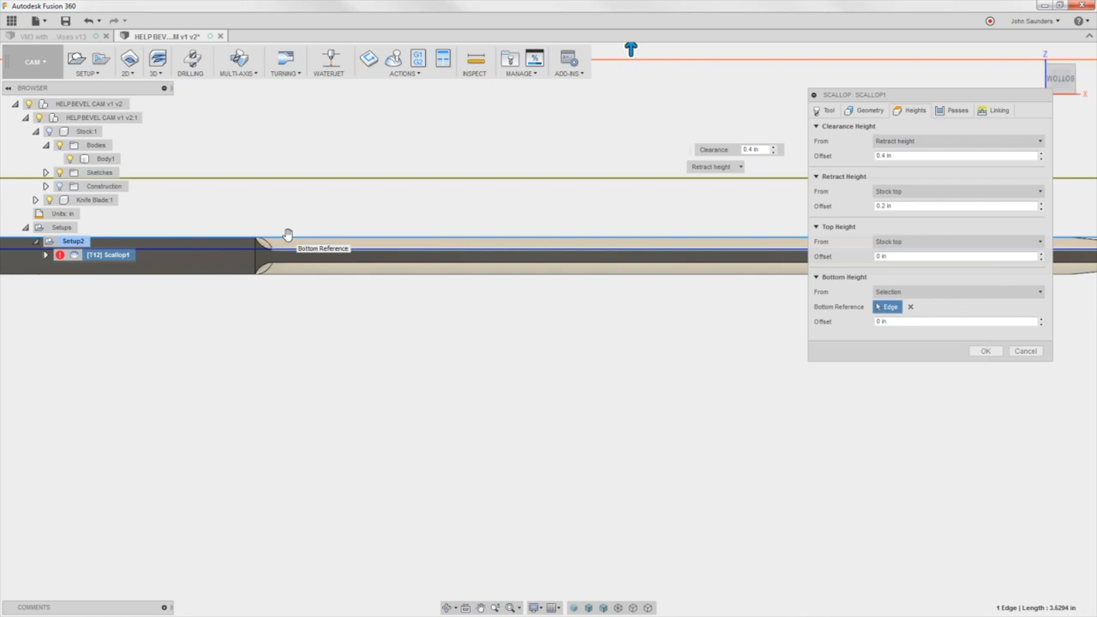
{"action": "mouse_move", "coordinate": [610, 261]}
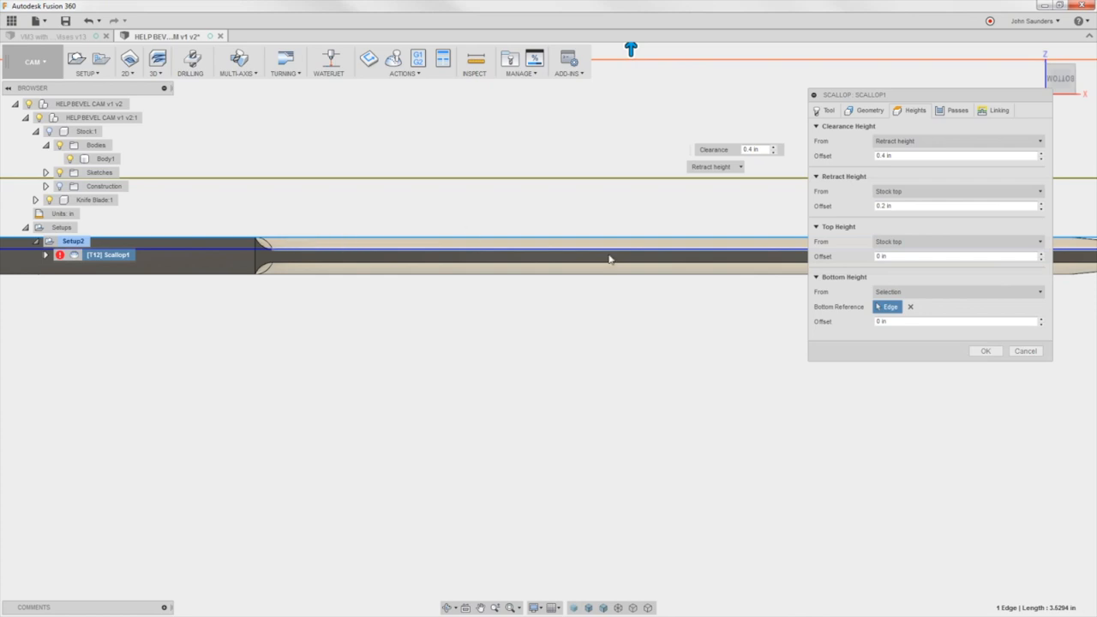
{"action": "left_click", "coordinate": [984, 349]}
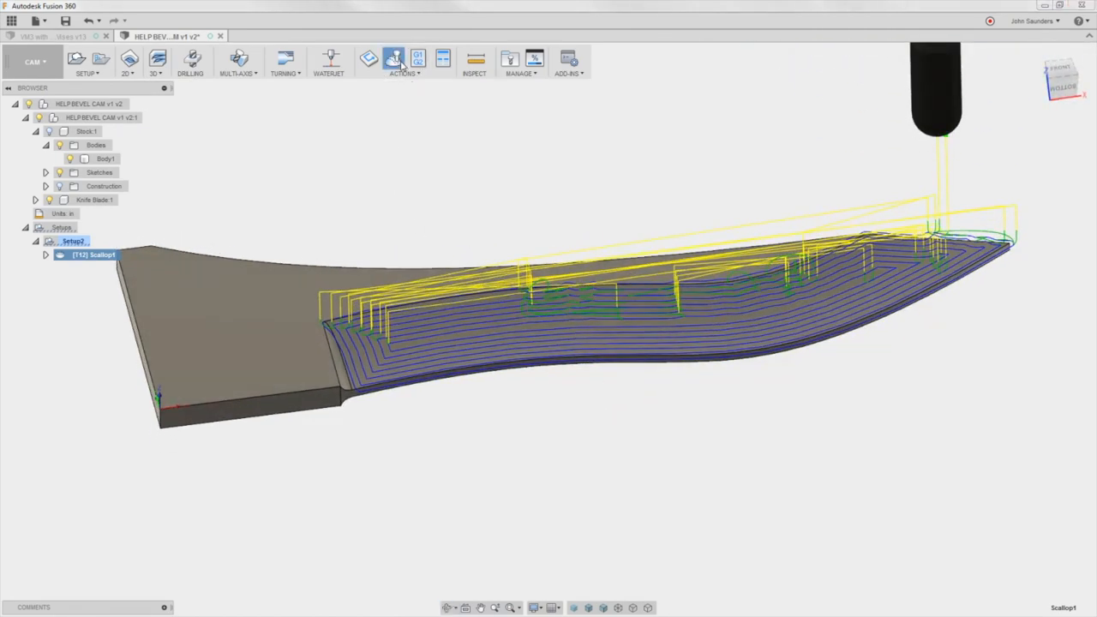
Step: Simulate the edge-referenced scallop toolpath over the bevel, then close the simulation
{"action": "left_click", "coordinate": [395, 58]}
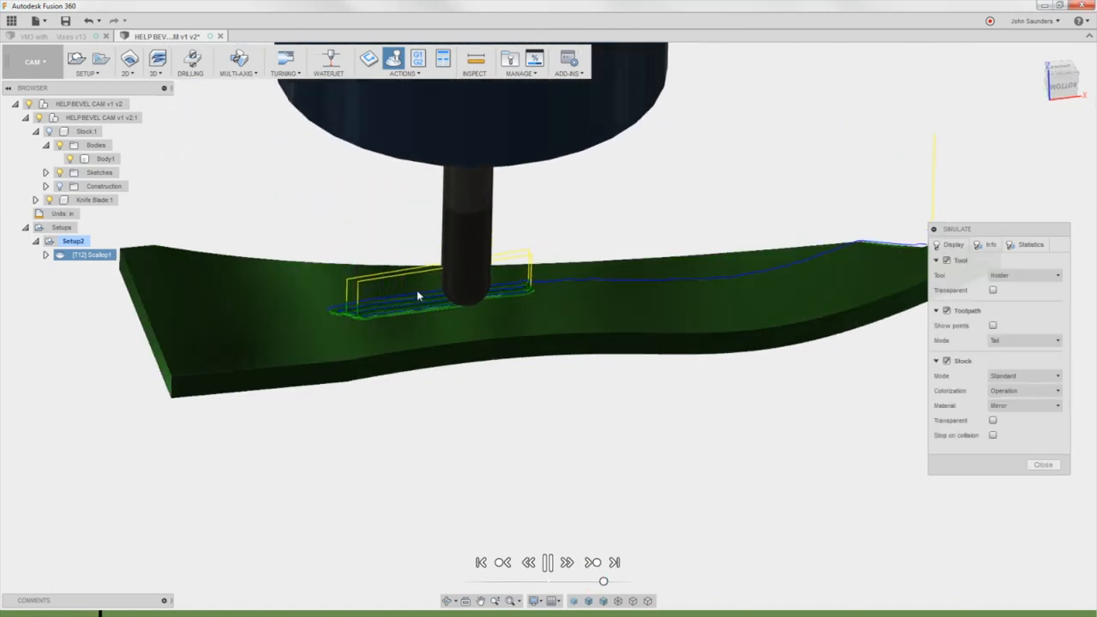
{"action": "left_click", "coordinate": [1042, 465]}
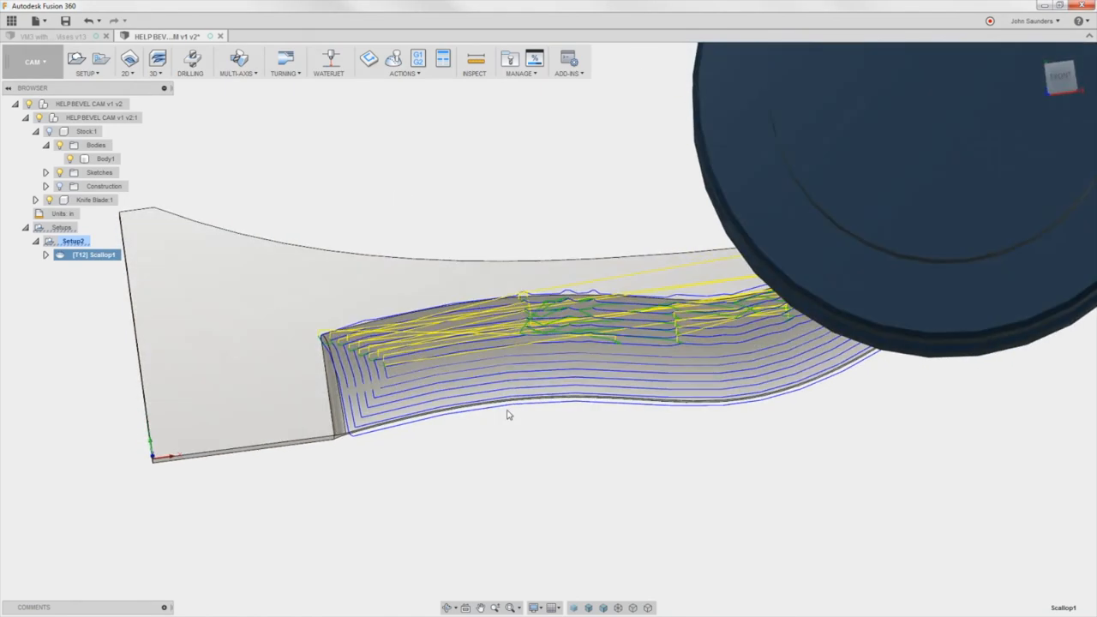
Step: Set Scallop1's Tool Containment to Tool outside boundary, regenerate, and start a simulation
{"action": "right_click", "coordinate": [95, 253]}
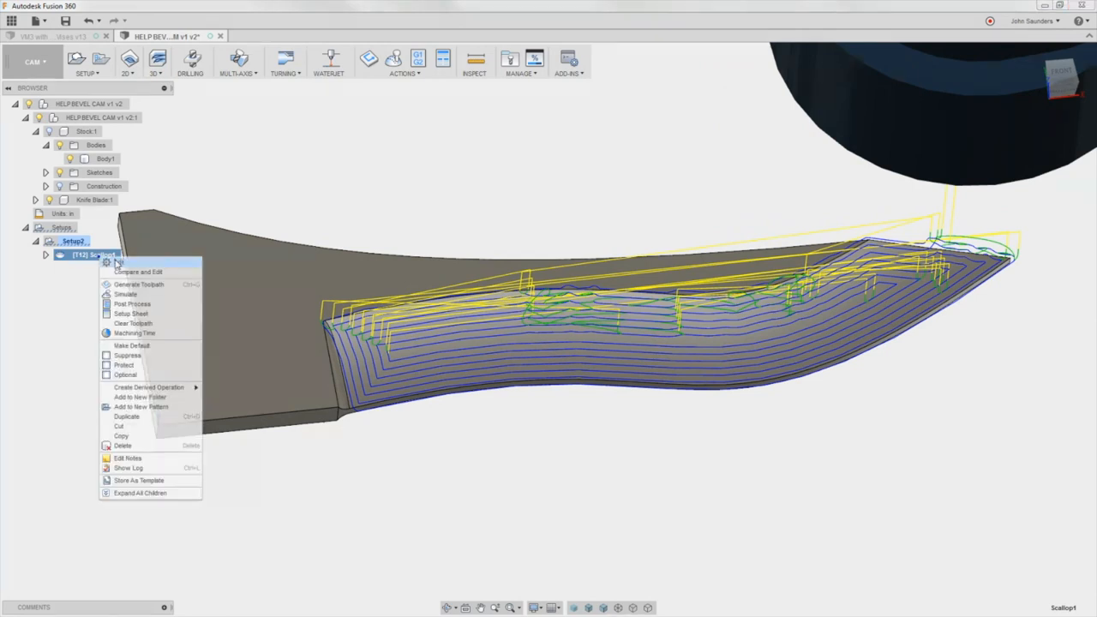
{"action": "left_click", "coordinate": [127, 262]}
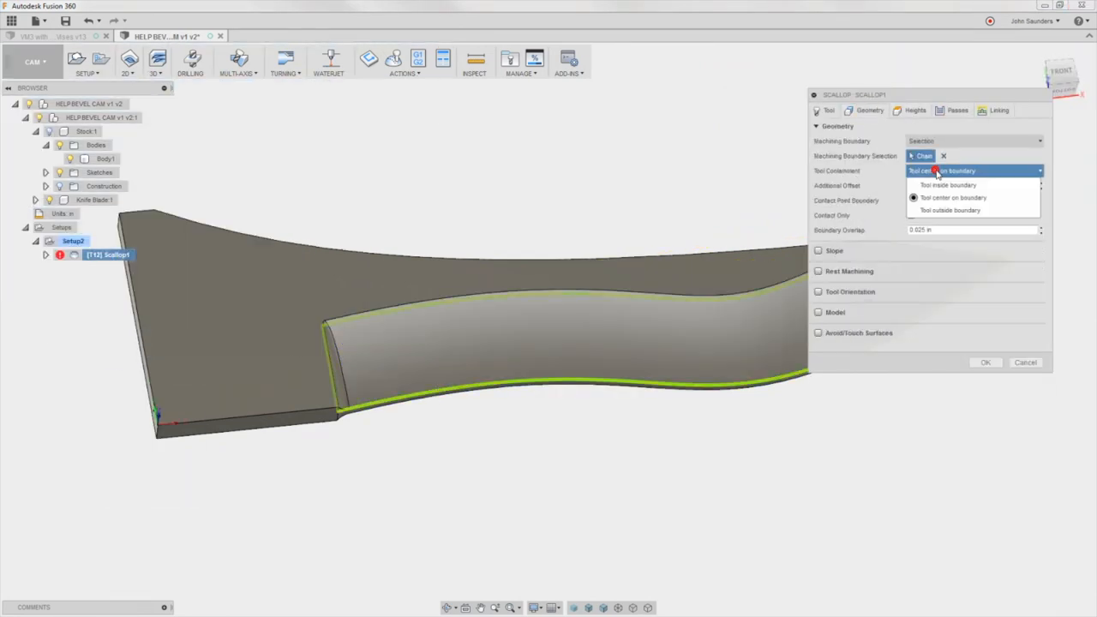
{"action": "left_click", "coordinate": [949, 209]}
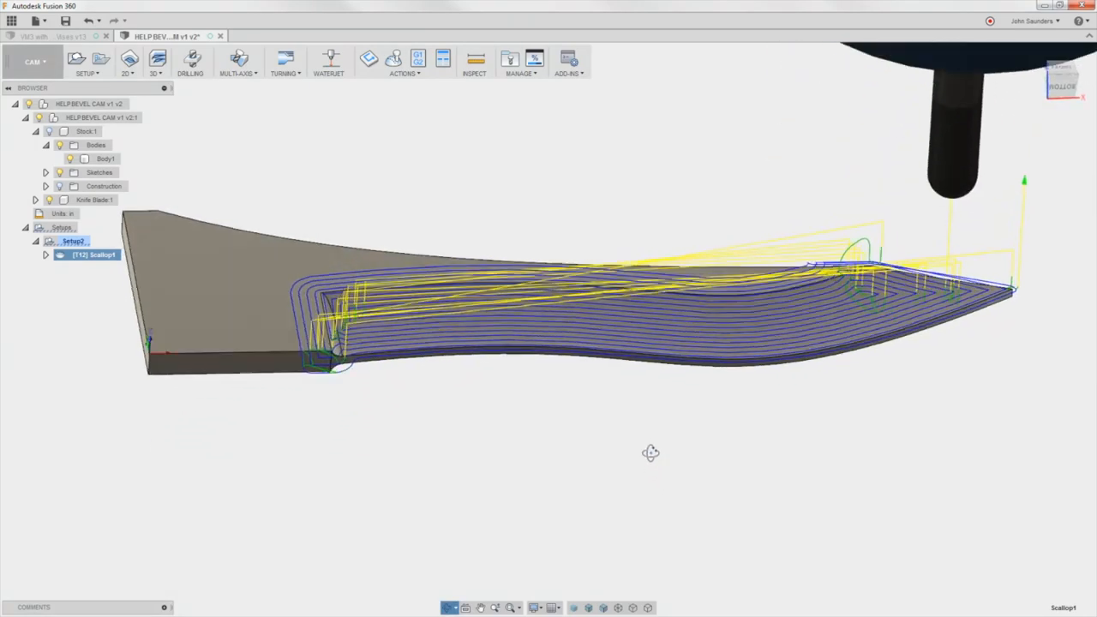
{"action": "left_click_drag", "start_coordinate": [652, 452], "coordinate": [644, 454]}
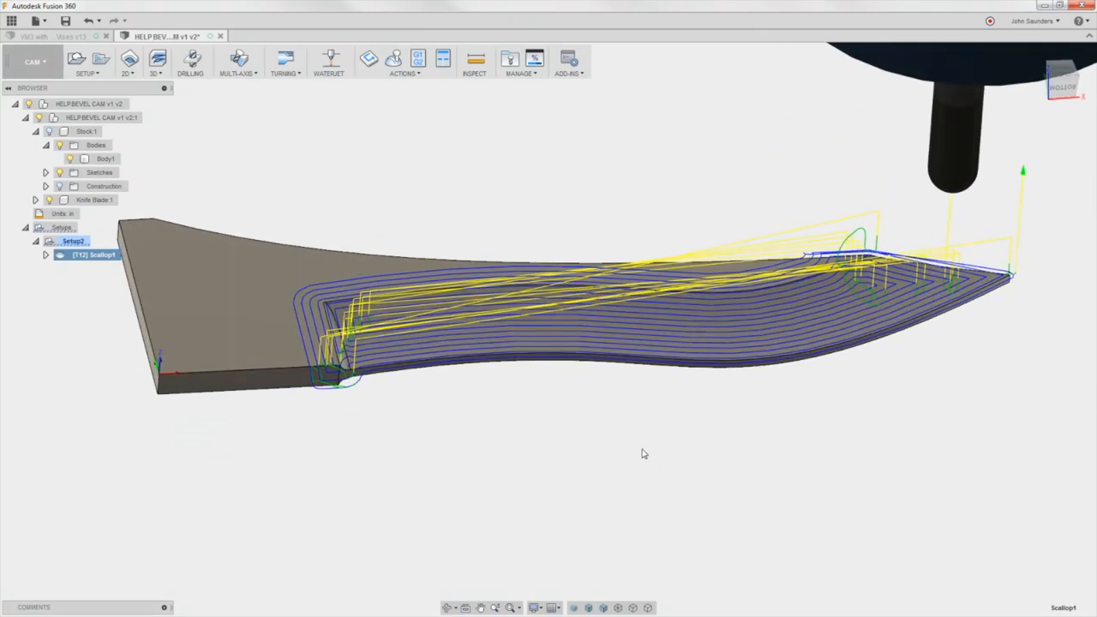
{"action": "left_click", "coordinate": [393, 58]}
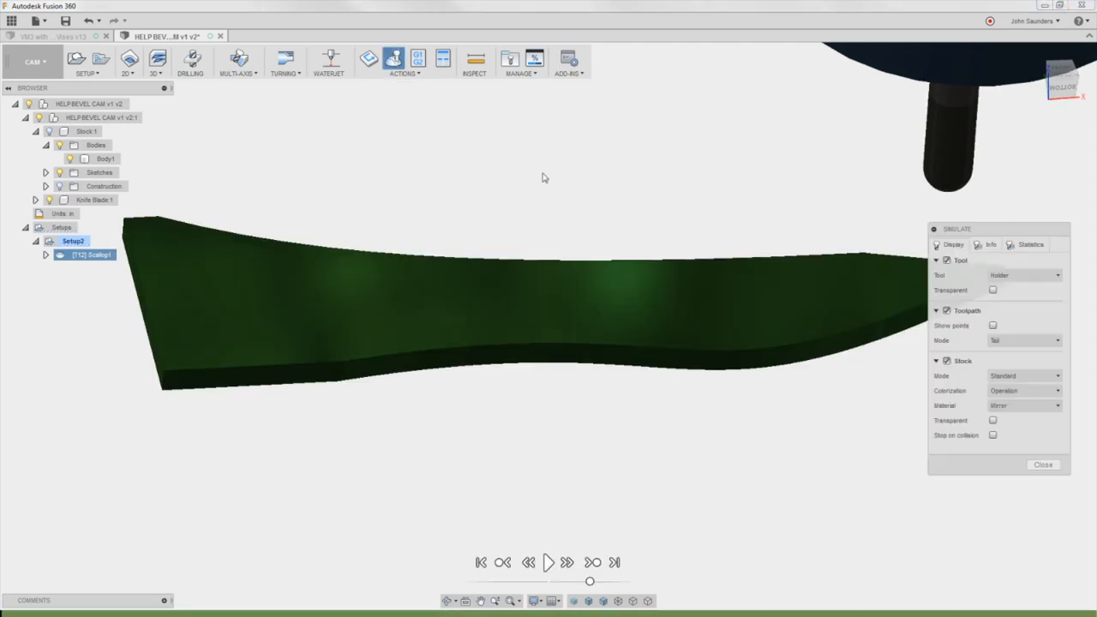
Step: Play and close the simulation, then revise Scallop1's Additional Offset and regenerate it twice
{"action": "left_click", "coordinate": [548, 562]}
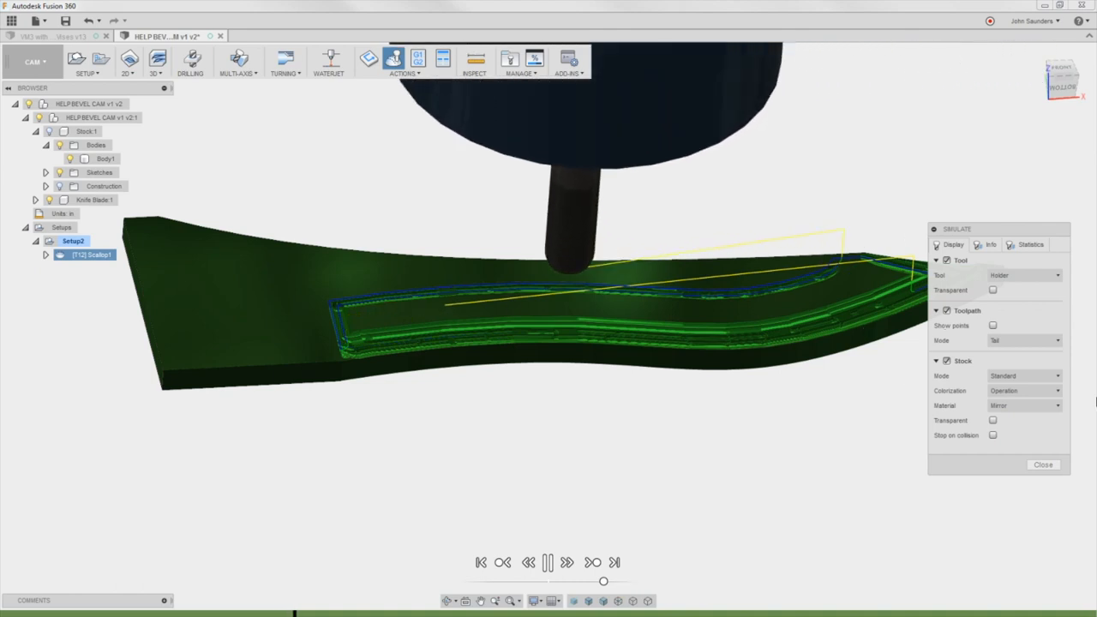
{"action": "left_click", "coordinate": [1042, 465]}
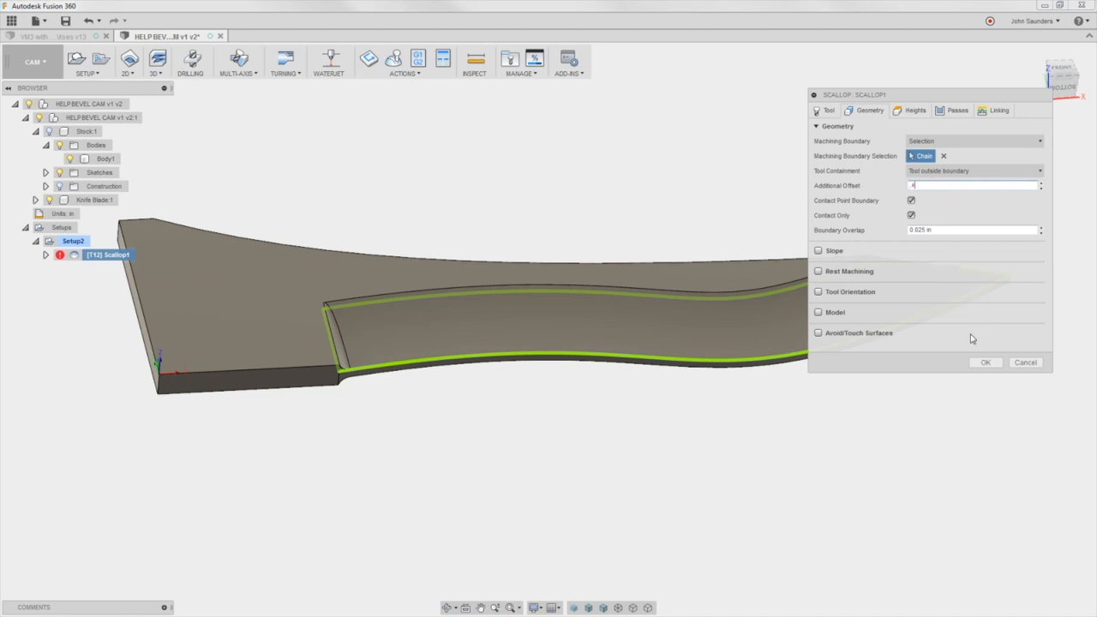
{"action": "left_click", "coordinate": [984, 361]}
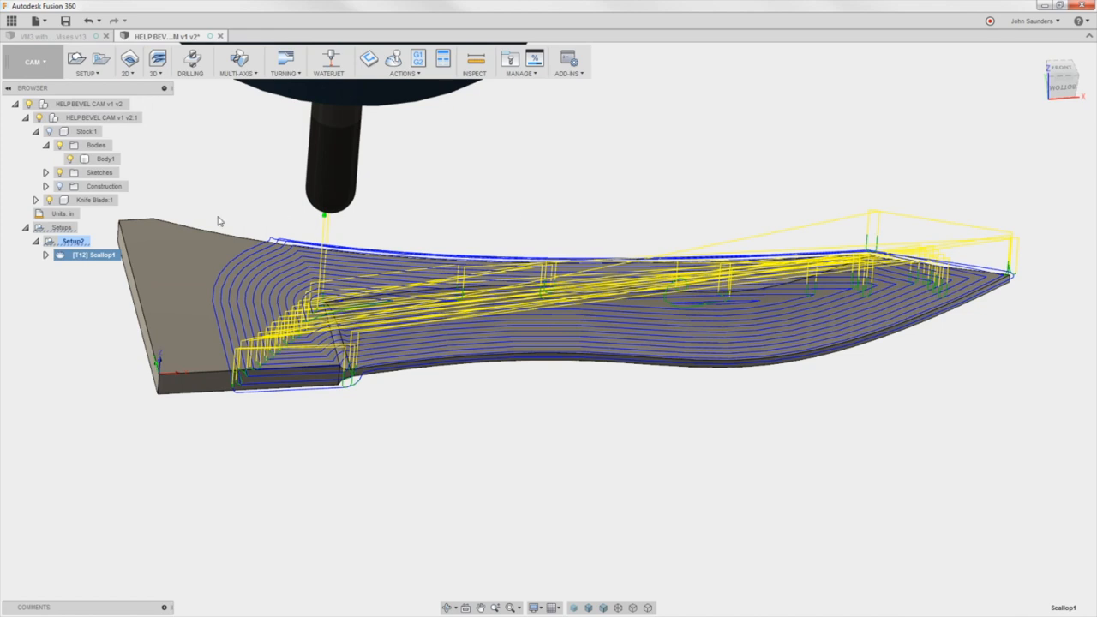
{"action": "double_click", "coordinate": [89, 253]}
{"action": "type", "text": "0"}
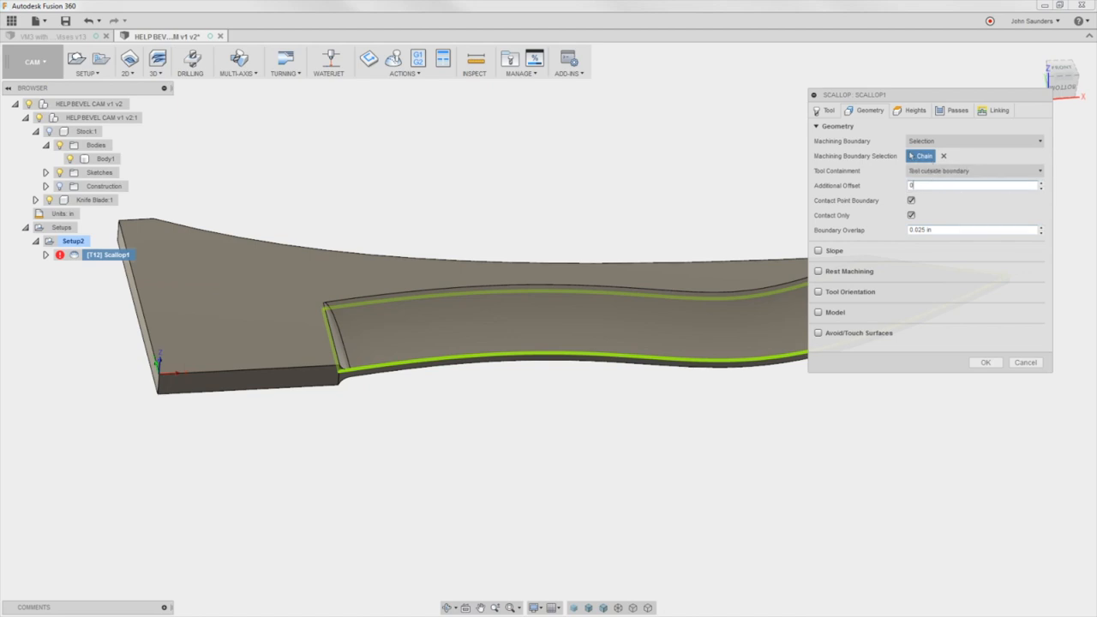
{"action": "left_click", "coordinate": [984, 361]}
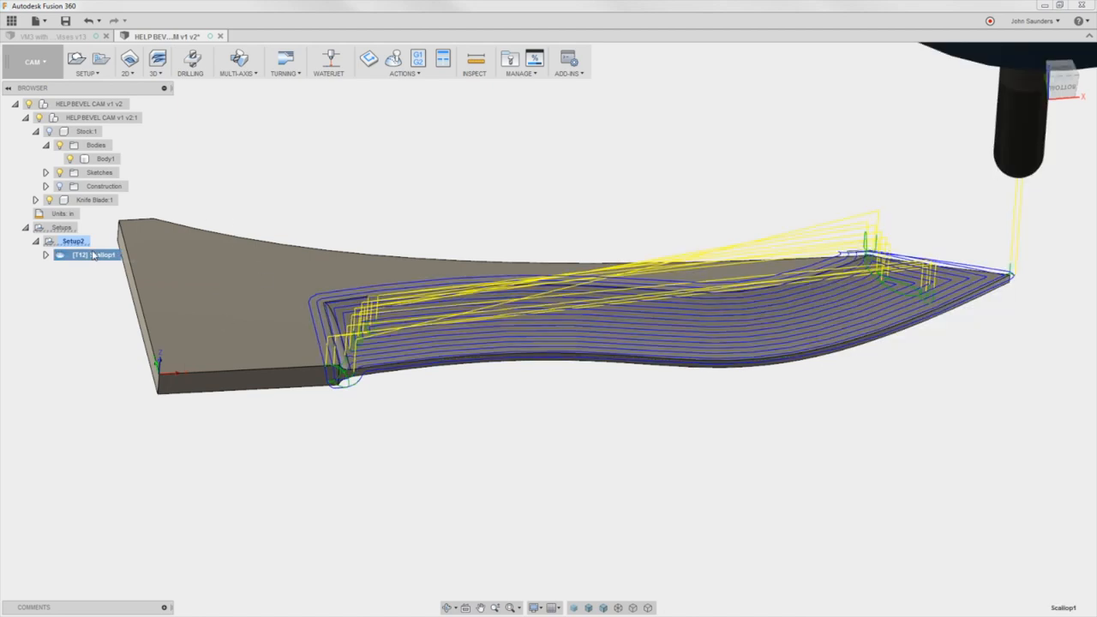
Step: Switch Scallop1's passes to down milling and regenerate the toolpath
{"action": "right_click", "coordinate": [82, 254]}
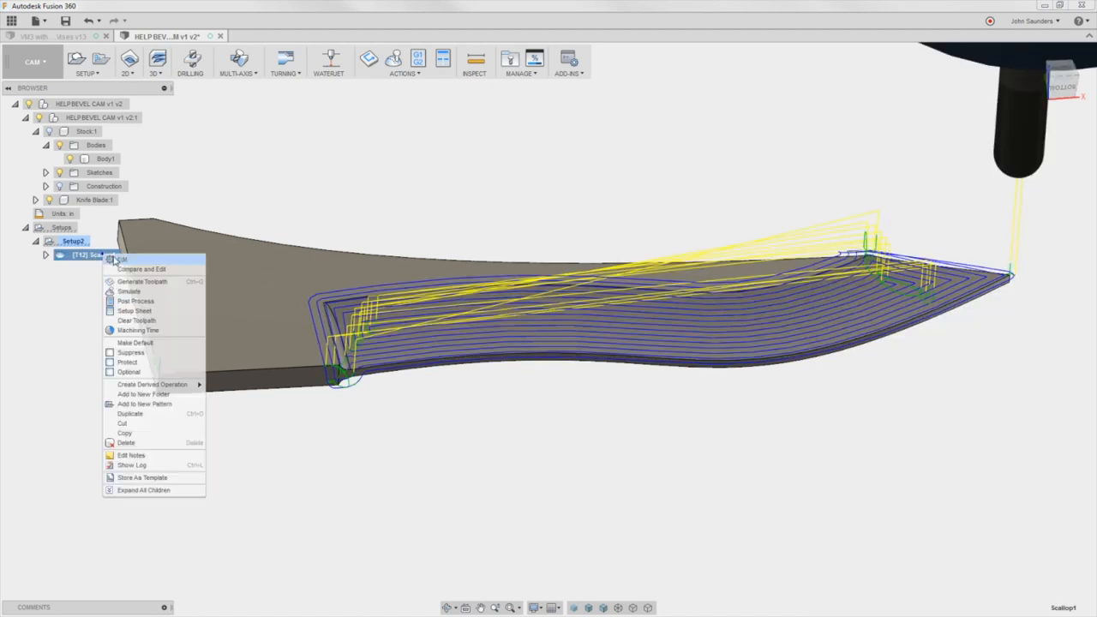
{"action": "left_click", "coordinate": [141, 269]}
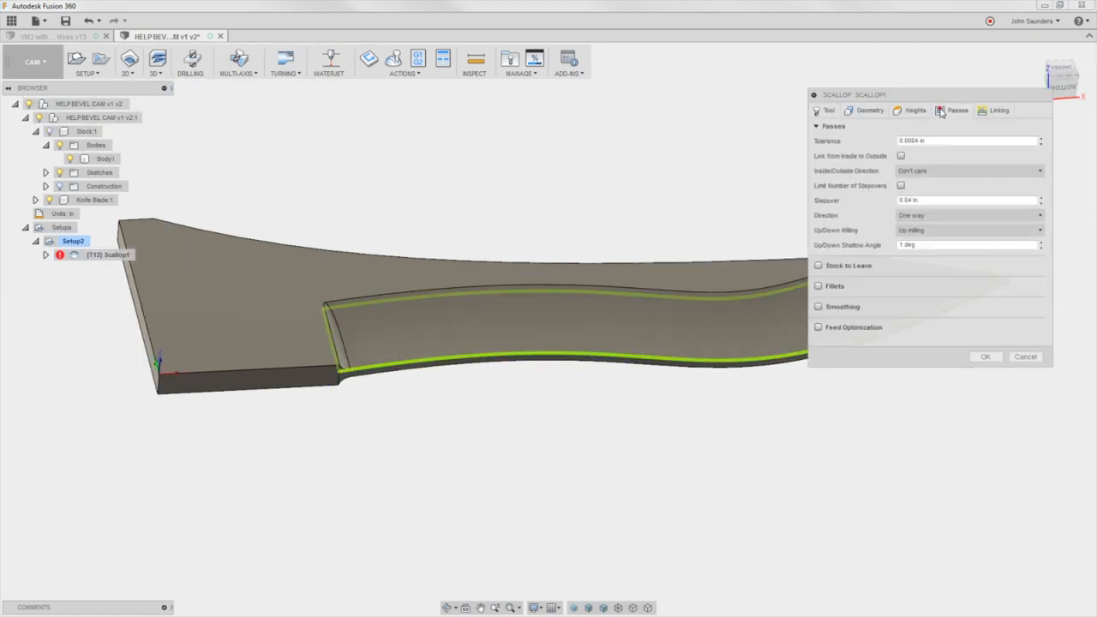
{"action": "mouse_move", "coordinate": [929, 123]}
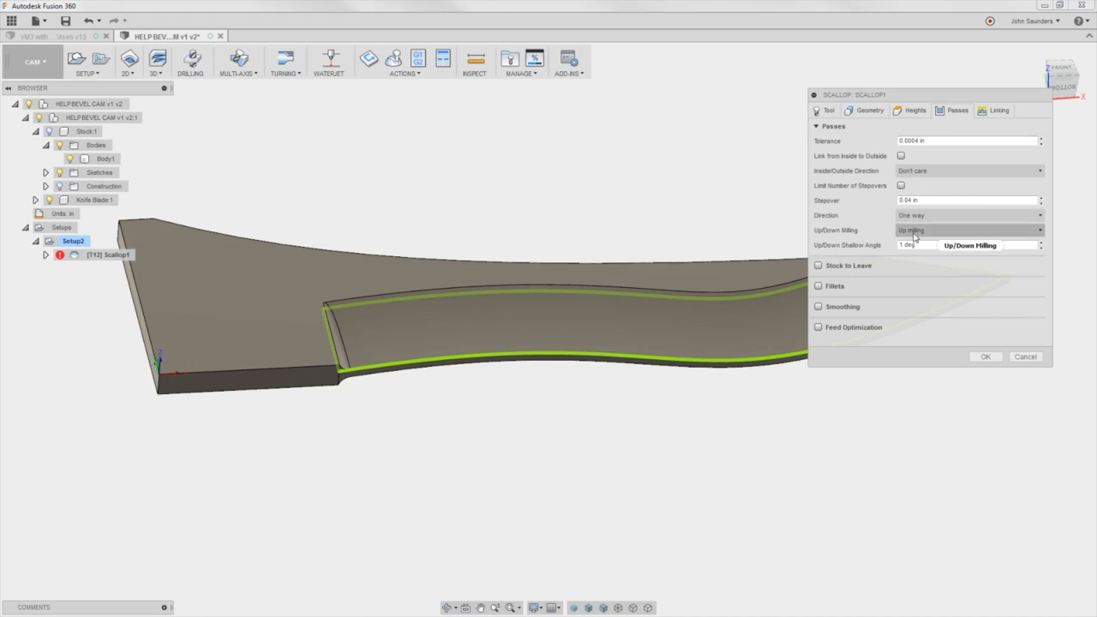
{"action": "left_click", "coordinate": [968, 229]}
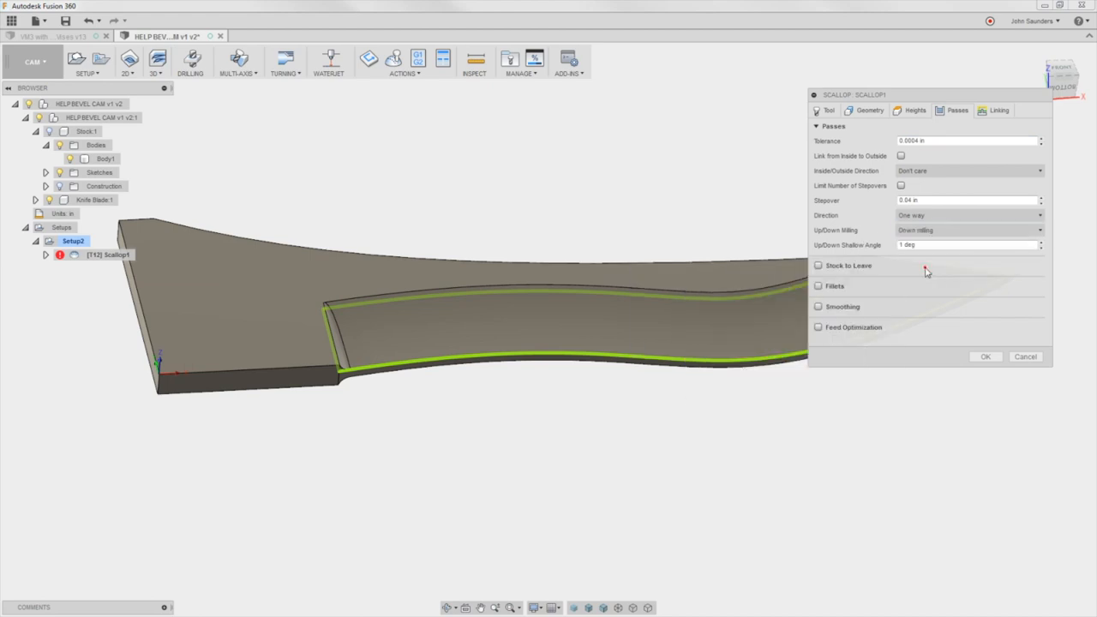
{"action": "left_click", "coordinate": [984, 356]}
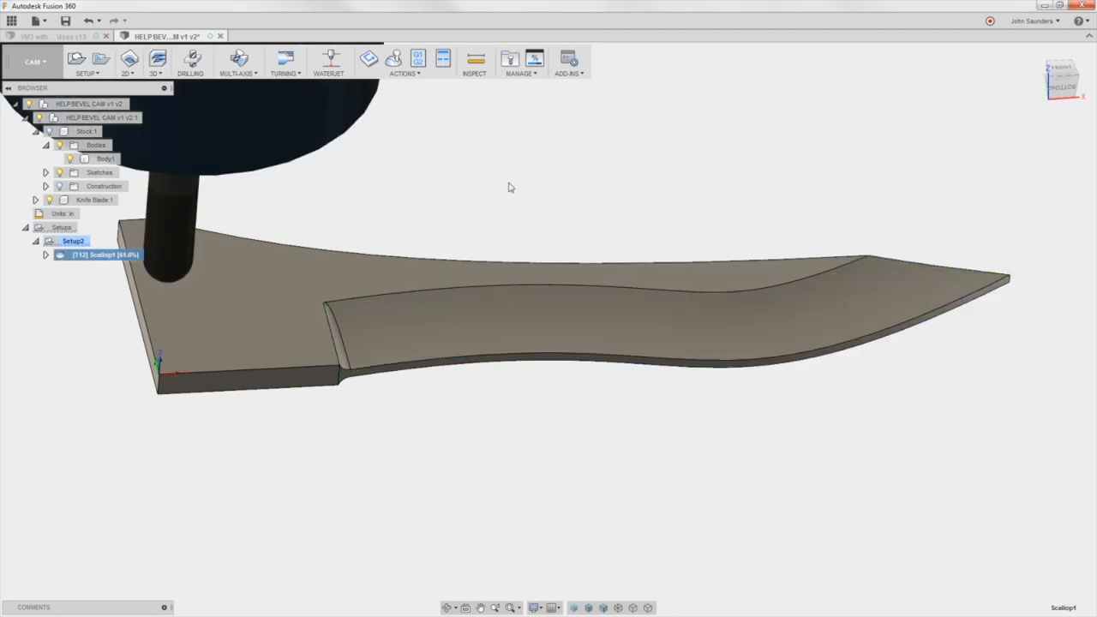
{"action": "left_click", "coordinate": [395, 59]}
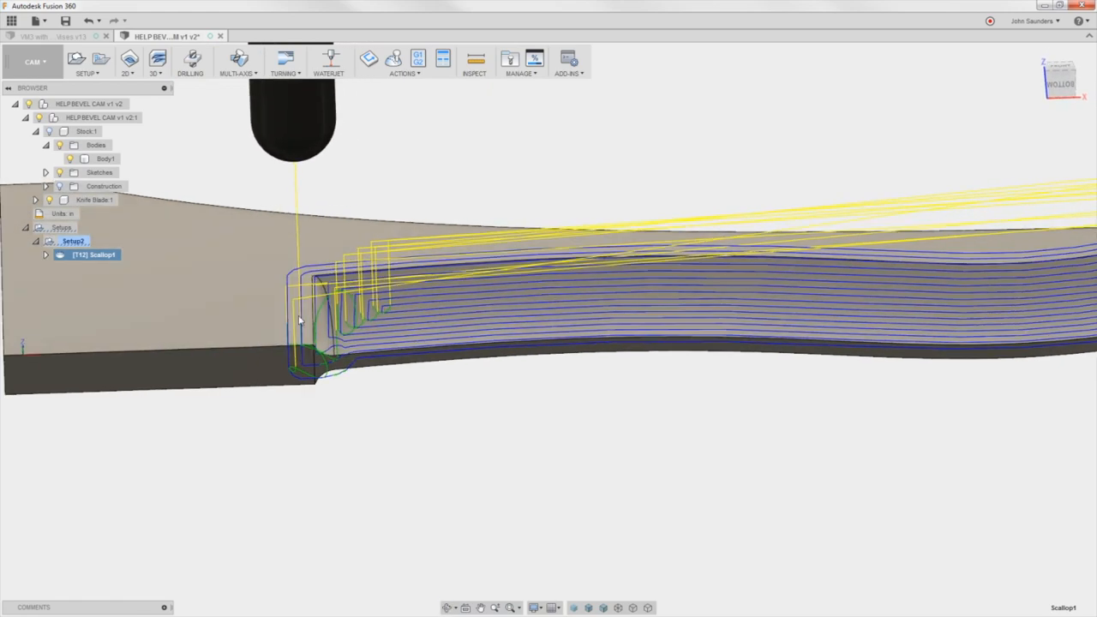
Step: Revisit Scallop1's Passes settings for milling and inside/outside direction and regenerate
{"action": "double_click", "coordinate": [94, 254]}
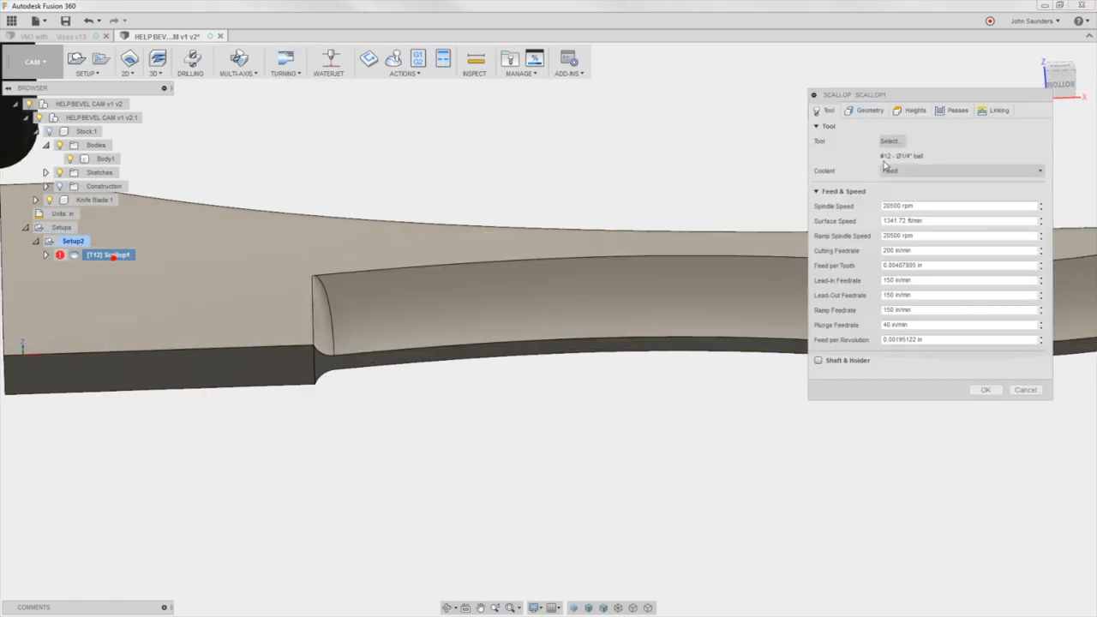
{"action": "left_click", "coordinate": [950, 110]}
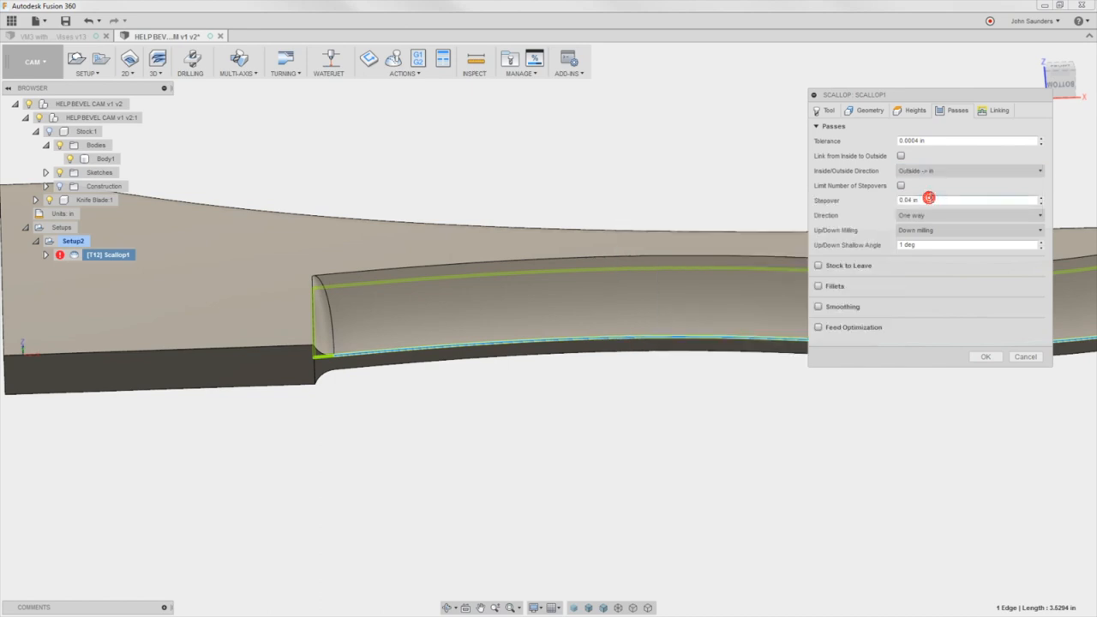
{"action": "left_click", "coordinate": [969, 229]}
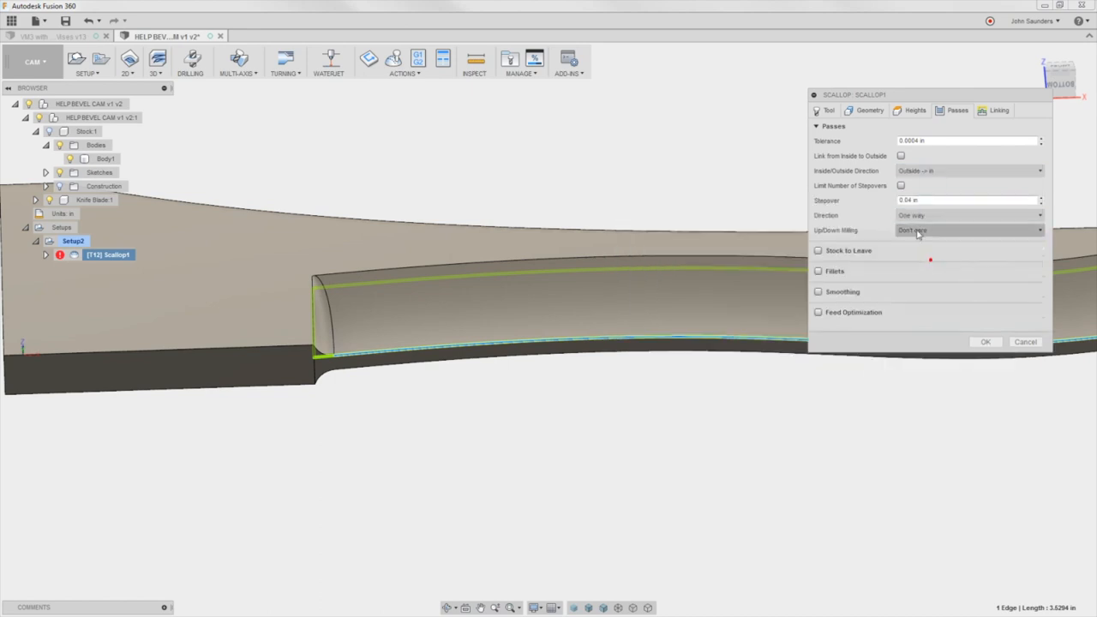
{"action": "left_click", "coordinate": [969, 230]}
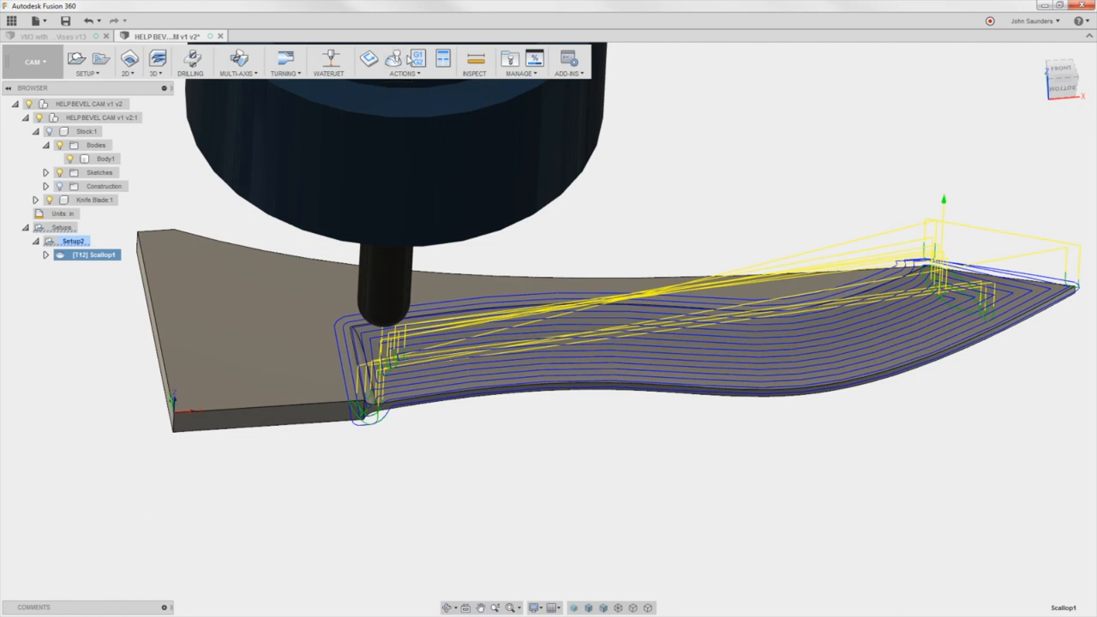
Step: Simulate the down-milling scallop toolpath, scrubbing the timeline through the bevel cut
{"action": "left_click", "coordinate": [392, 59]}
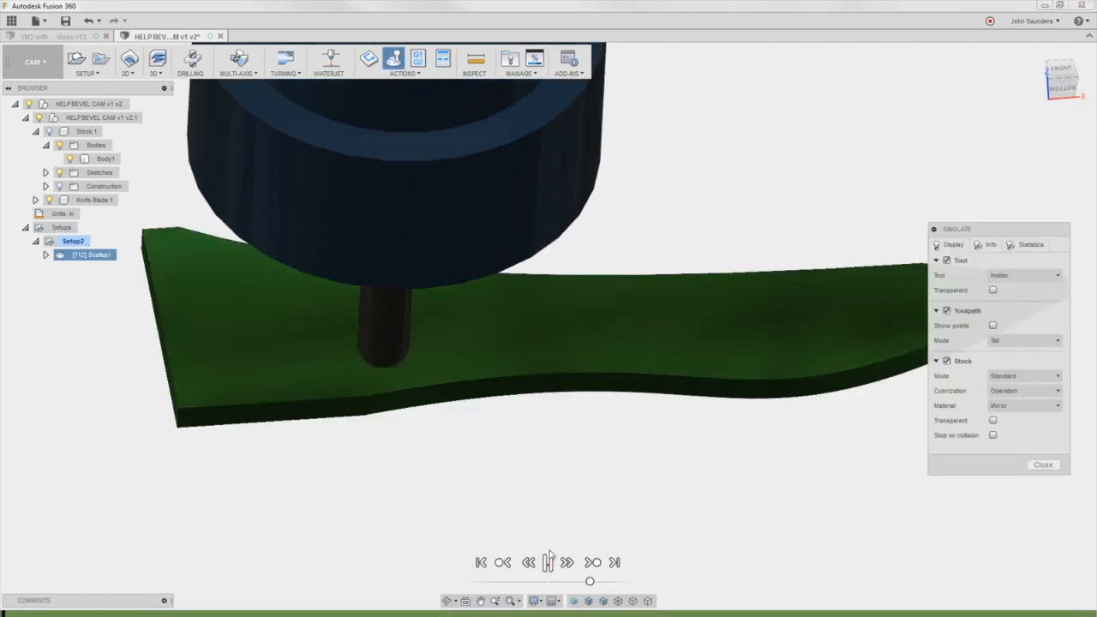
{"action": "left_click", "coordinate": [549, 562]}
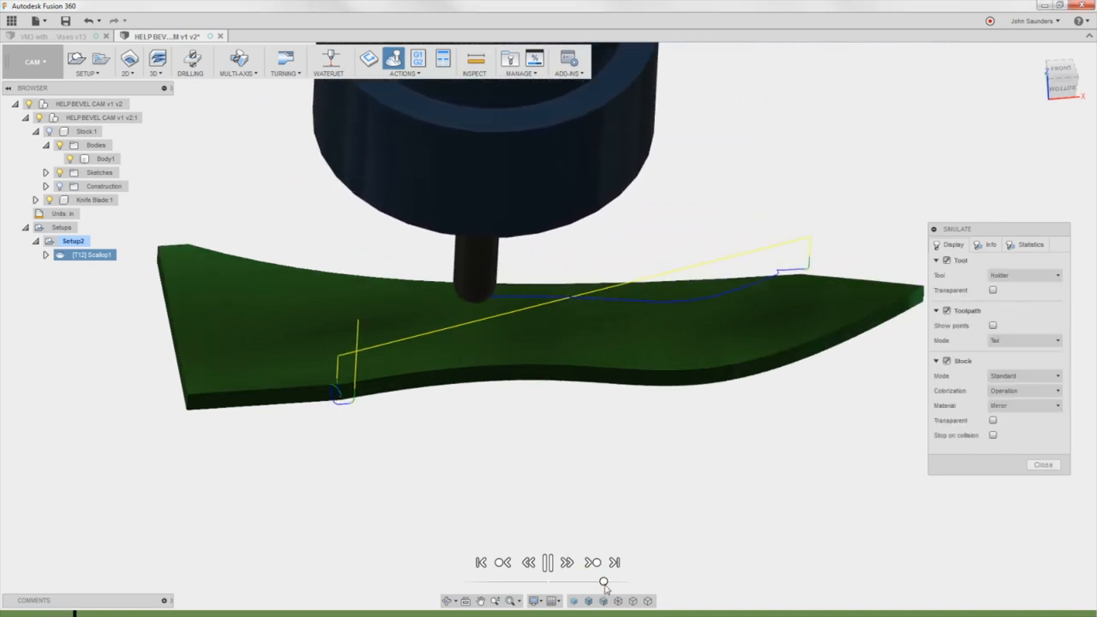
{"action": "left_click_drag", "start_coordinate": [603, 583], "coordinate": [610, 583]}
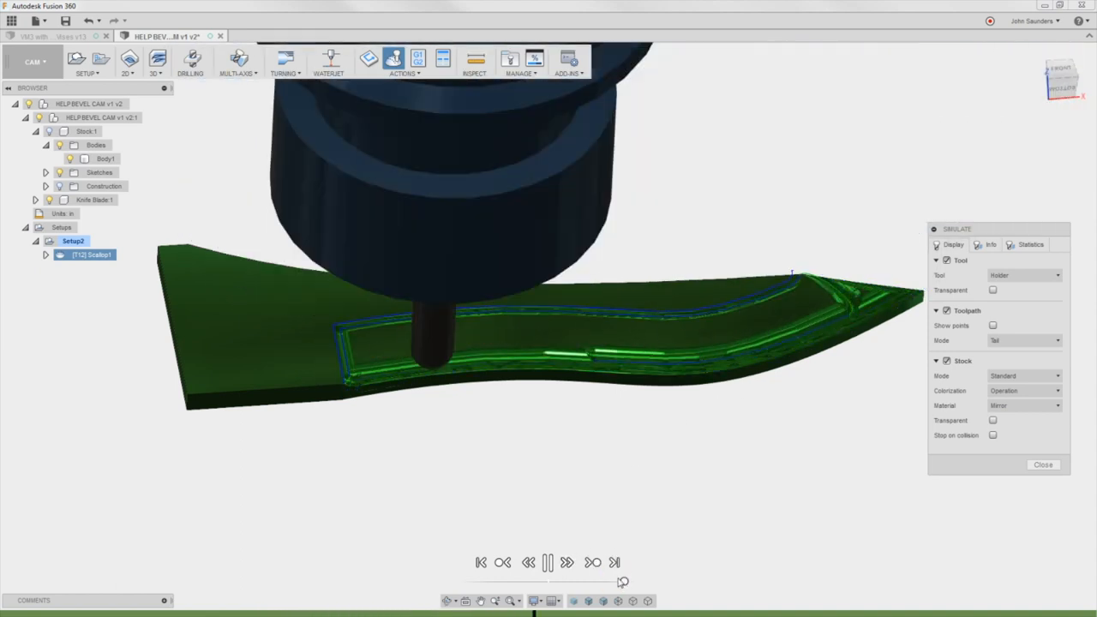
{"action": "left_click", "coordinate": [1043, 465]}
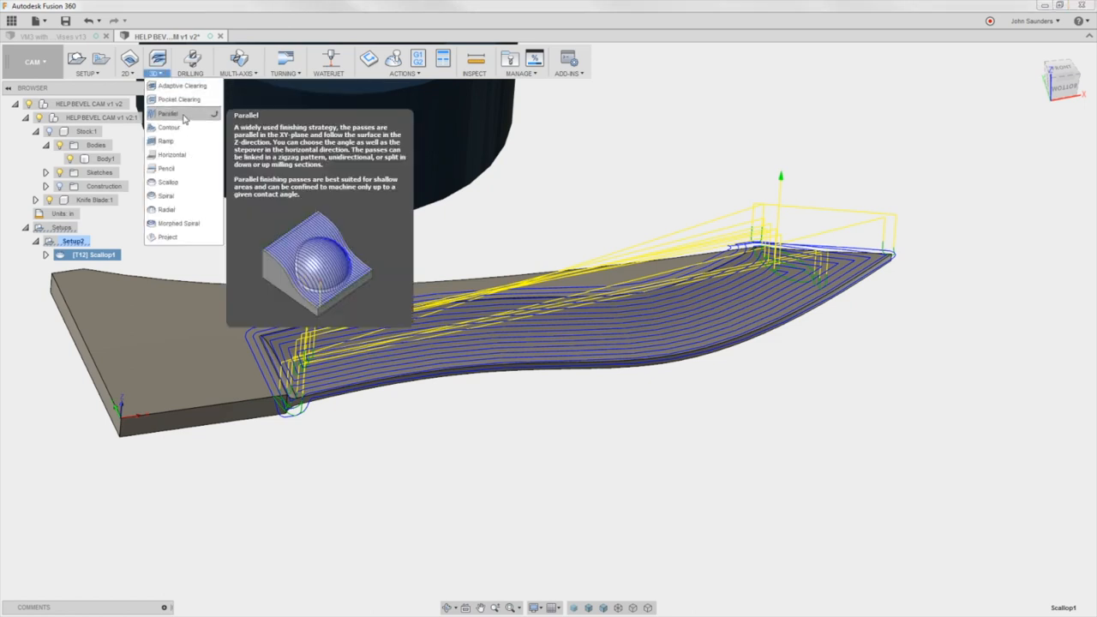
{"action": "mouse_move", "coordinate": [209, 116]}
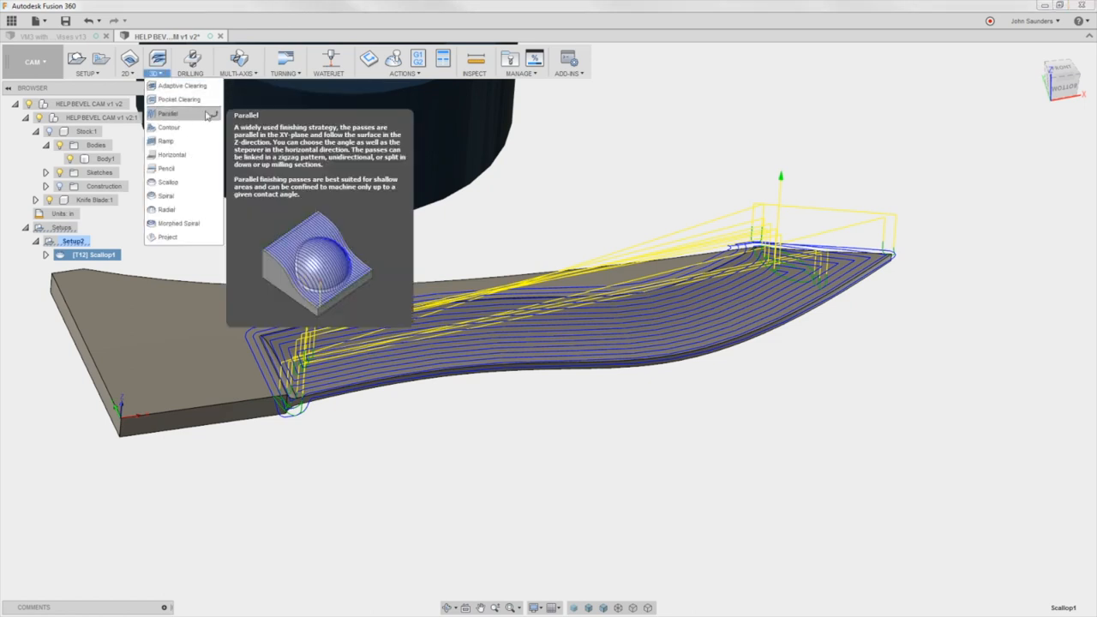
{"action": "mouse_move", "coordinate": [202, 116]}
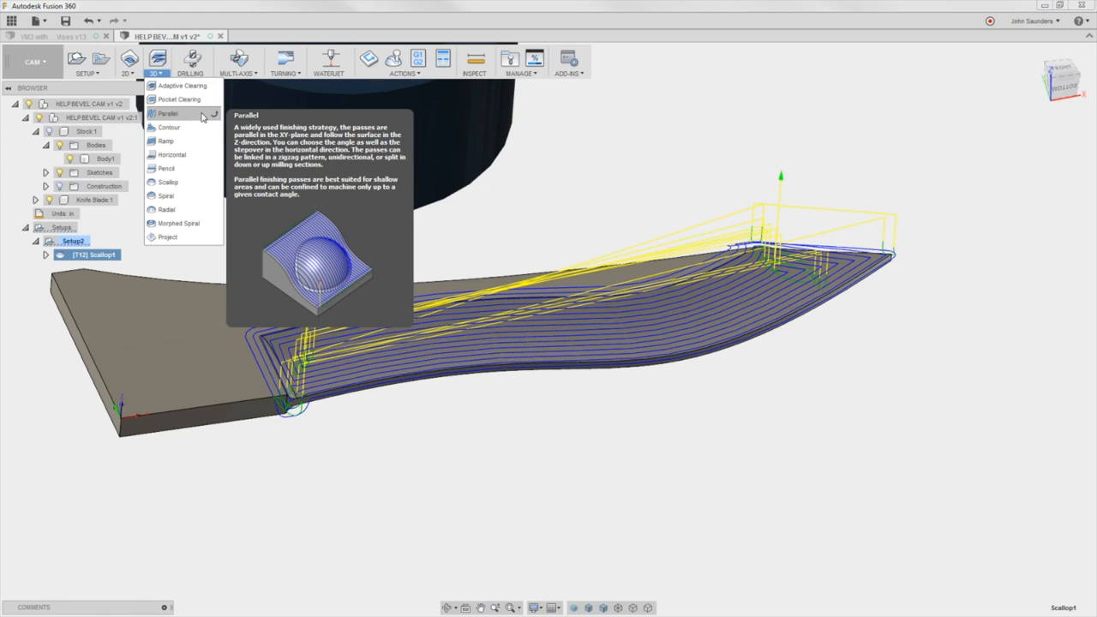
Step: Create a Parallel toolpath with a boundary chain, Stepover and Both ways direction, and generate it
{"action": "left_click", "coordinate": [168, 113]}
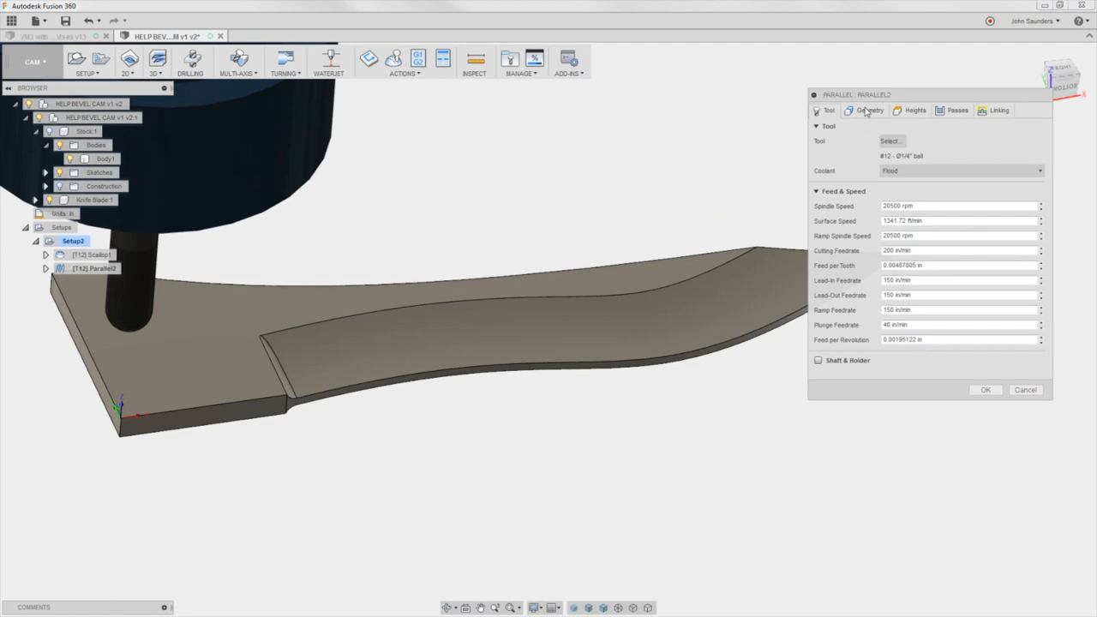
{"action": "left_click", "coordinate": [869, 110]}
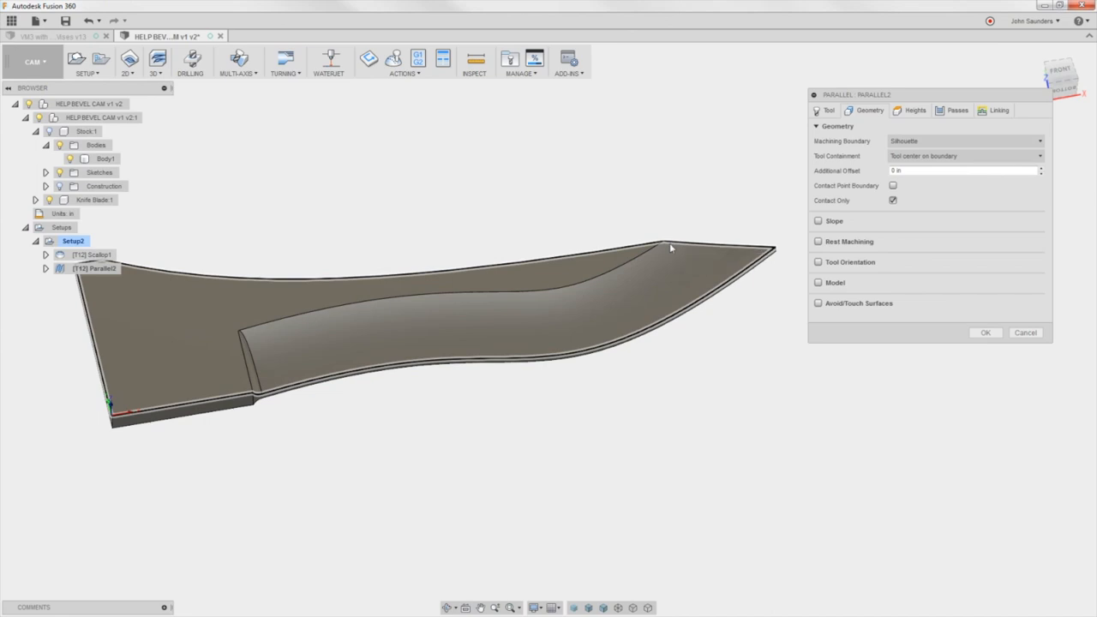
{"action": "left_click", "coordinate": [964, 141]}
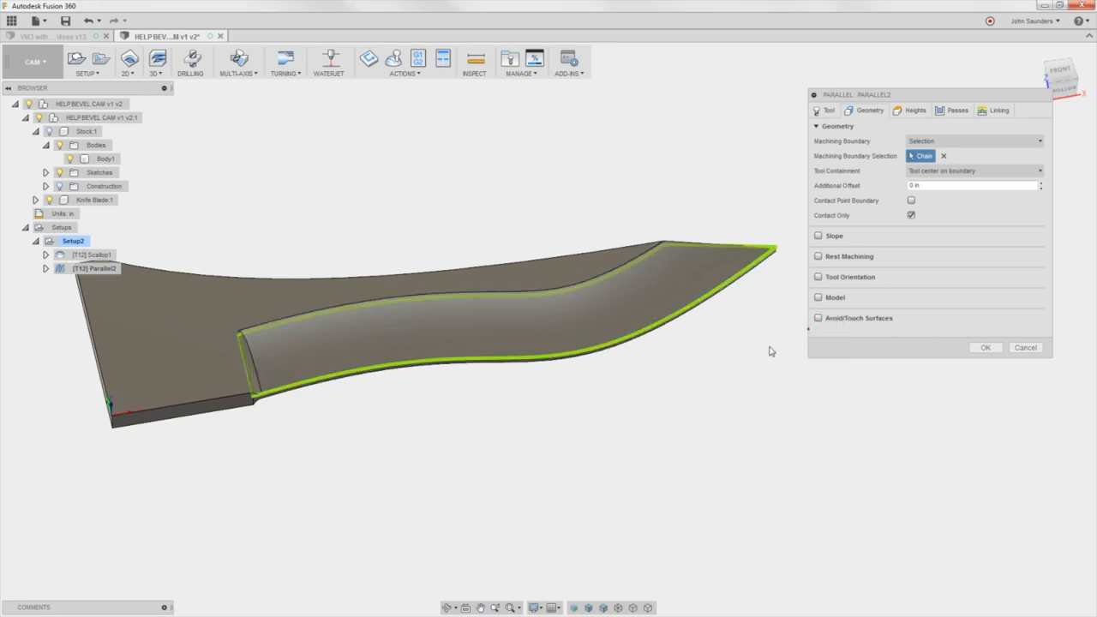
{"action": "mouse_move", "coordinate": [951, 117]}
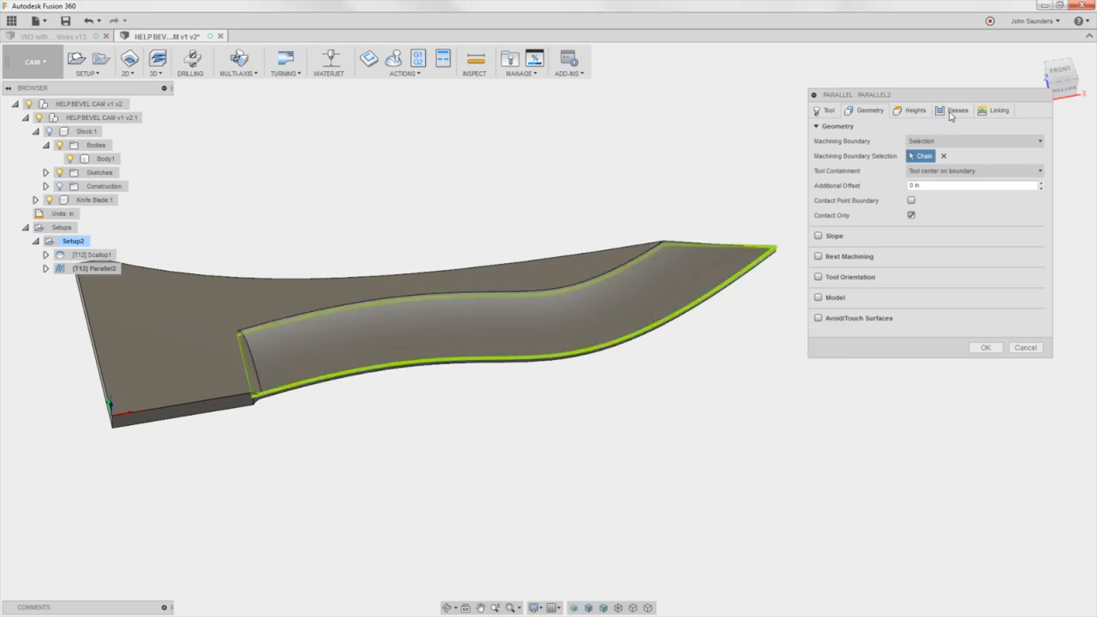
{"action": "left_click", "coordinate": [956, 110]}
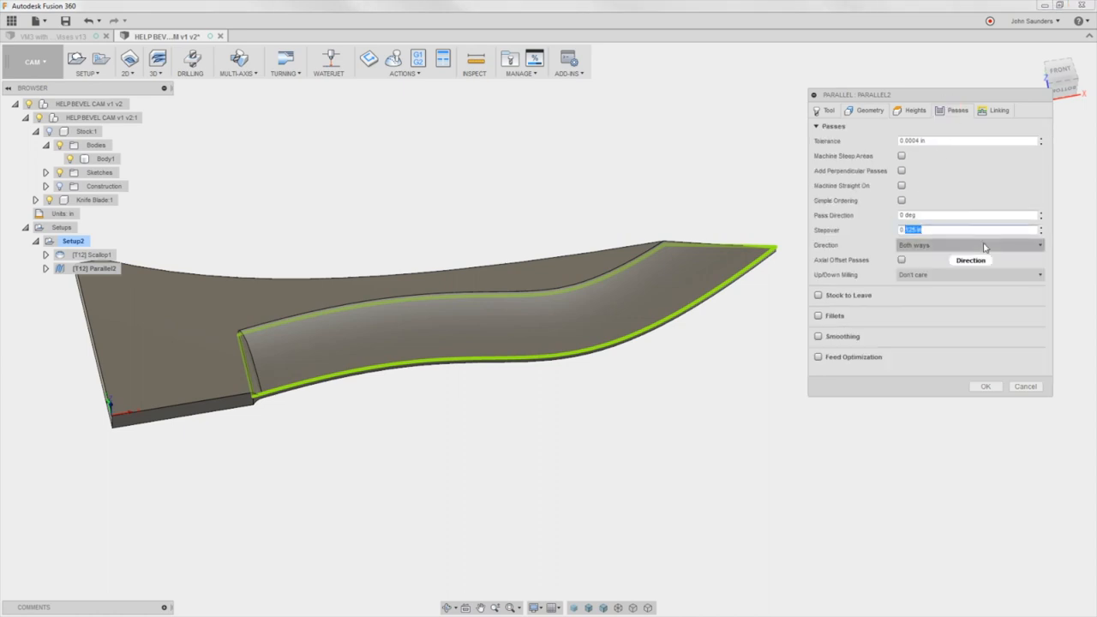
{"action": "left_click", "coordinate": [984, 386]}
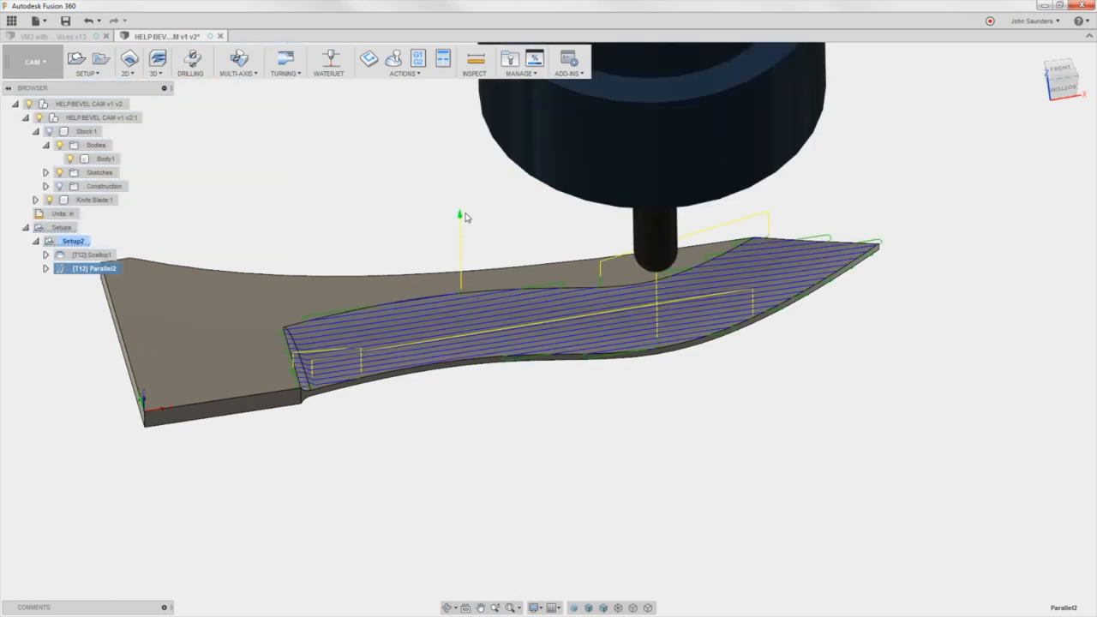
Step: Simulate the parallel toolpath across the bevel, close it, and reopen Parallel2 for editing
{"action": "left_click", "coordinate": [392, 58]}
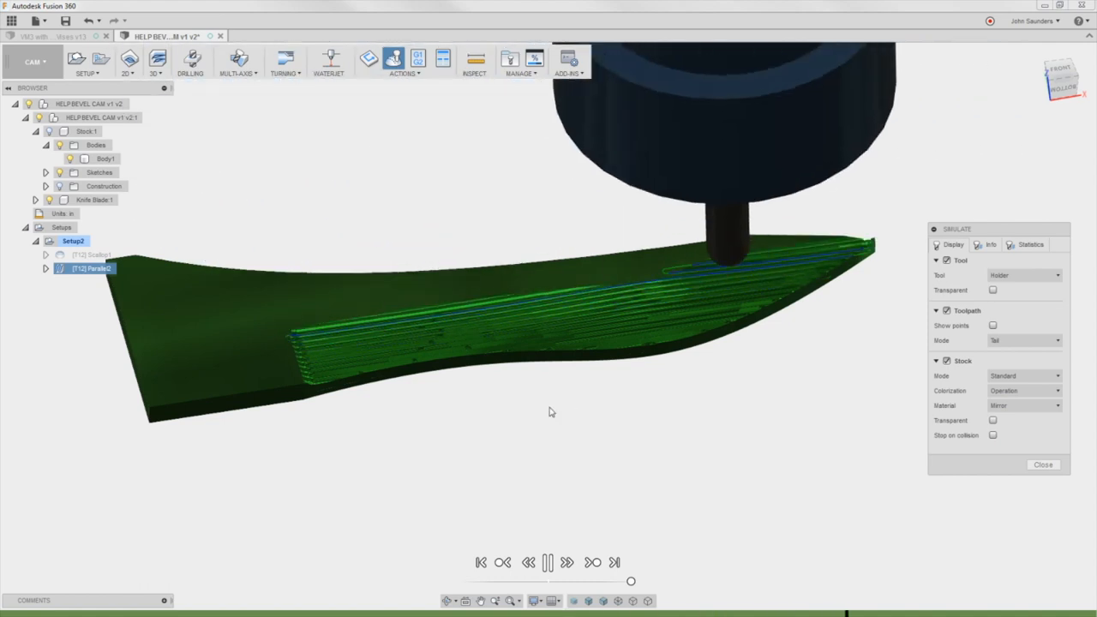
{"action": "left_click", "coordinate": [547, 562]}
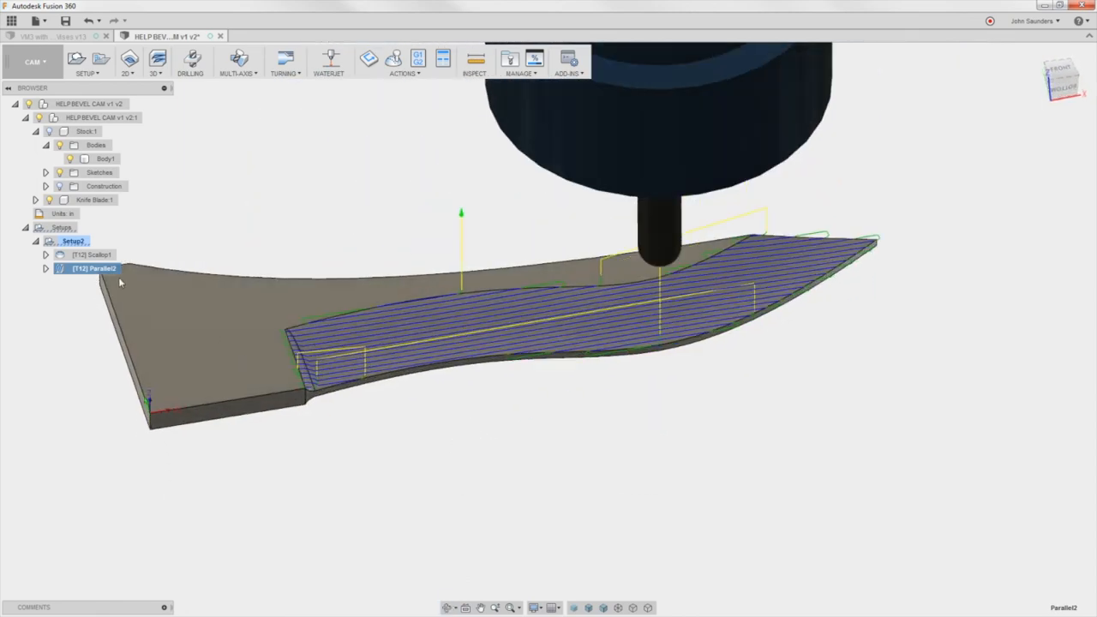
{"action": "double_click", "coordinate": [106, 267]}
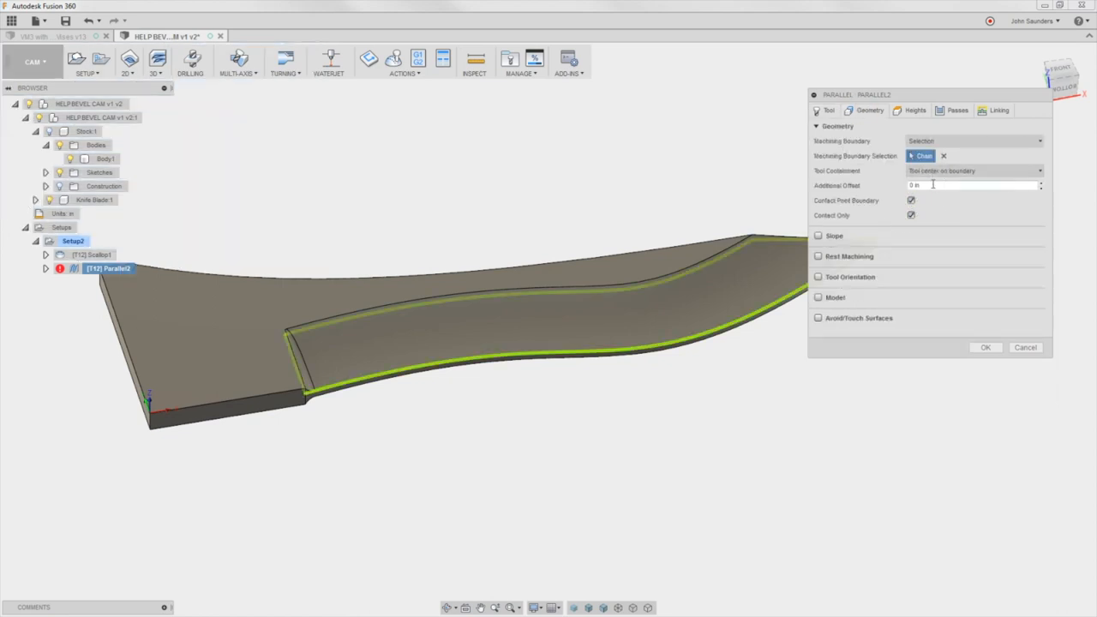
Step: Regenerate Parallel2, then revise its Geometry boundary and offset options and regenerate again
{"action": "left_click", "coordinate": [974, 185]}
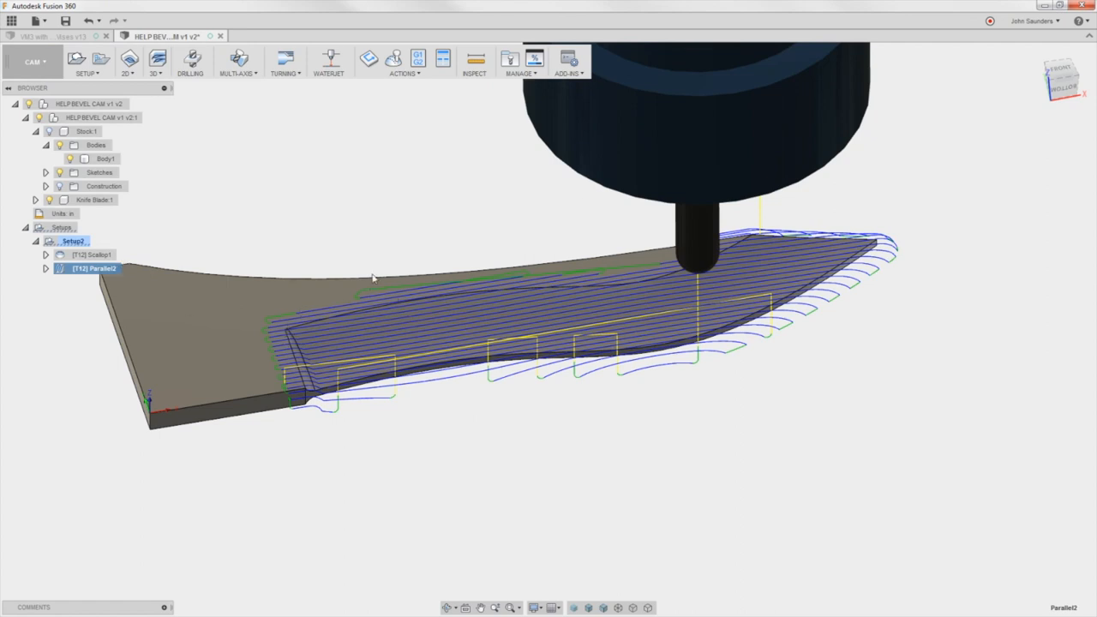
{"action": "mouse_move", "coordinate": [334, 215]}
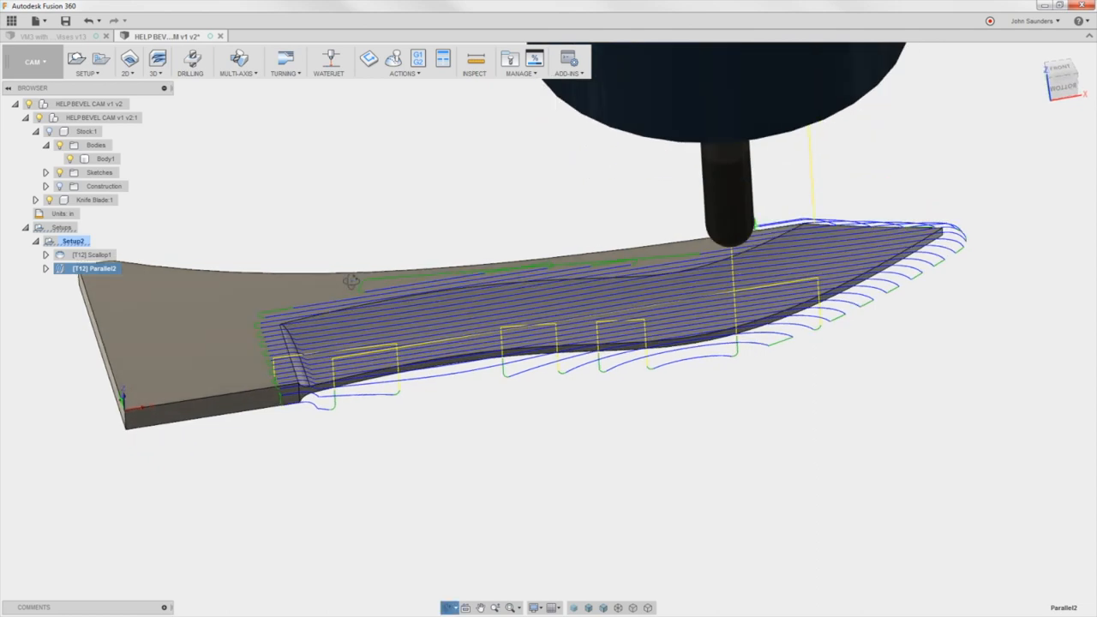
{"action": "double_click", "coordinate": [92, 267]}
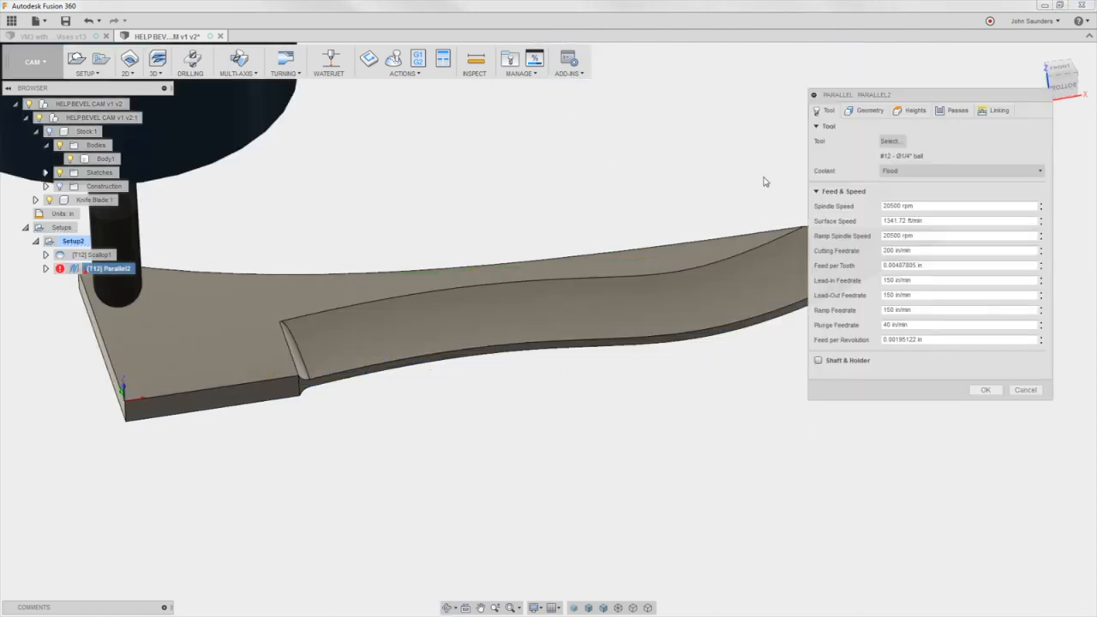
{"action": "left_click", "coordinate": [869, 110]}
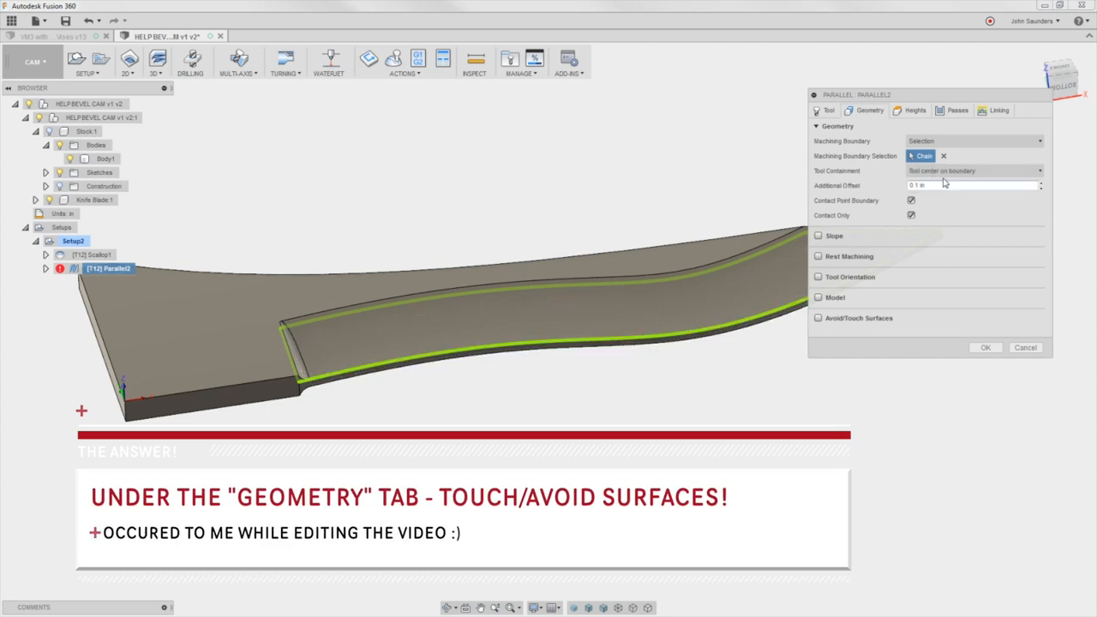
{"action": "left_click", "coordinate": [957, 110]}
{"action": "type", "text": "0.02"}
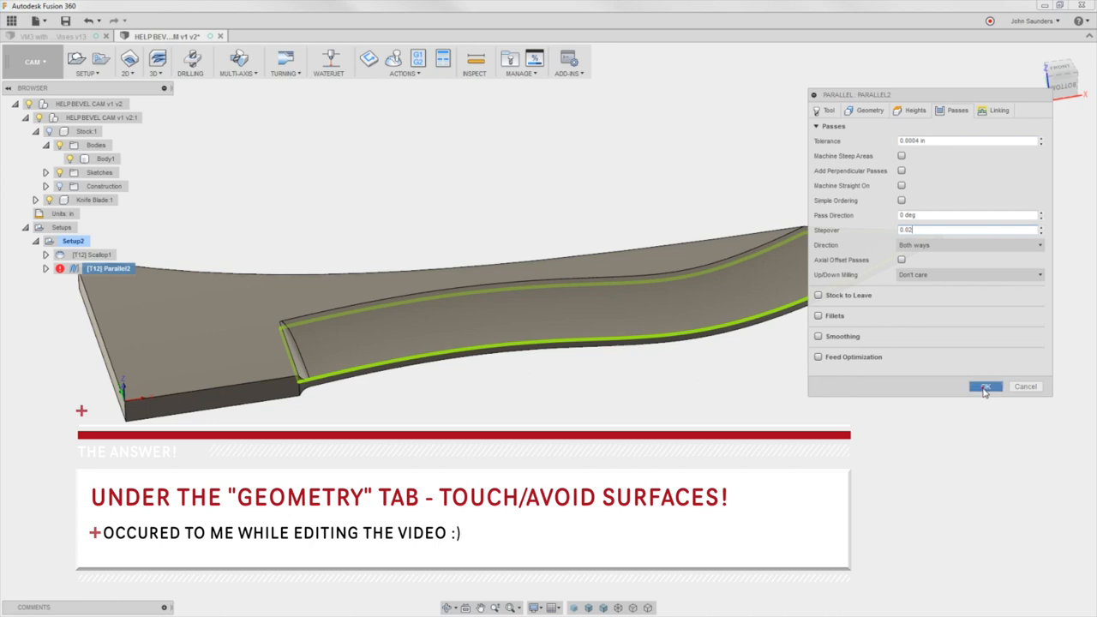
{"action": "left_click", "coordinate": [984, 388]}
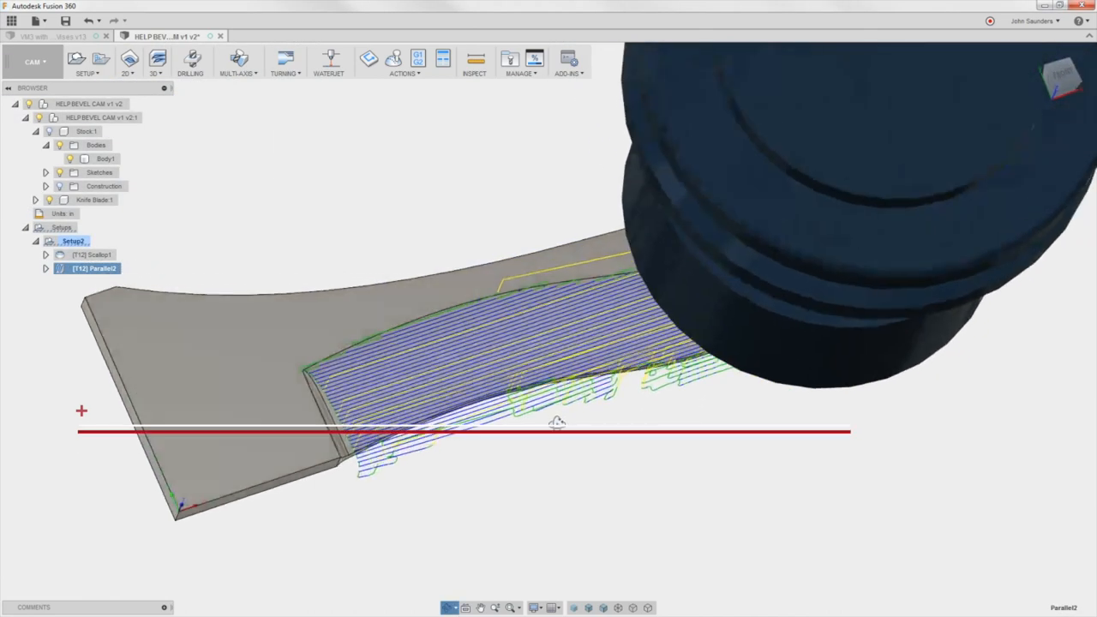
Step: Set Parallel2's Bottom Height From to Selection and regenerate the toolpath
{"action": "left_click_drag", "start_coordinate": [557, 420], "coordinate": [556, 367]}
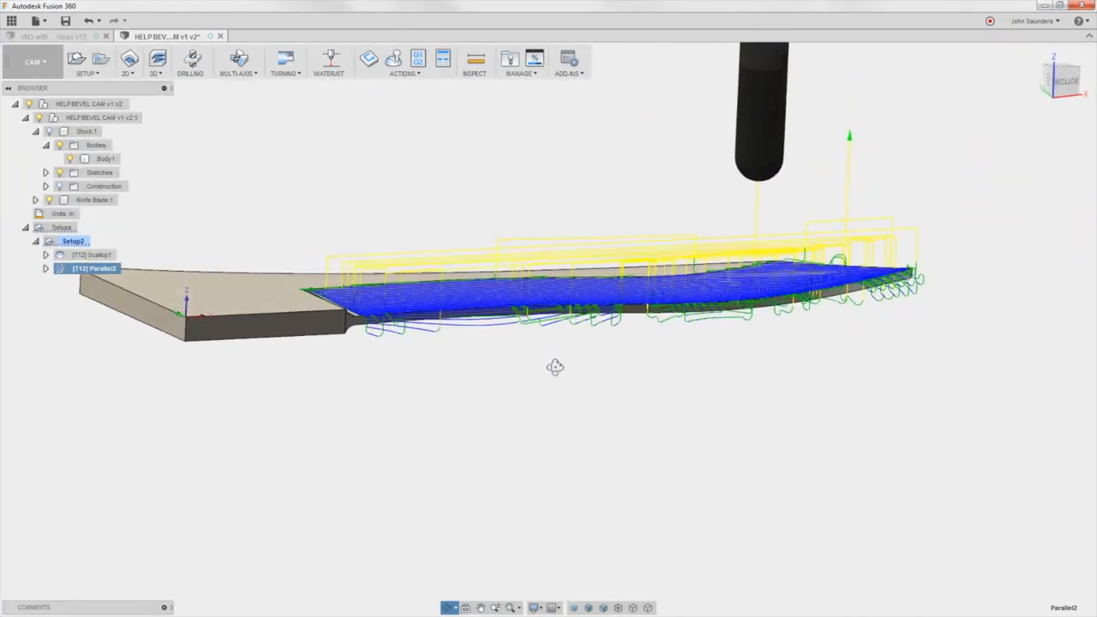
{"action": "left_click_drag", "start_coordinate": [556, 367], "coordinate": [147, 288]}
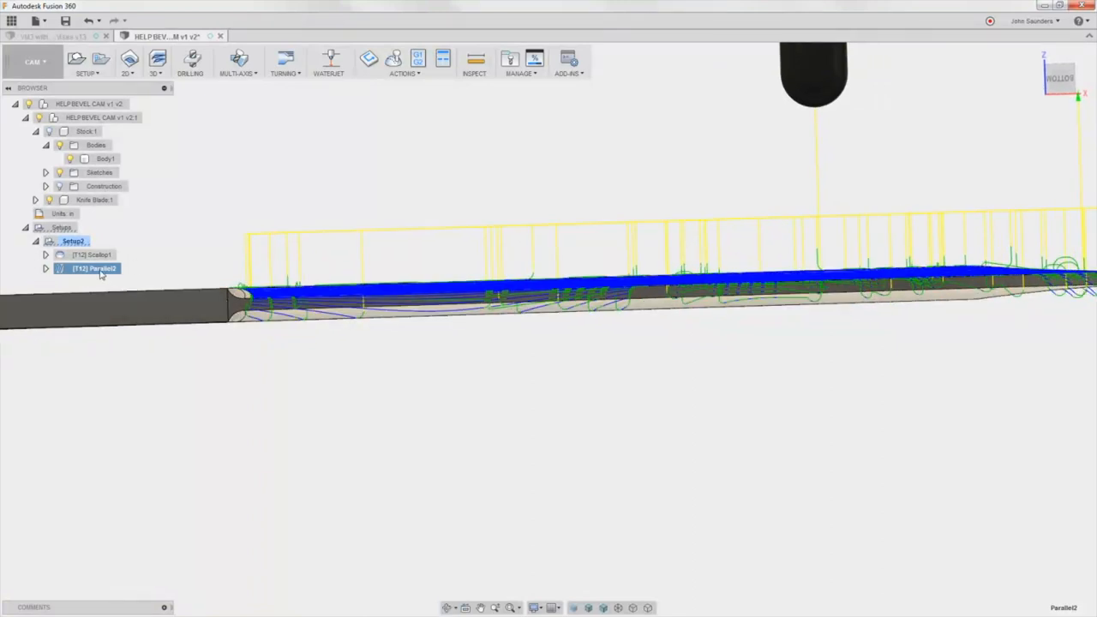
{"action": "double_click", "coordinate": [92, 268]}
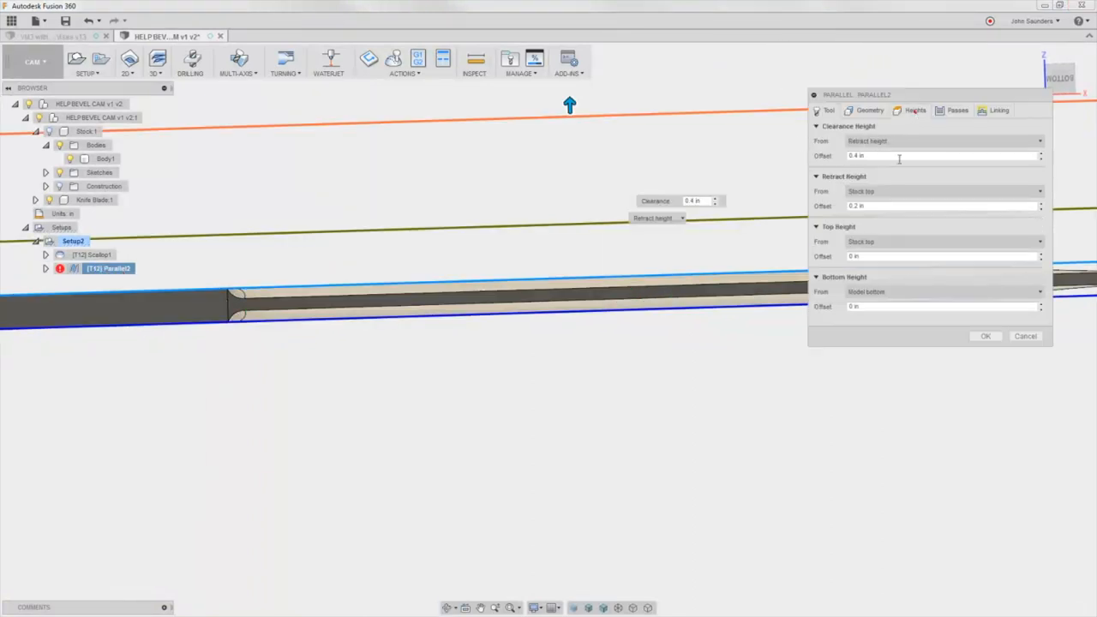
{"action": "left_click", "coordinate": [943, 291]}
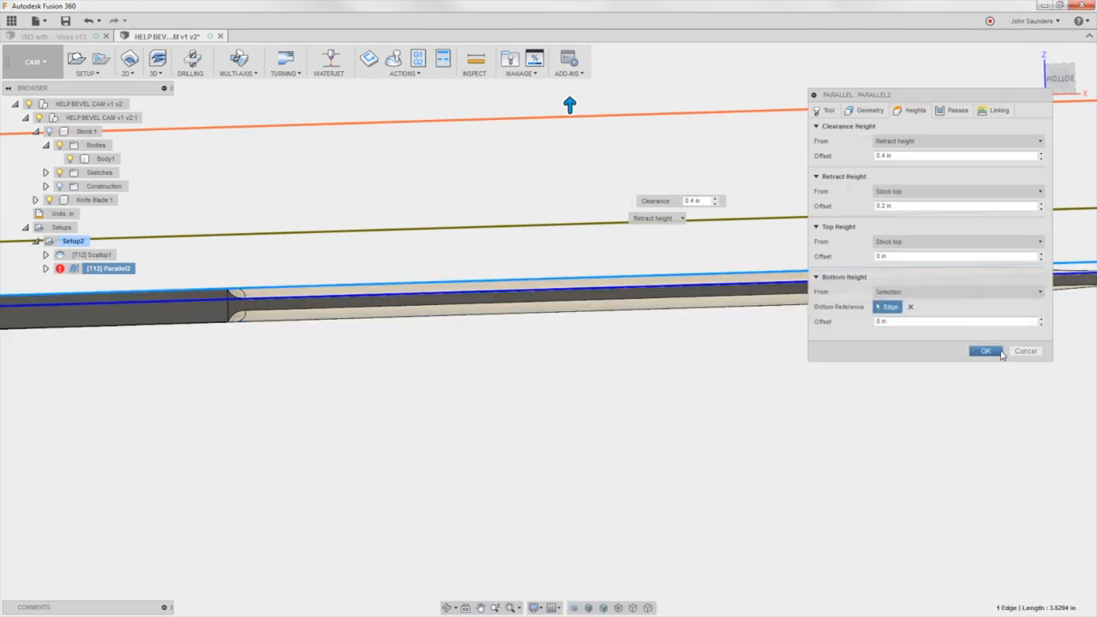
{"action": "left_click", "coordinate": [984, 350]}
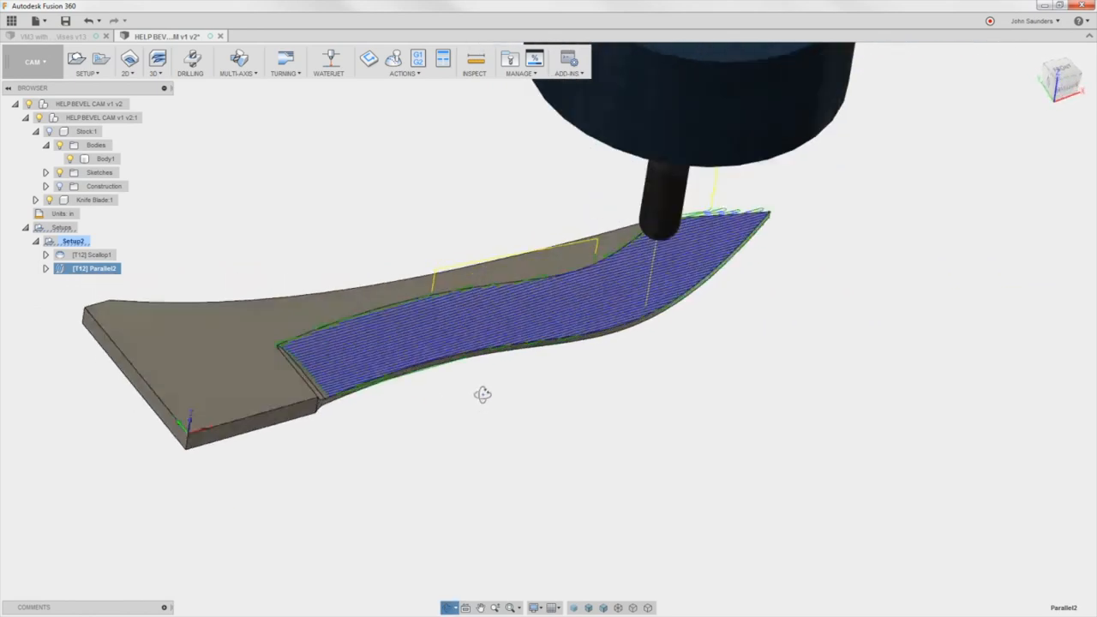
Step: Clear Parallel2's bottom height reference and pick a new blade edge for it
{"action": "left_click_drag", "start_coordinate": [483, 394], "coordinate": [203, 322]}
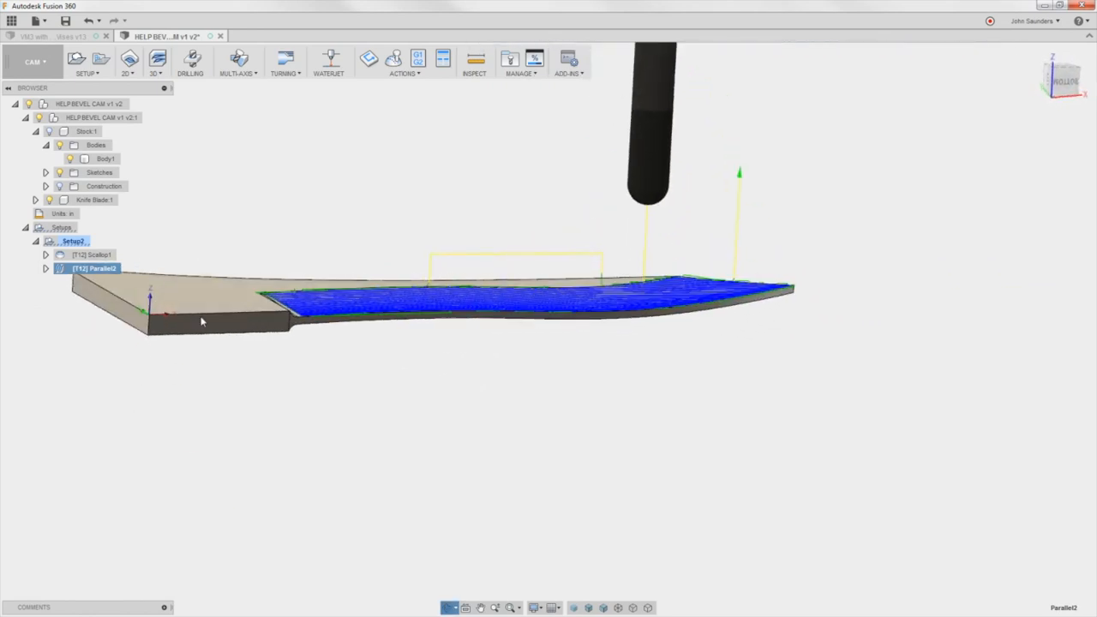
{"action": "double_click", "coordinate": [94, 267]}
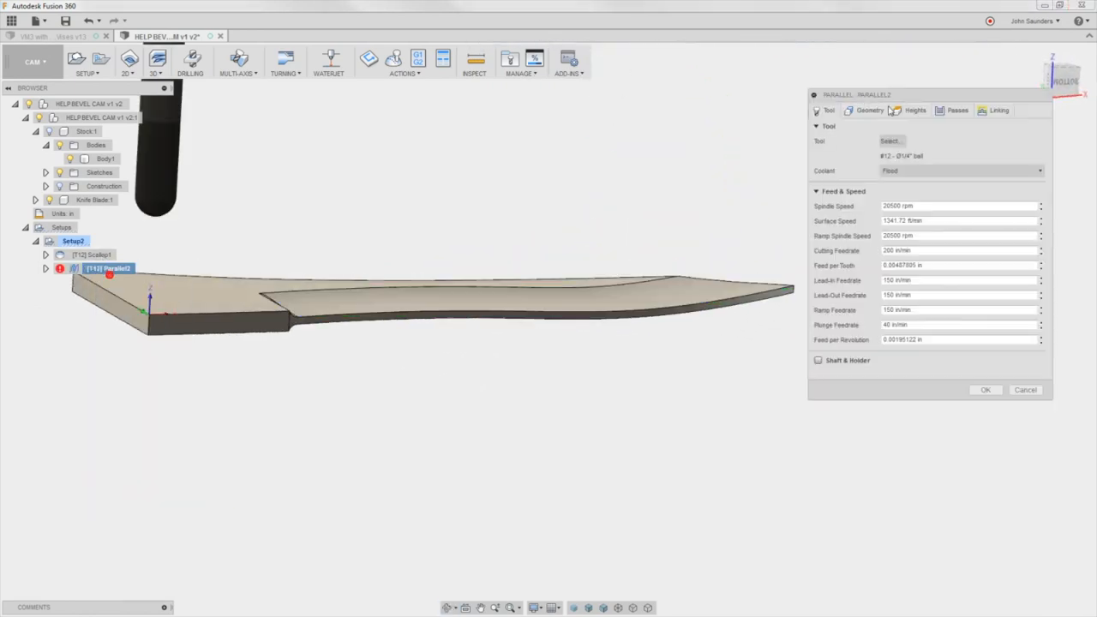
{"action": "left_click", "coordinate": [915, 110]}
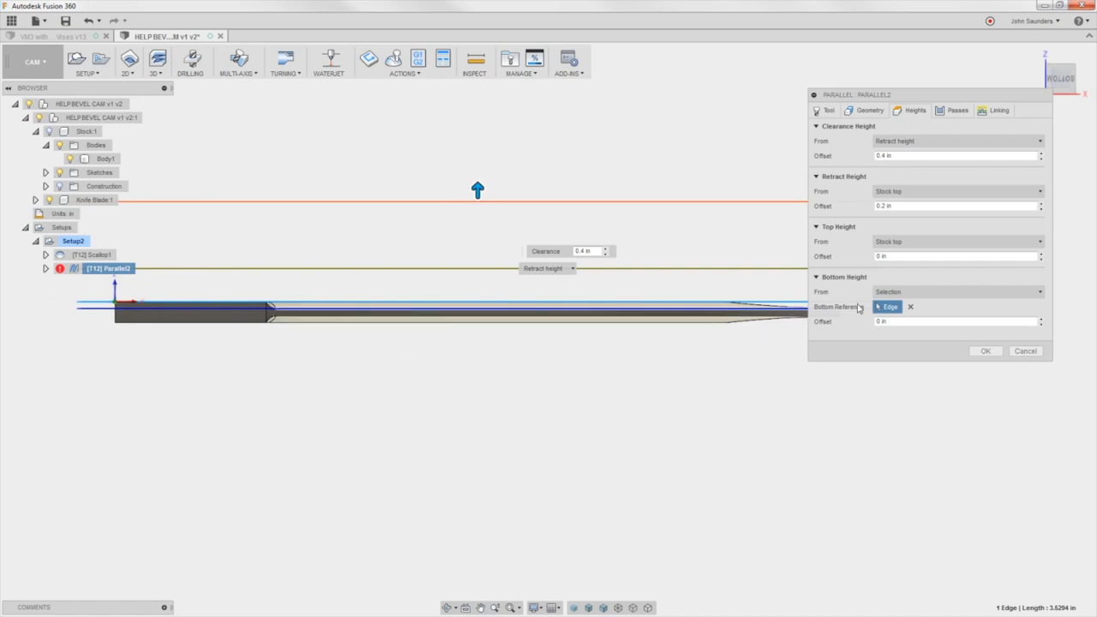
{"action": "left_click", "coordinate": [910, 307]}
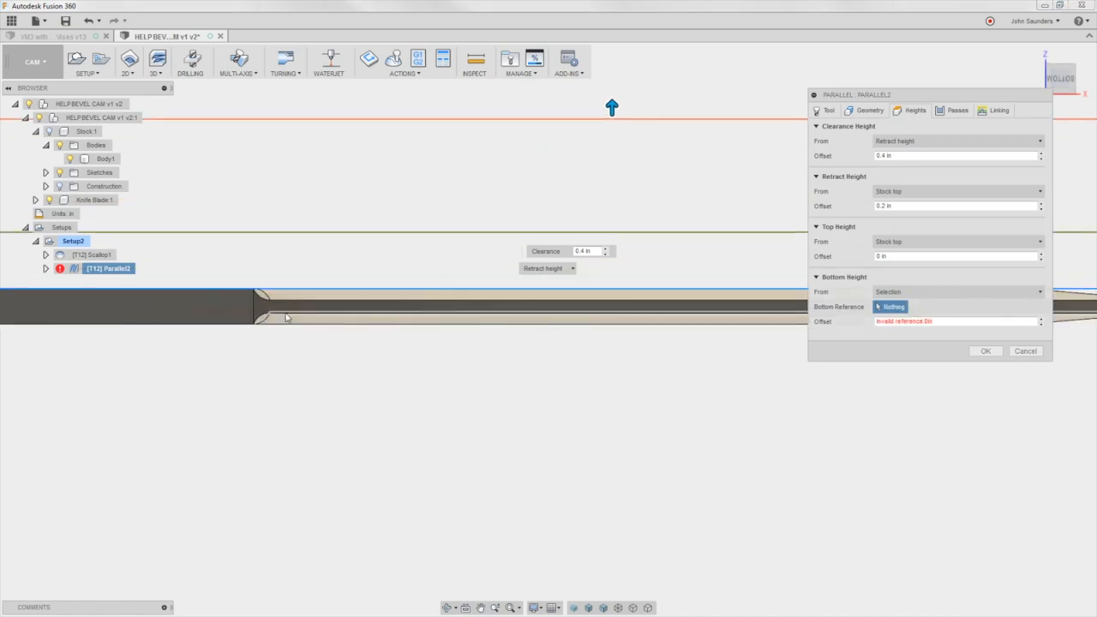
{"action": "left_click", "coordinate": [984, 350]}
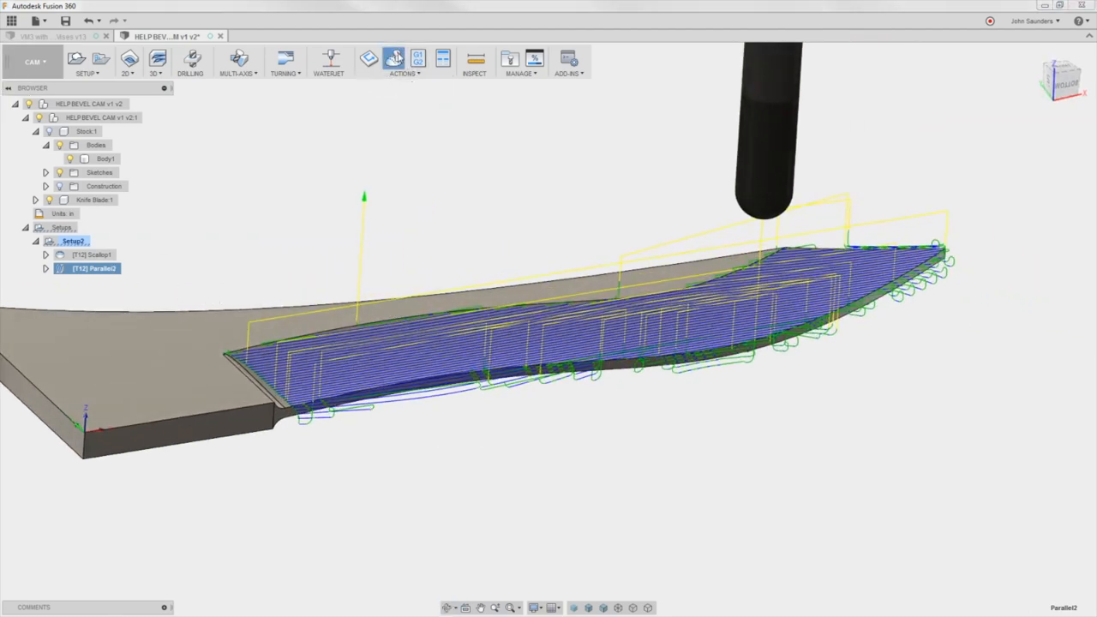
Step: Simulate the Parallel2 toolpath's stock removal across the blade bevel
{"action": "left_click", "coordinate": [394, 58]}
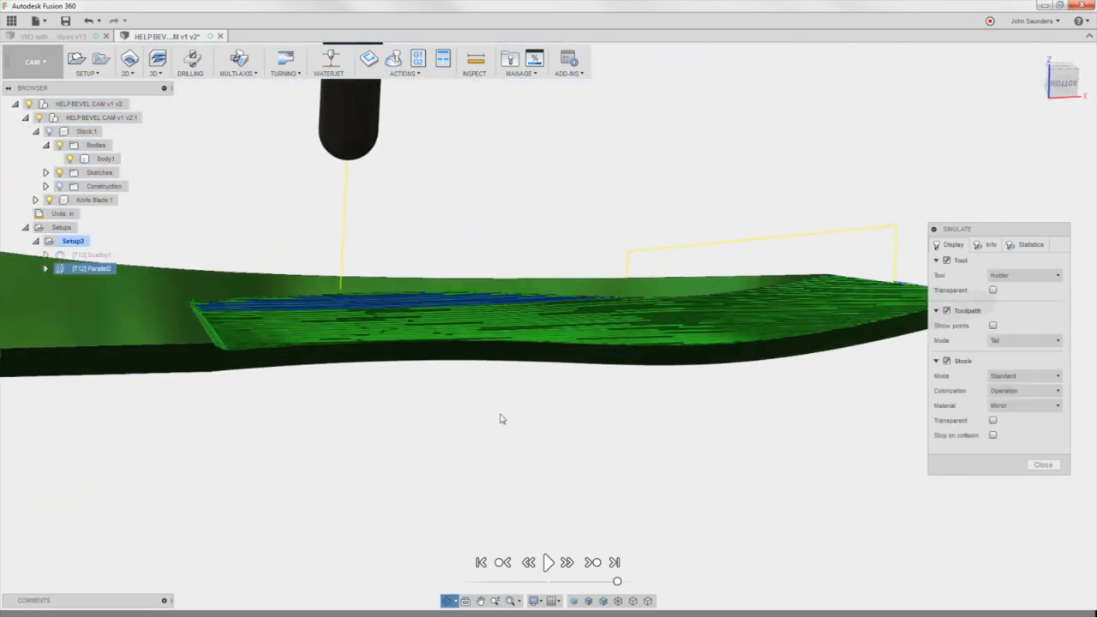
Step: Close the Simulate panel and orbit the blade to inspect the parallel passes
{"action": "left_click", "coordinate": [1042, 464]}
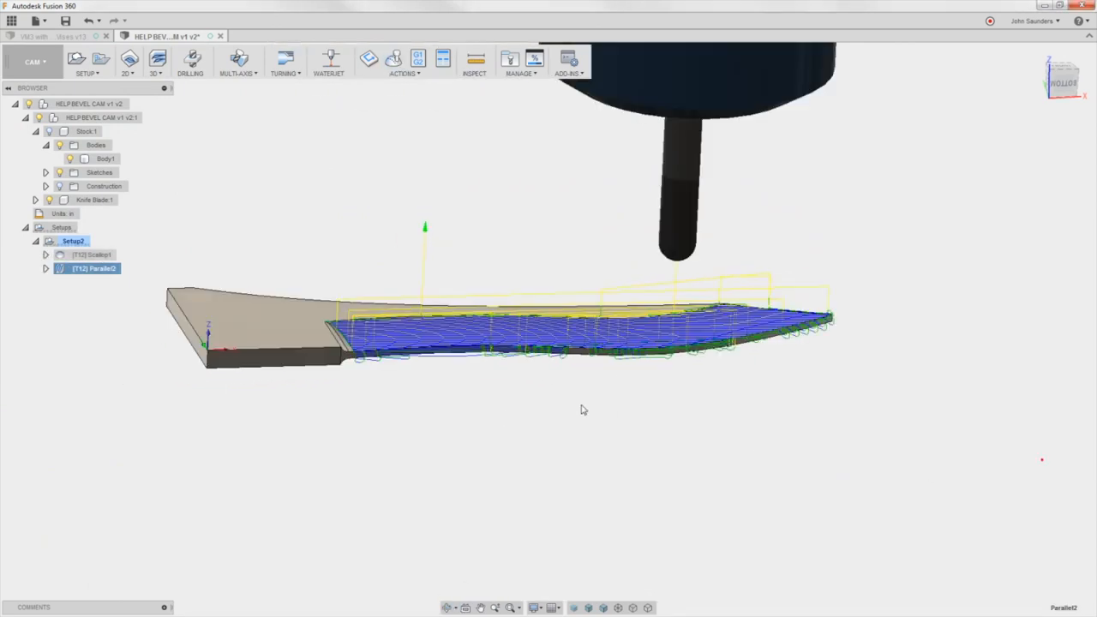
{"action": "left_click_drag", "start_coordinate": [582, 410], "coordinate": [612, 420]}
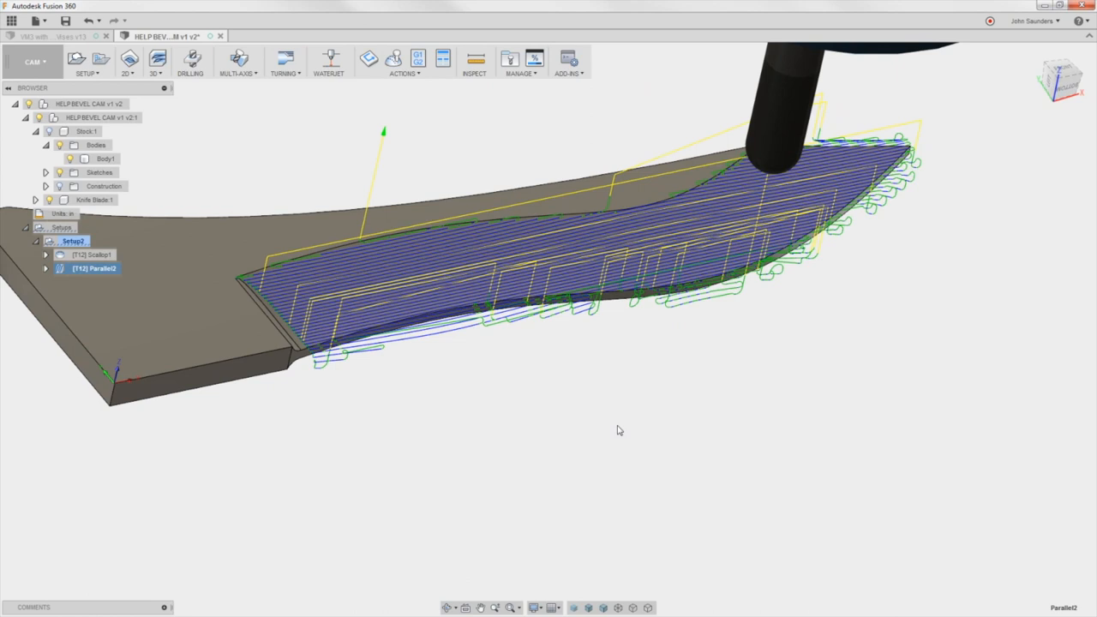
{"action": "left_click_drag", "start_coordinate": [620, 430], "coordinate": [593, 445]}
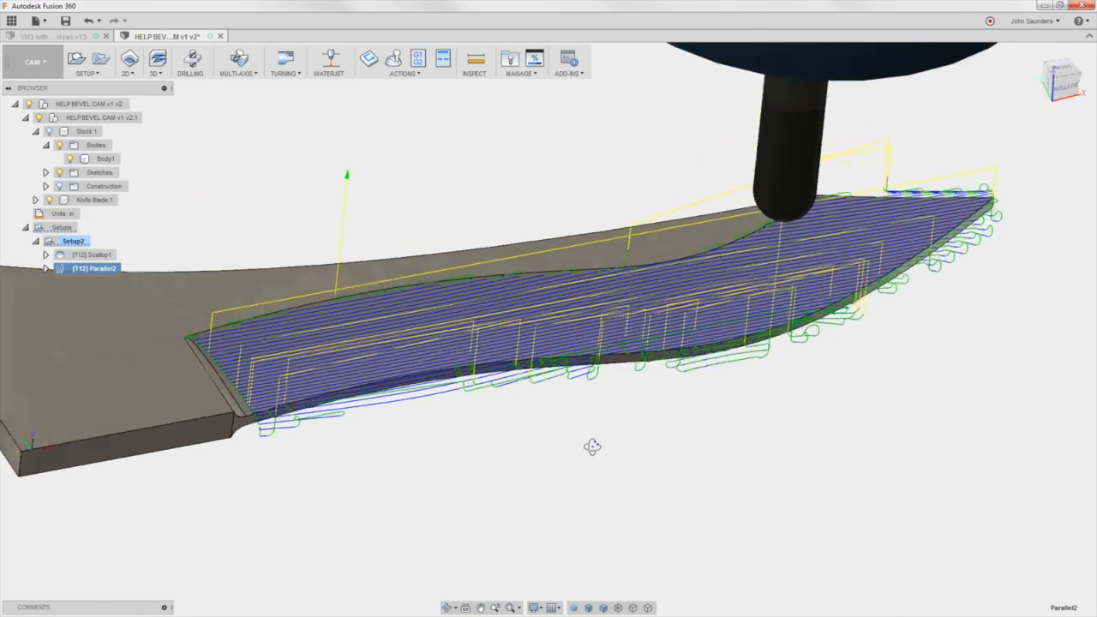